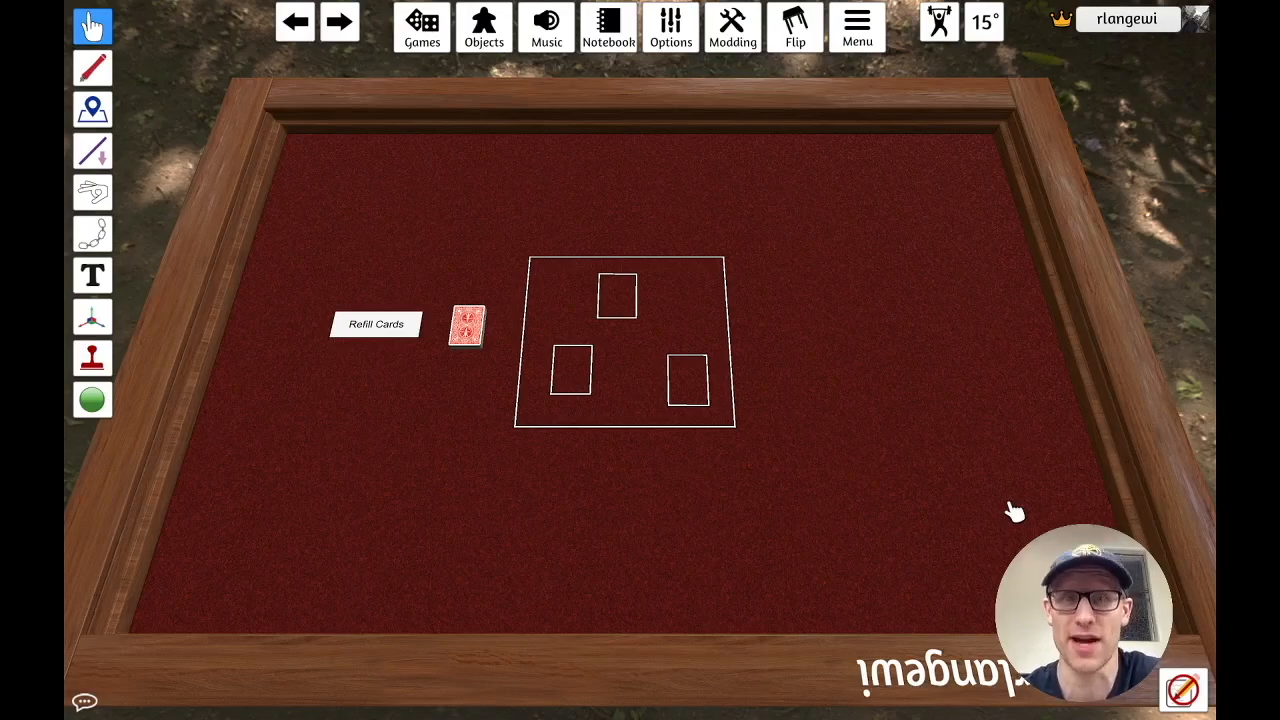
mouse_move(650, 535)
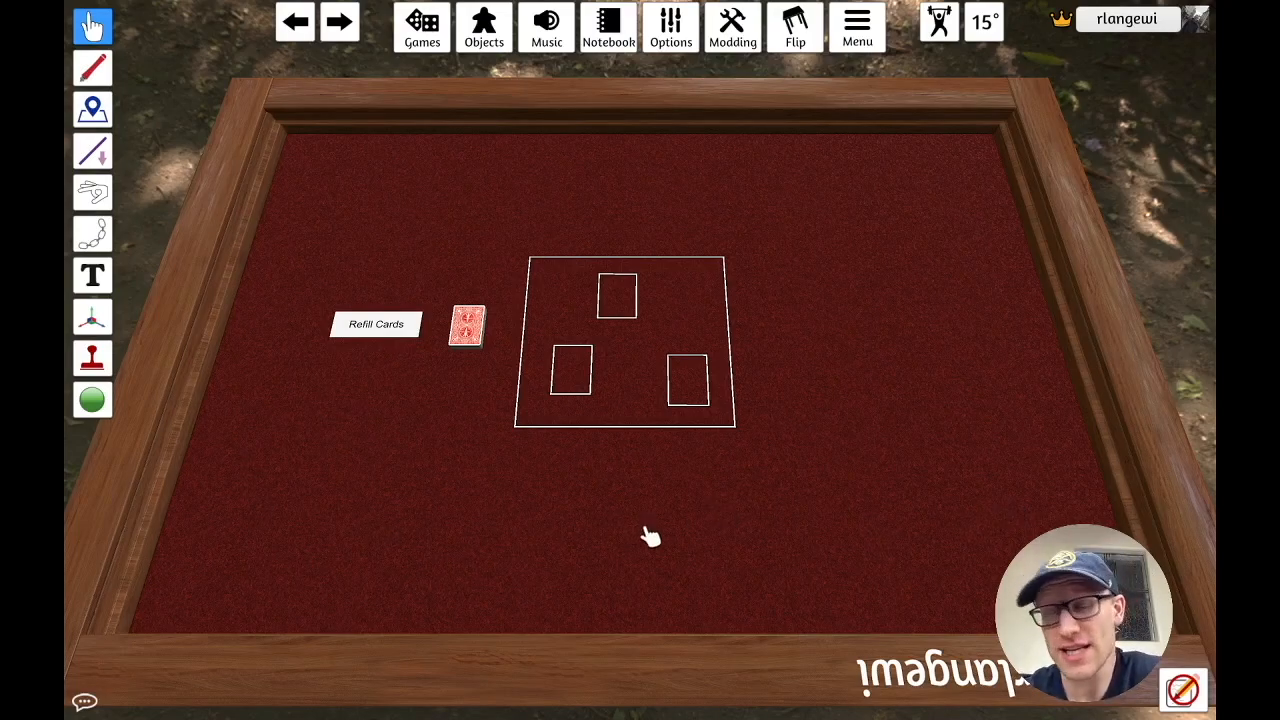
mouse_move(750, 443)
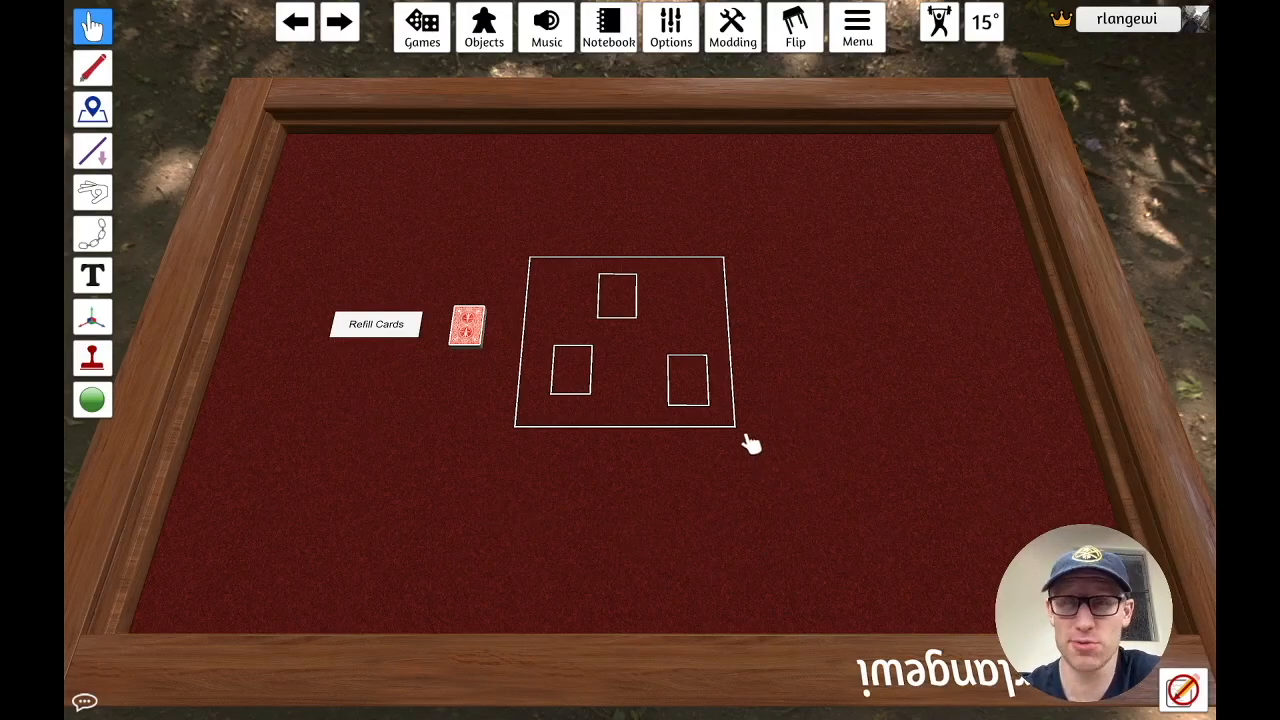
mouse_move(375, 458)
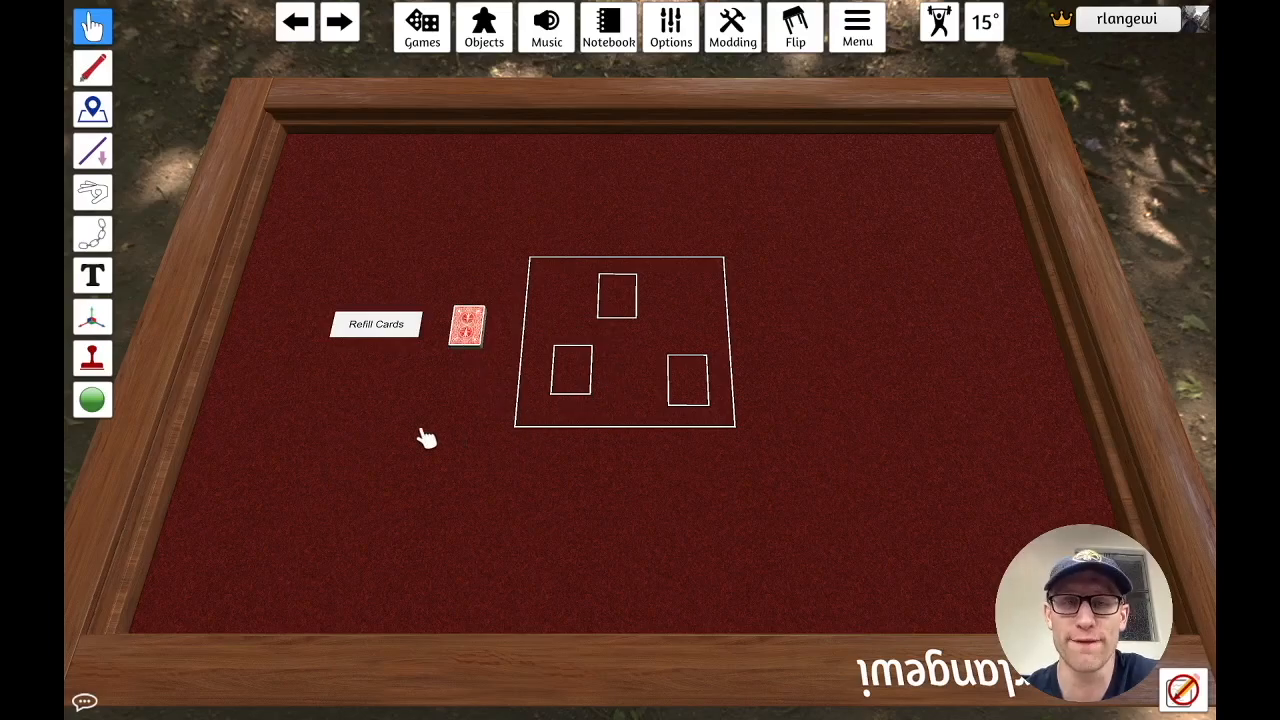
Step: Refill Cards twice: deal a card into each of three zones, then chip them
click(375, 324)
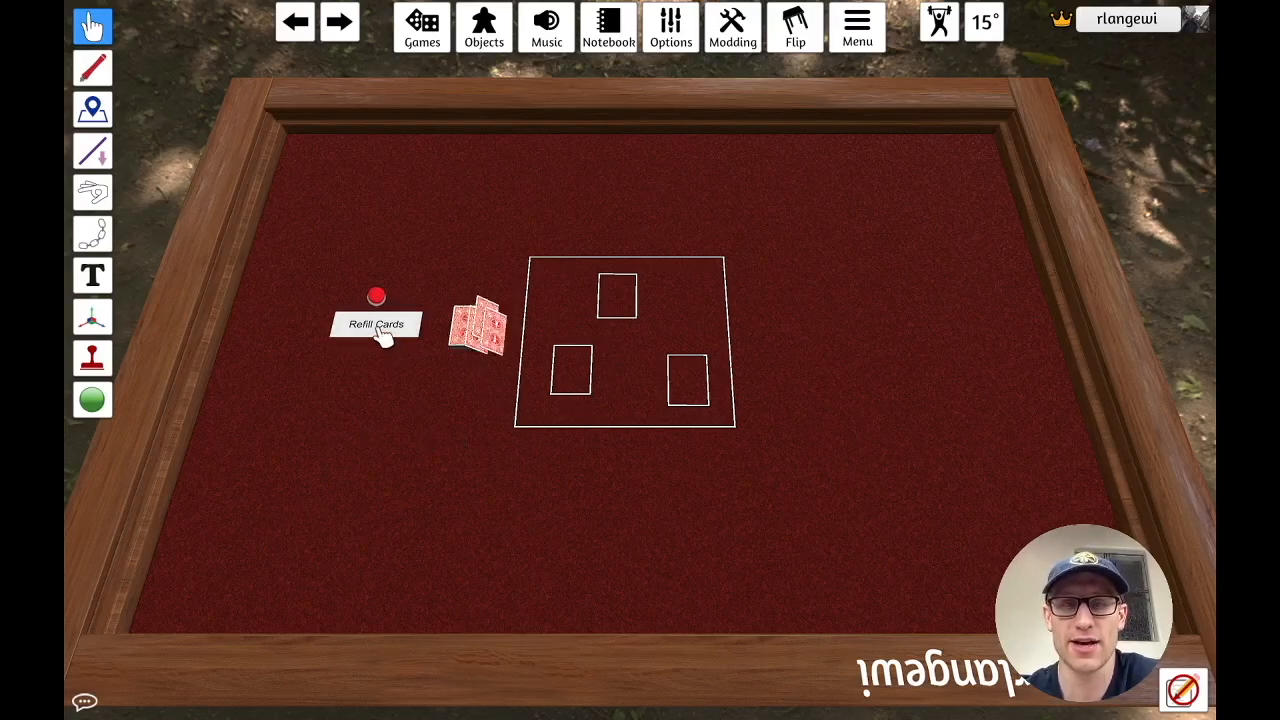
click(376, 323)
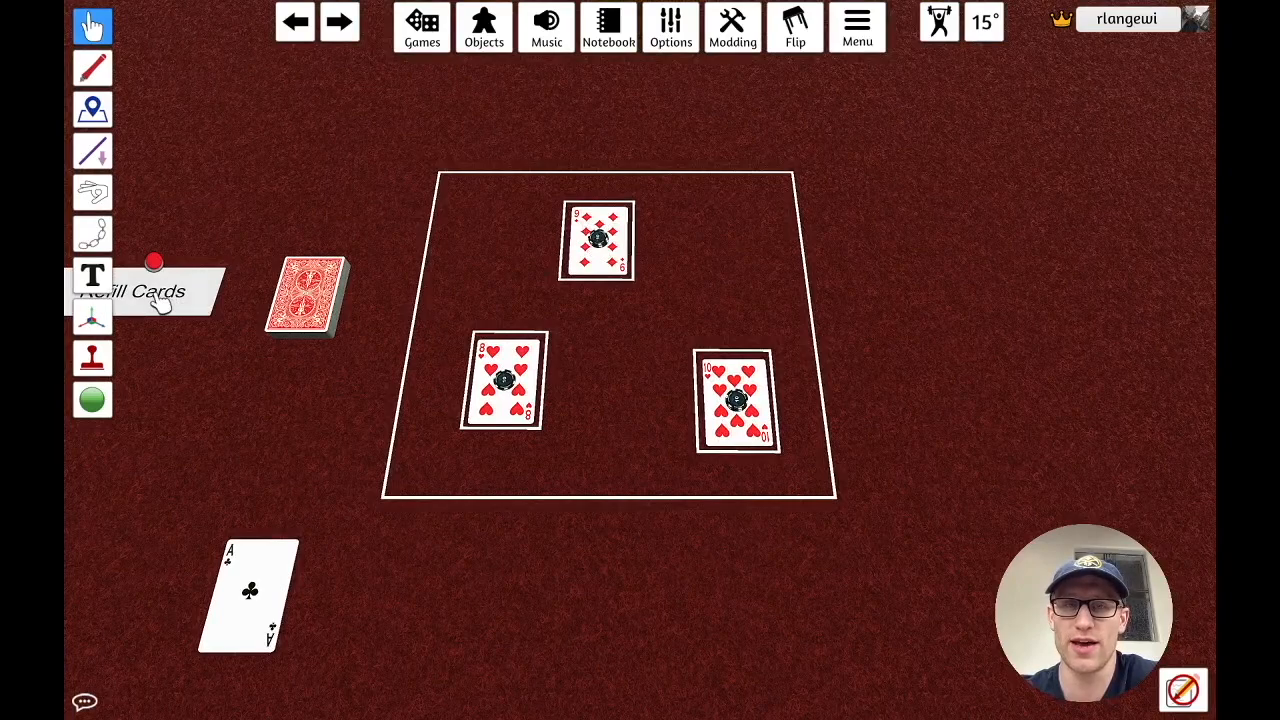
mouse_move(460, 537)
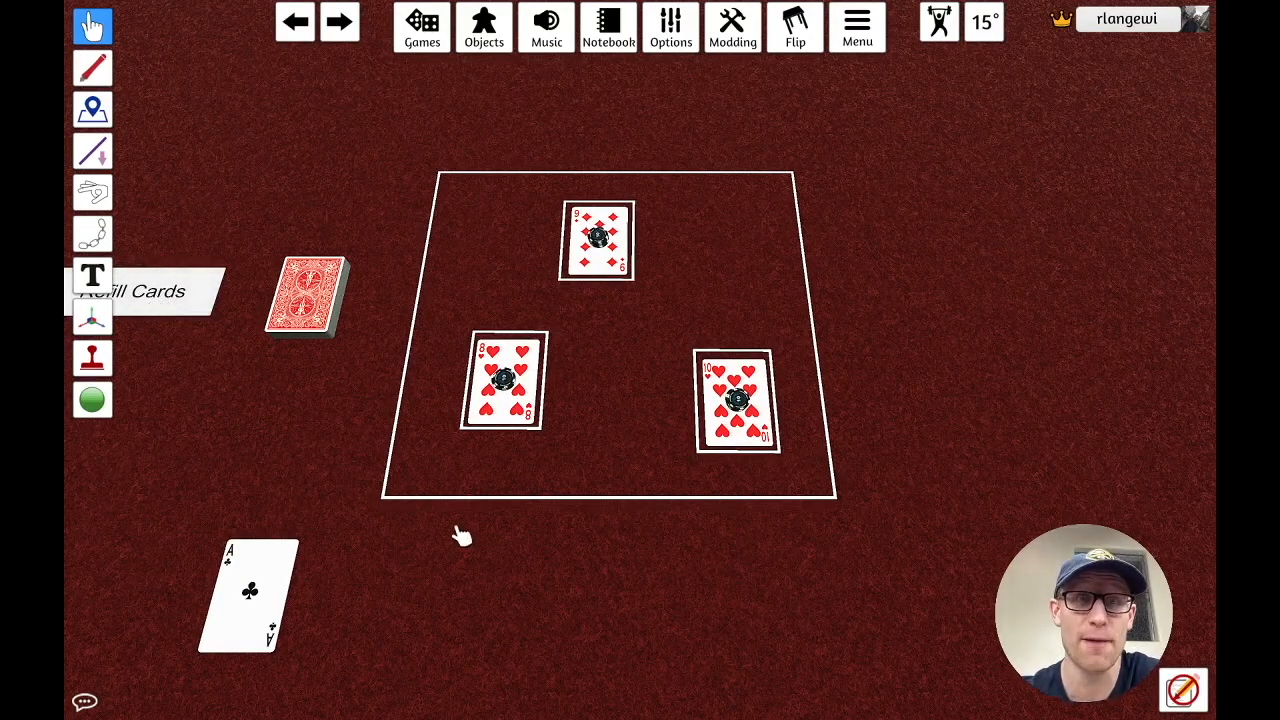
mouse_move(462, 608)
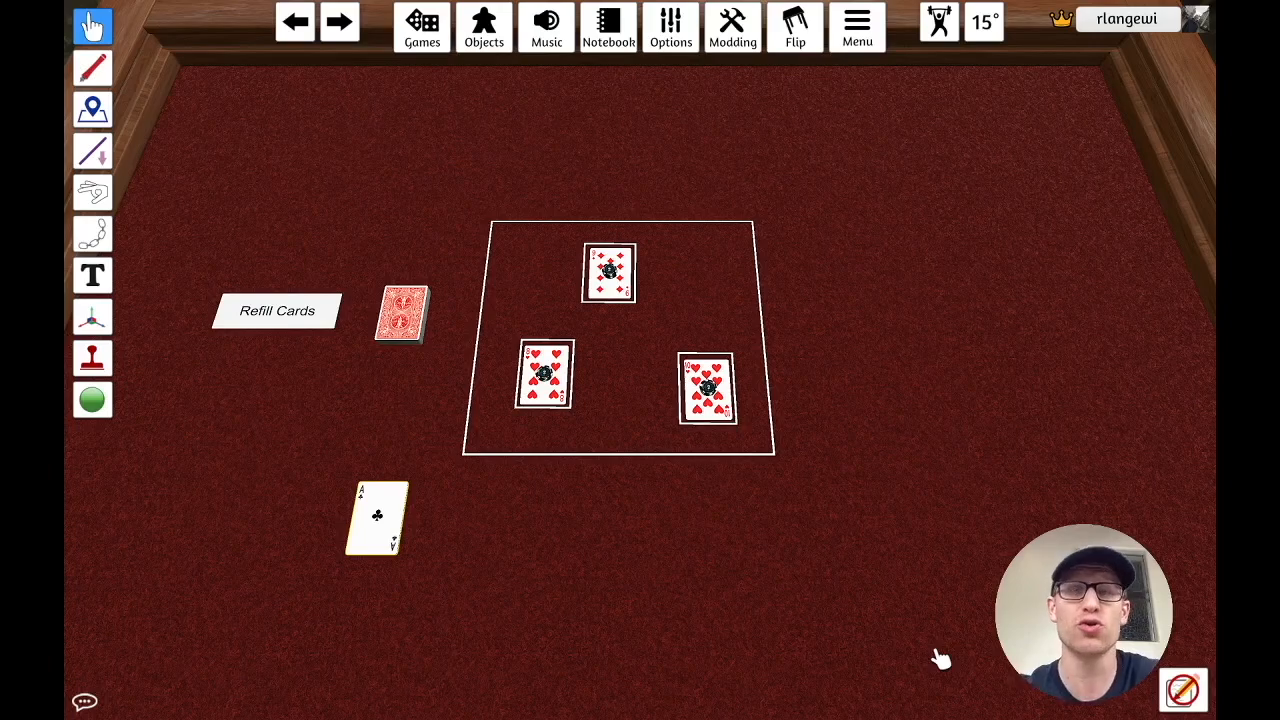
mouse_move(607, 538)
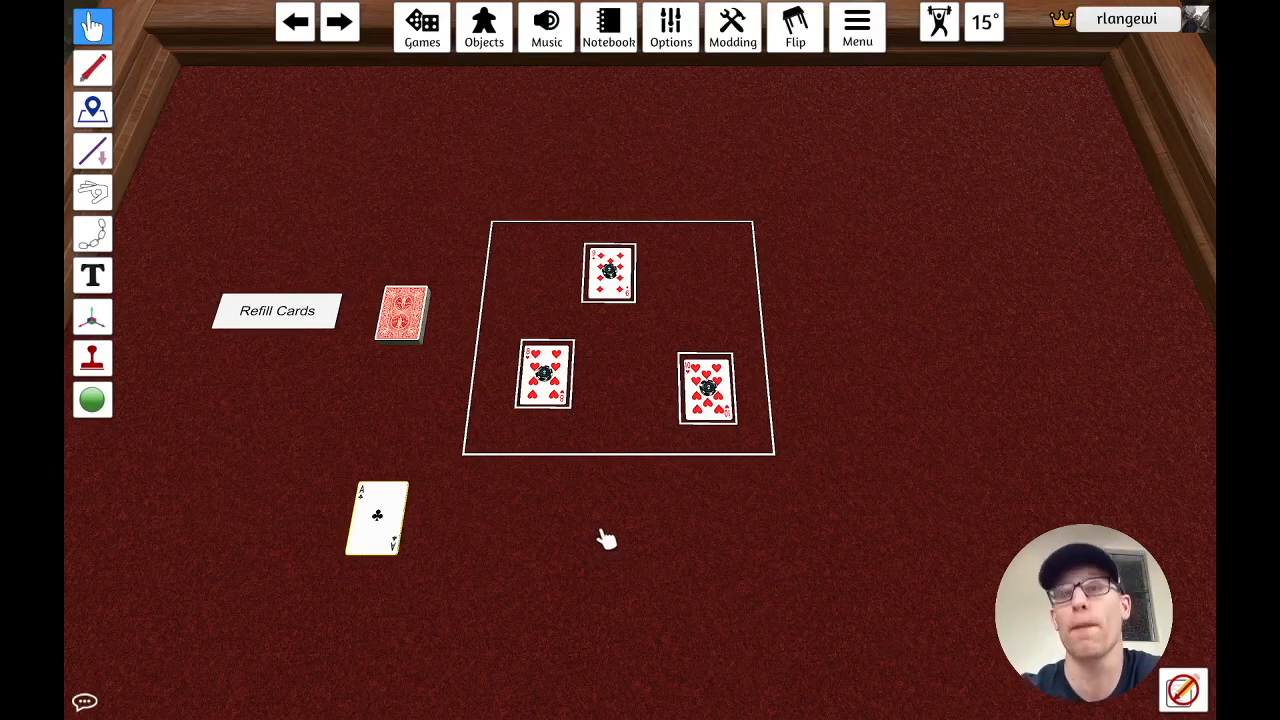
mouse_move(670, 172)
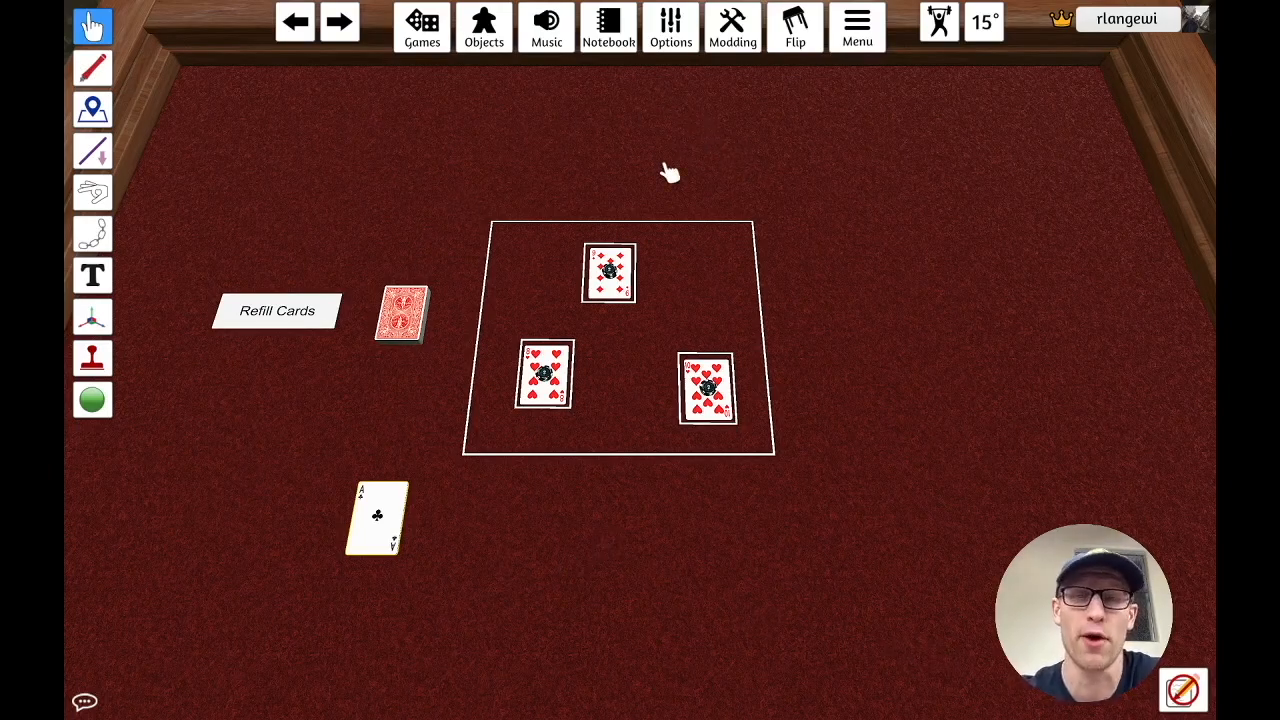
mouse_move(738, 141)
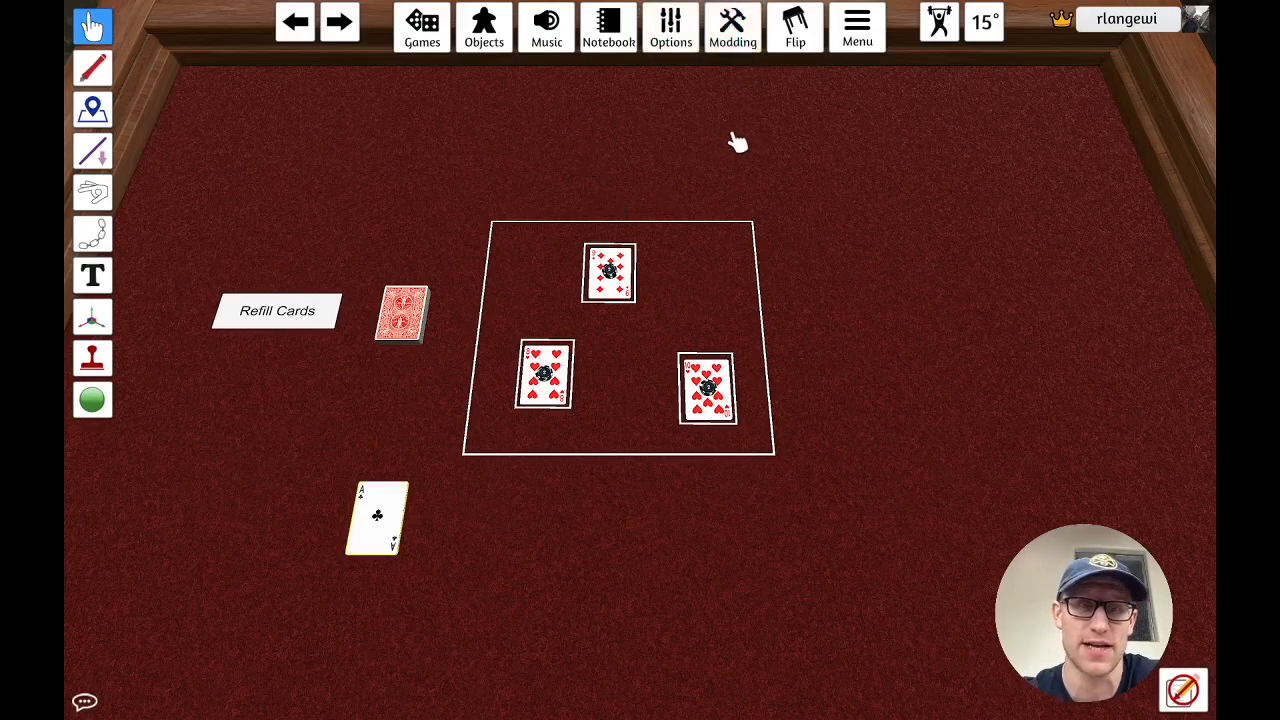
Step: Nudge the ace of clubs slightly right and bring up the Modding menu
drag(375, 518, 447, 518)
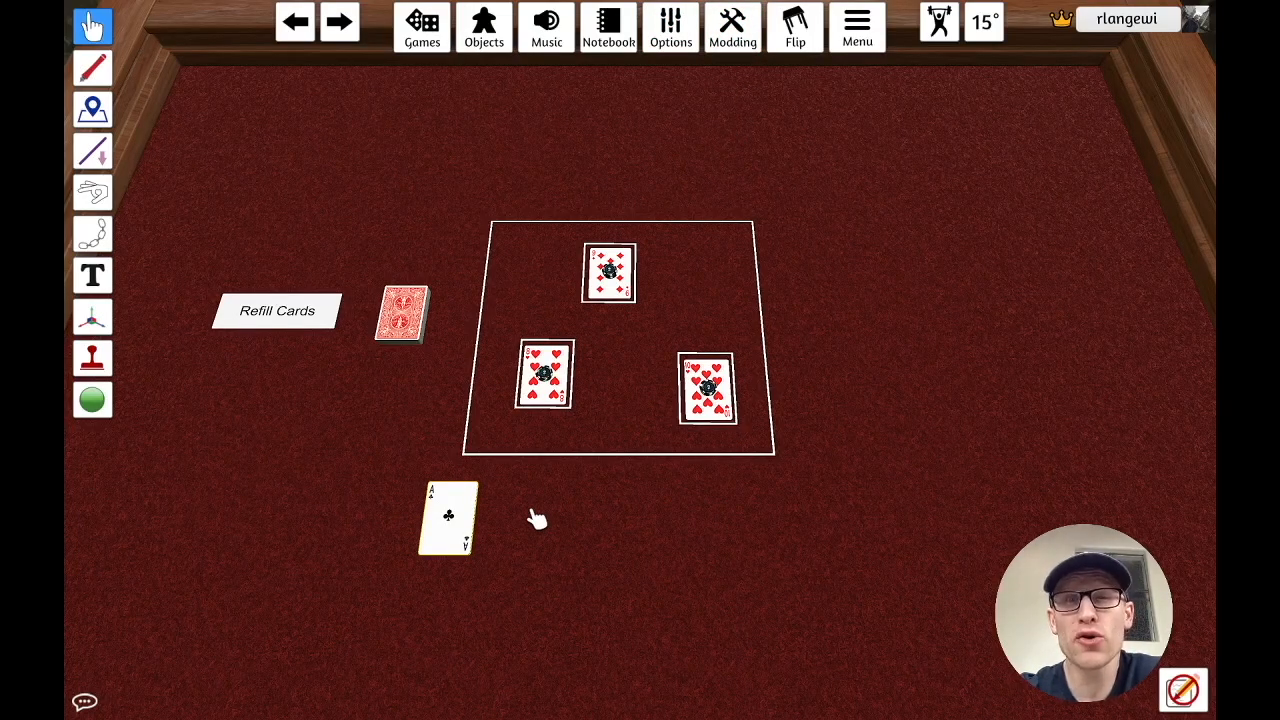
mouse_move(635, 392)
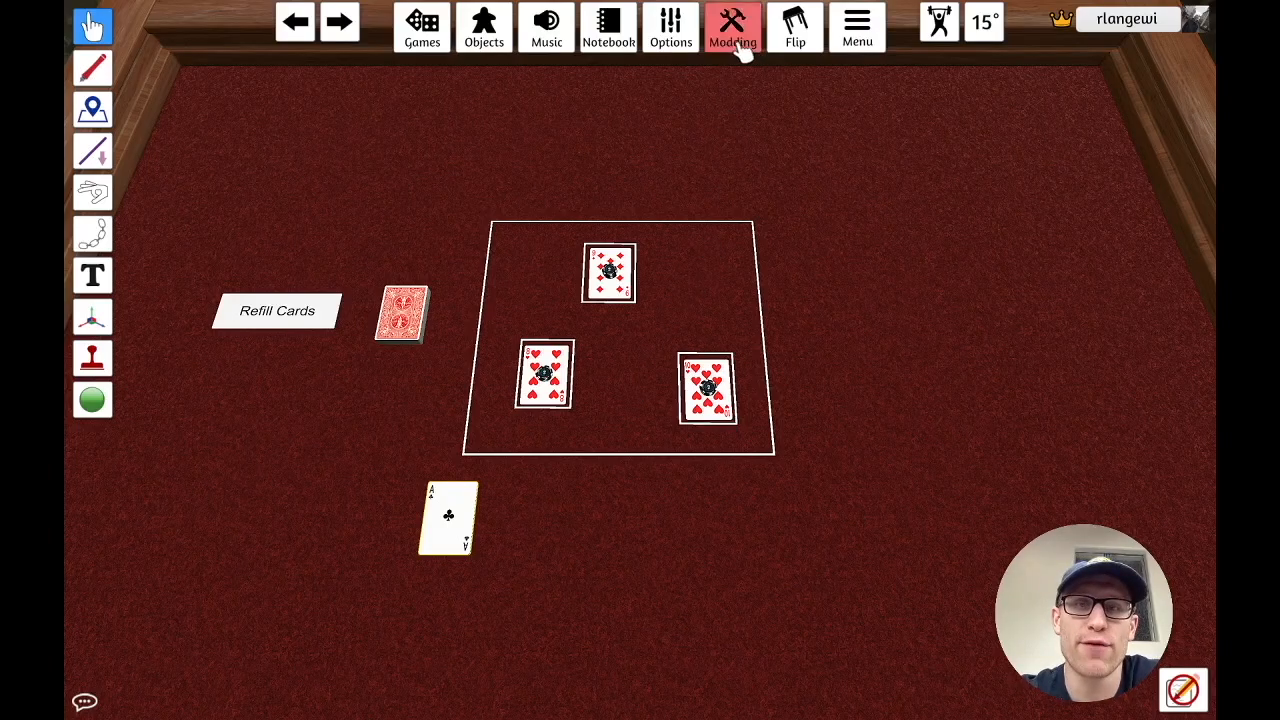
click(733, 27)
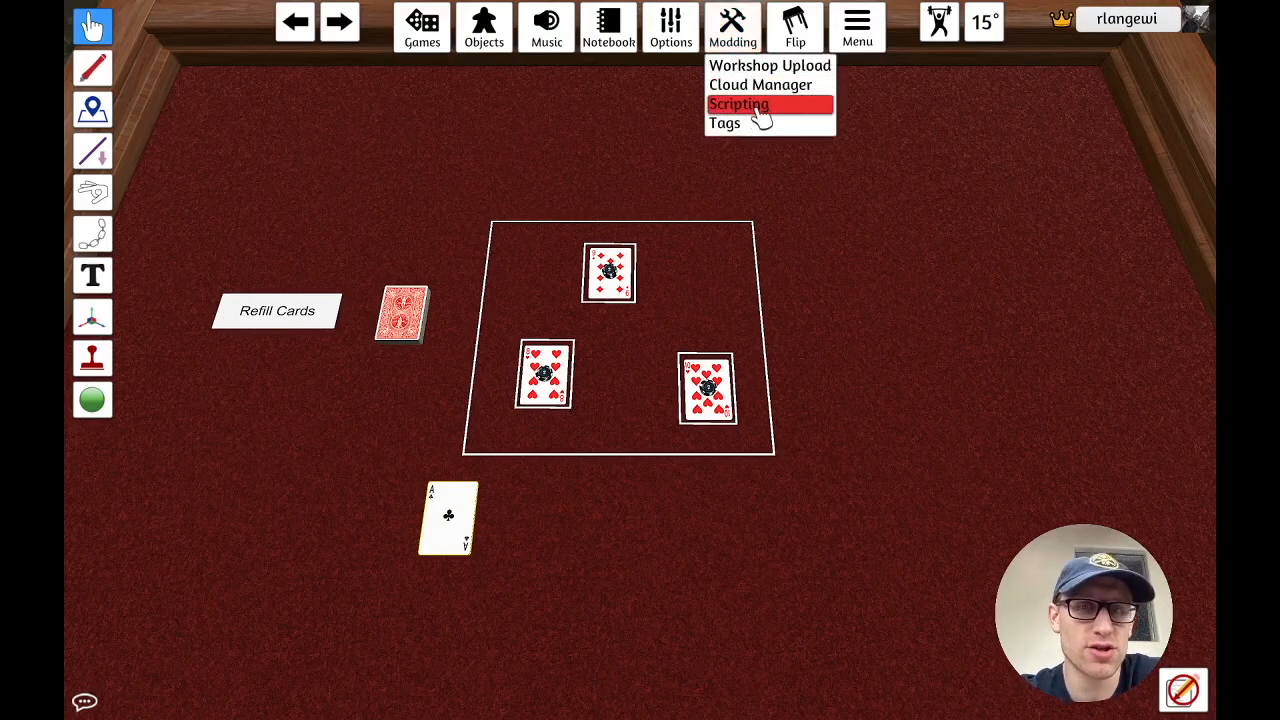
Step: Open the Global Lua script showing the deck GUID and three card-zone GUIDs
click(738, 104)
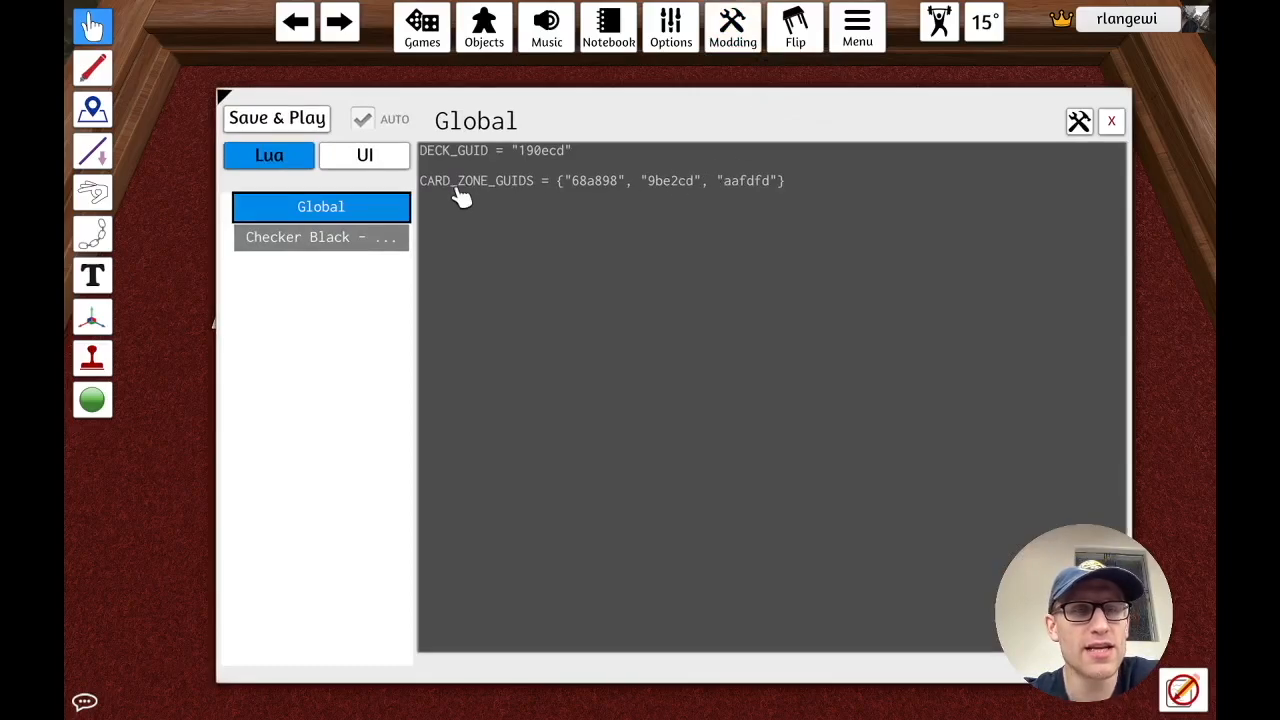
mouse_move(535, 288)
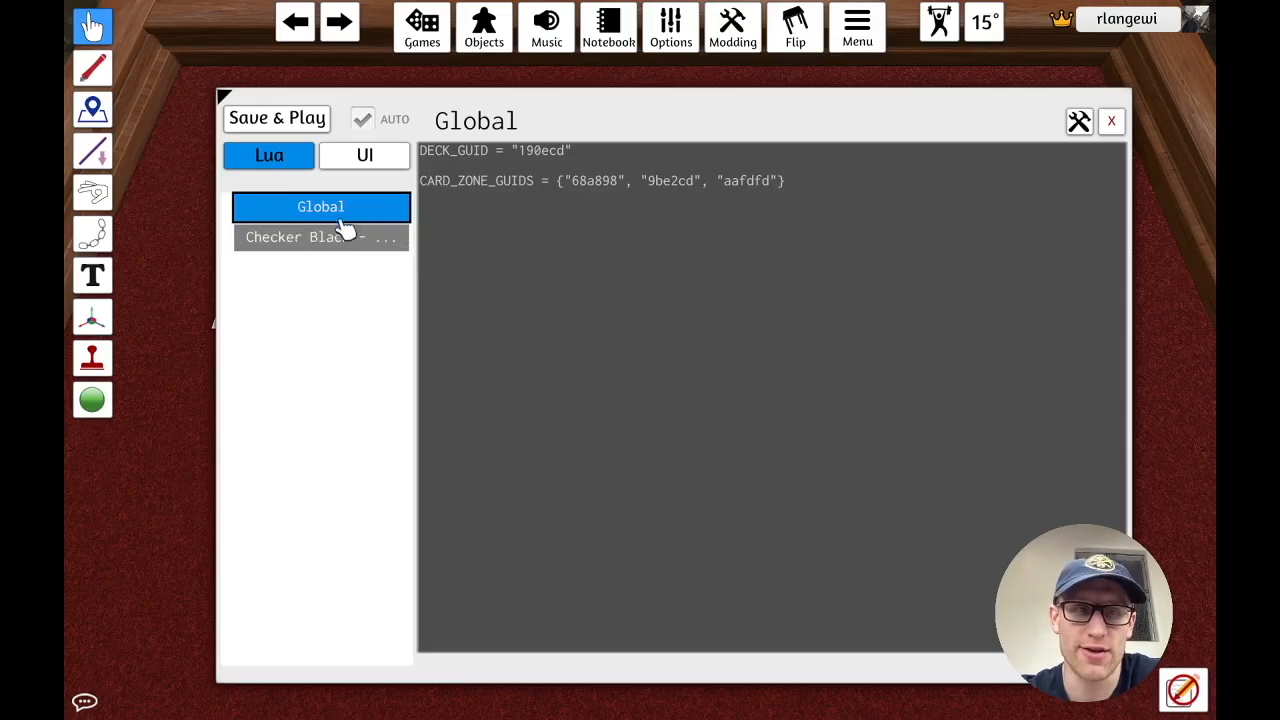
Step: Display Checker Black's script with its onLoad and refillCards functions
click(320, 237)
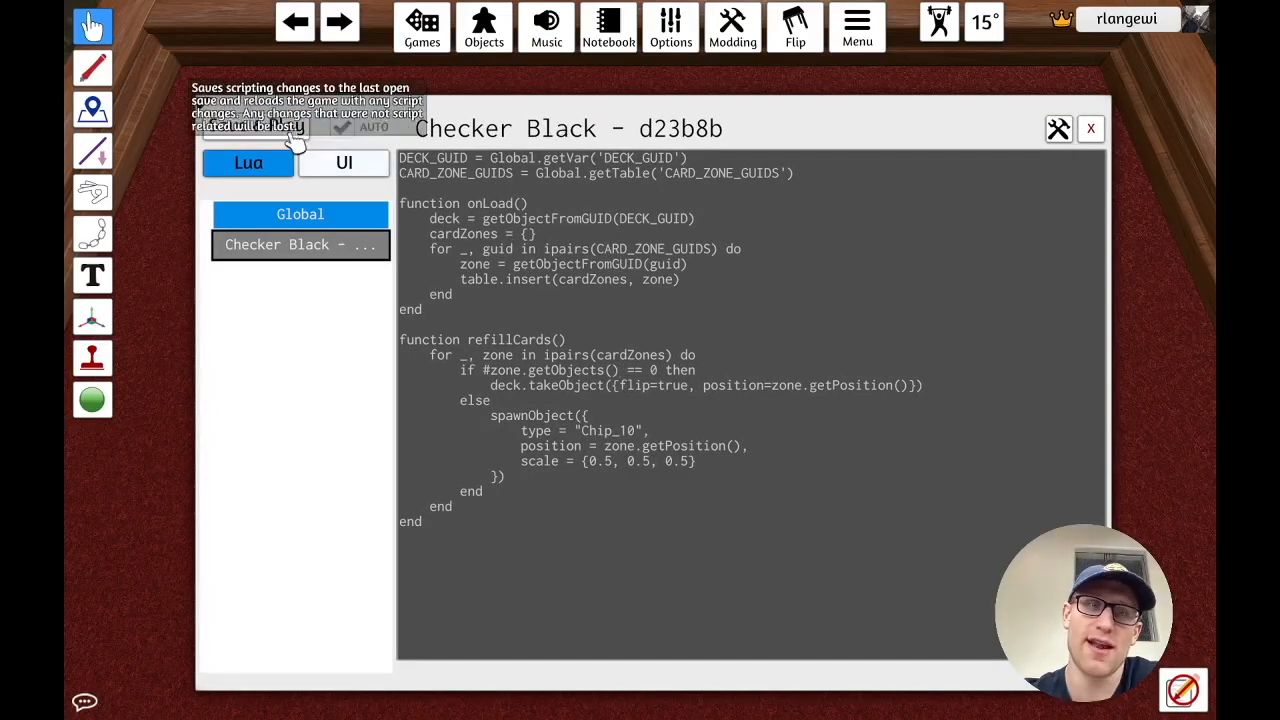
mouse_move(590, 412)
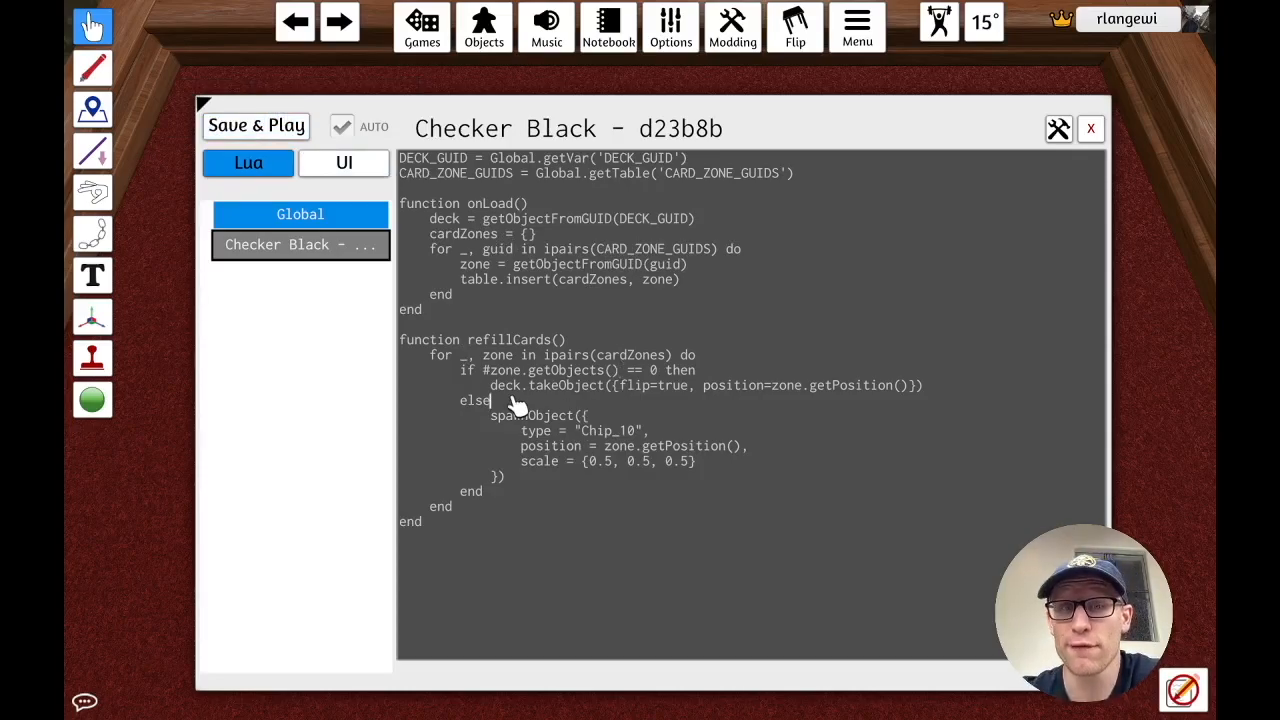
mouse_move(485, 345)
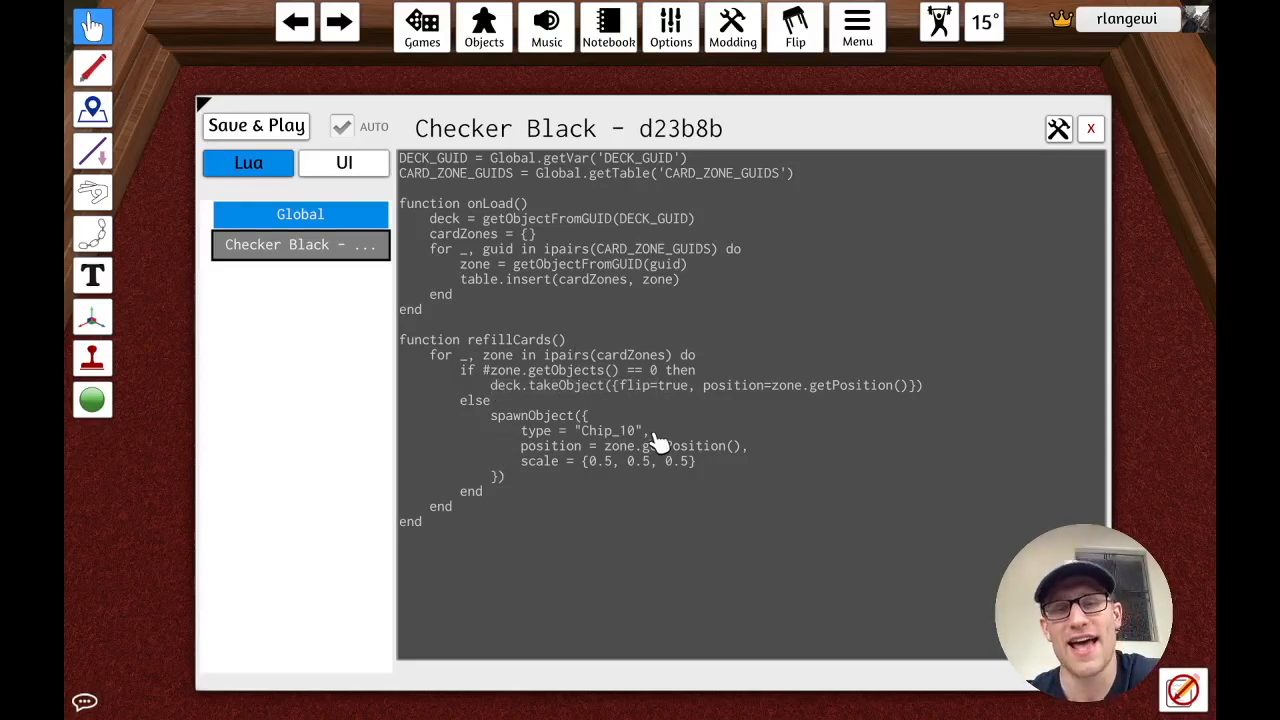
mouse_move(580, 258)
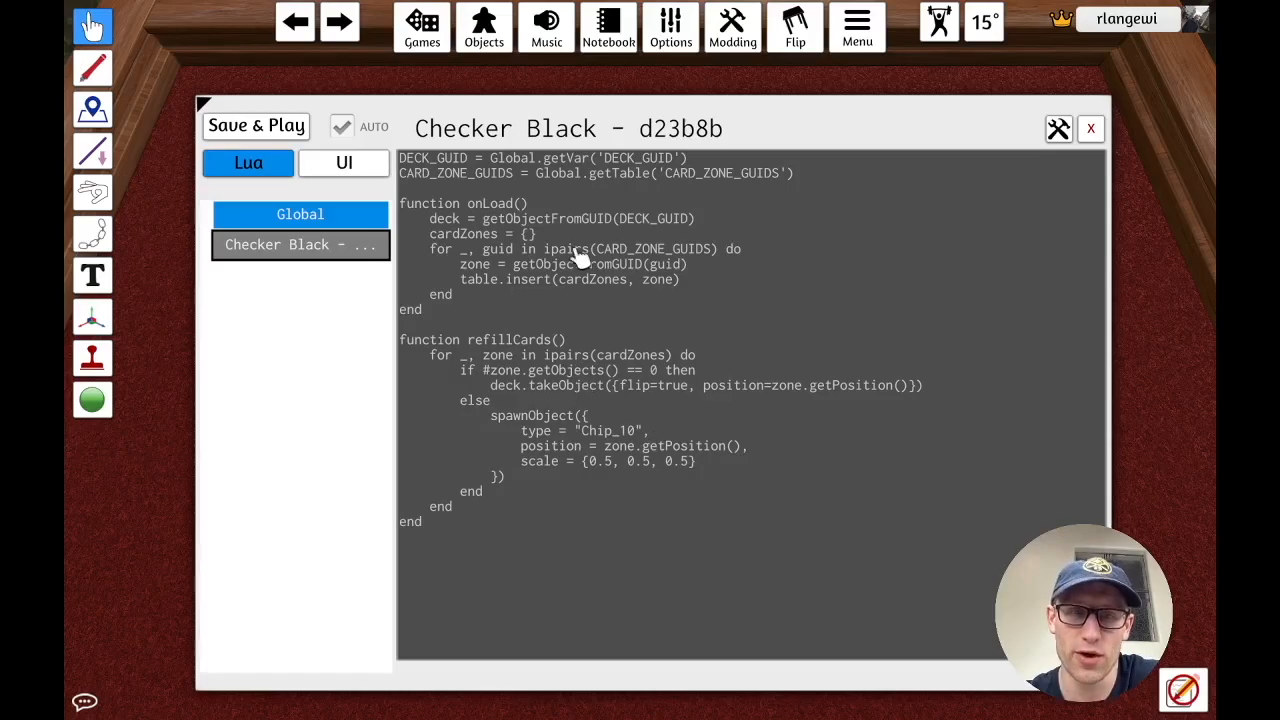
mouse_move(618, 347)
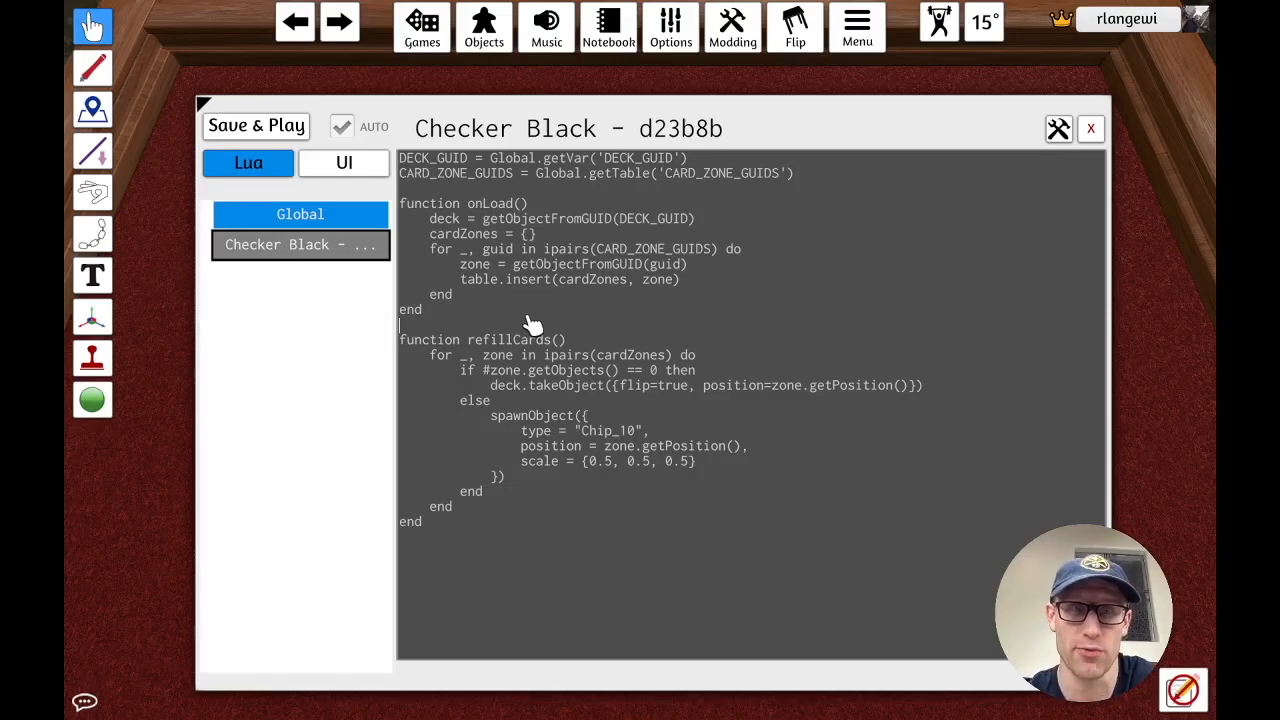
mouse_move(567, 322)
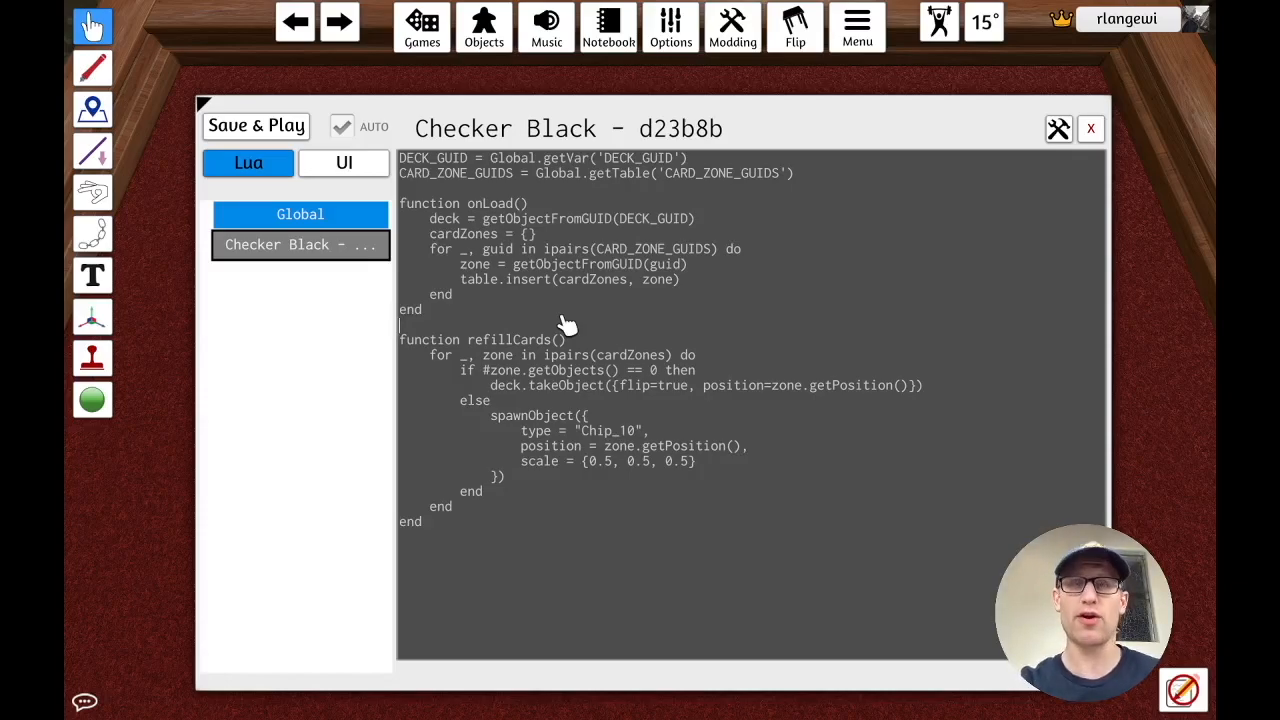
mouse_move(615, 415)
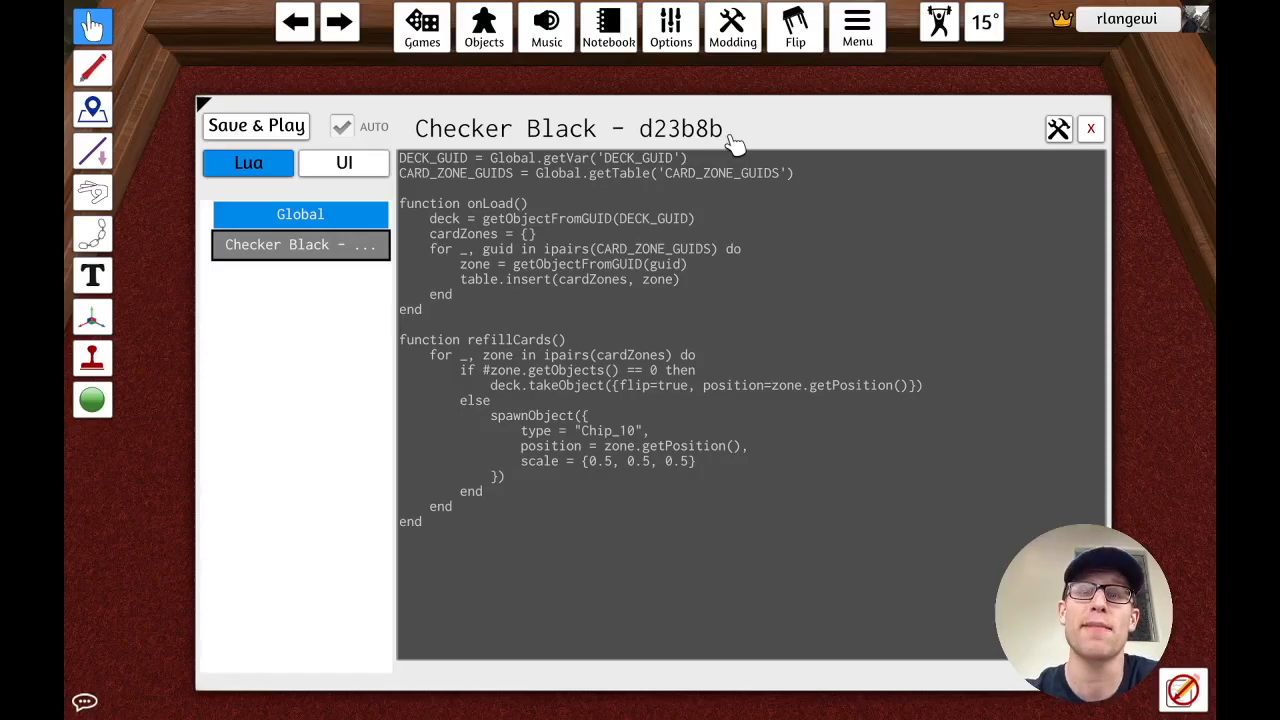
mouse_move(750, 233)
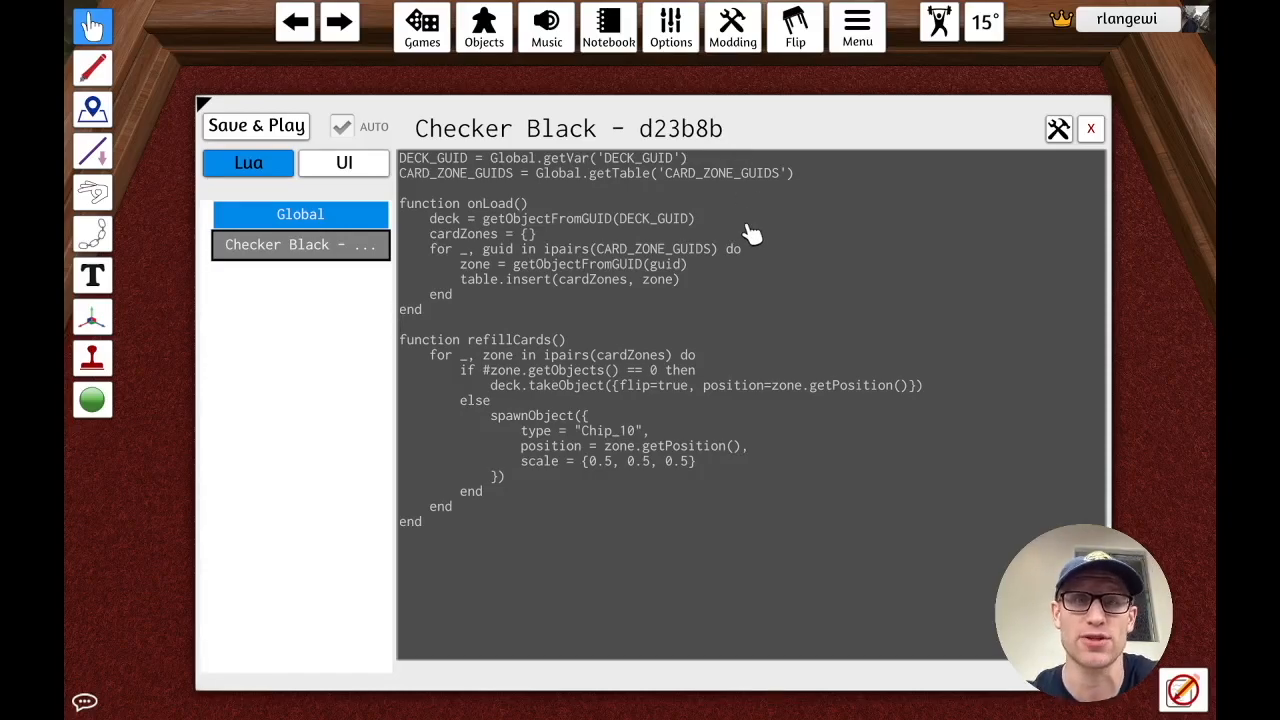
mouse_move(775, 230)
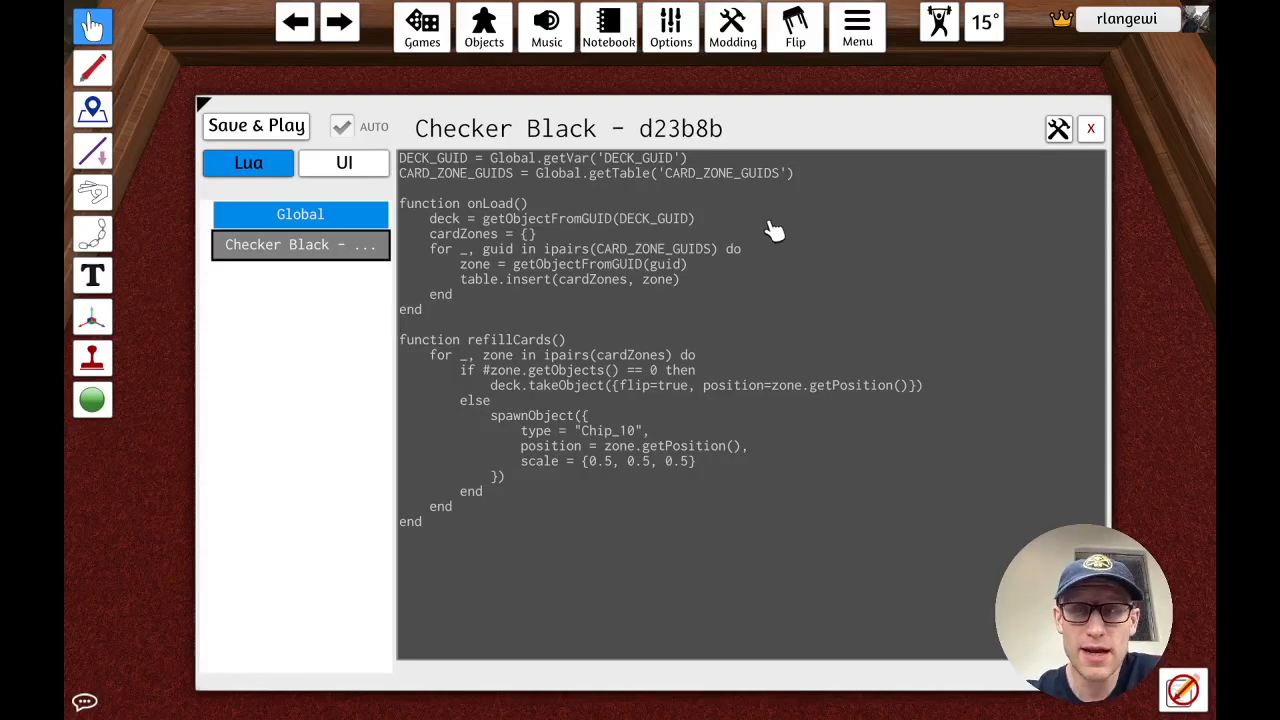
mouse_move(1008, 188)
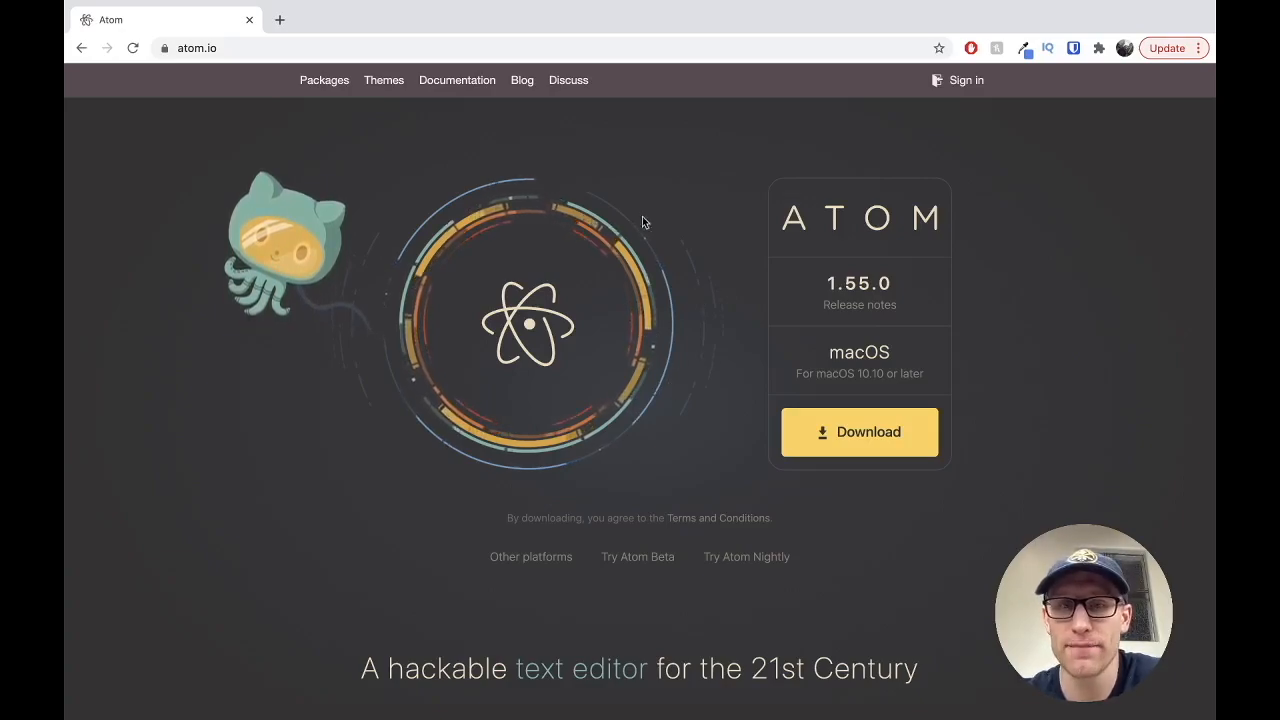
mouse_move(835, 370)
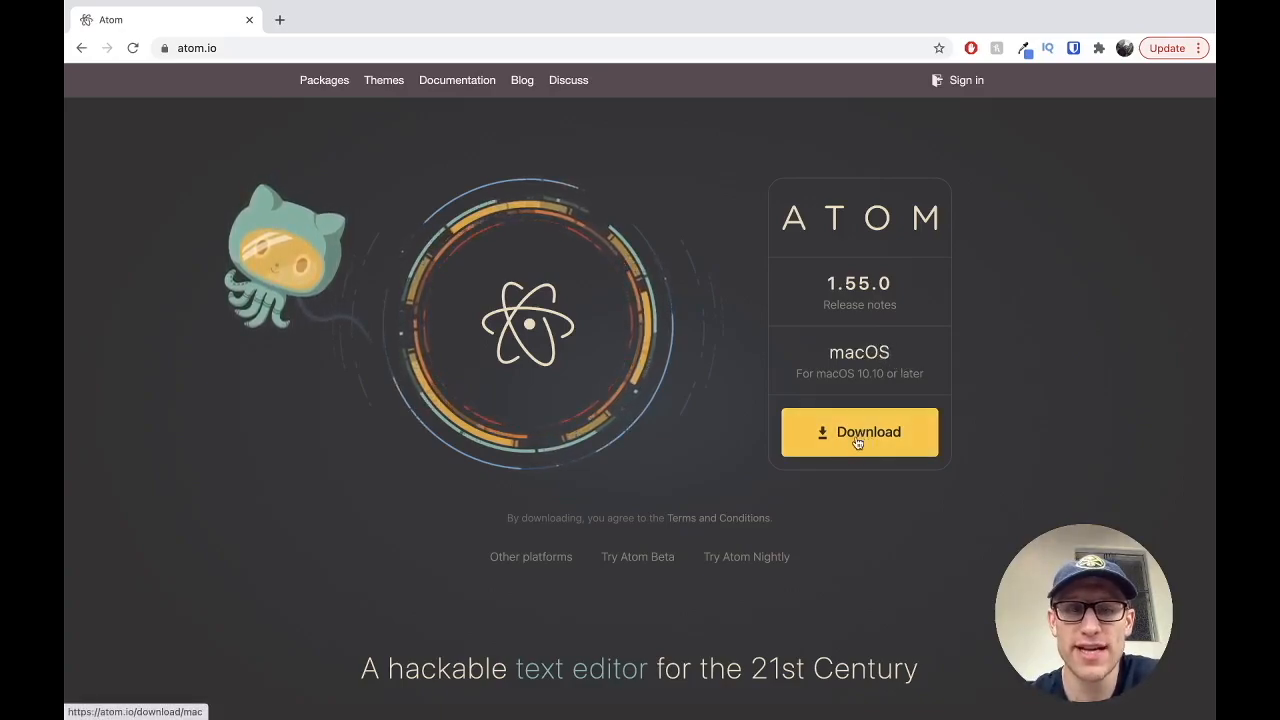
mouse_move(744, 545)
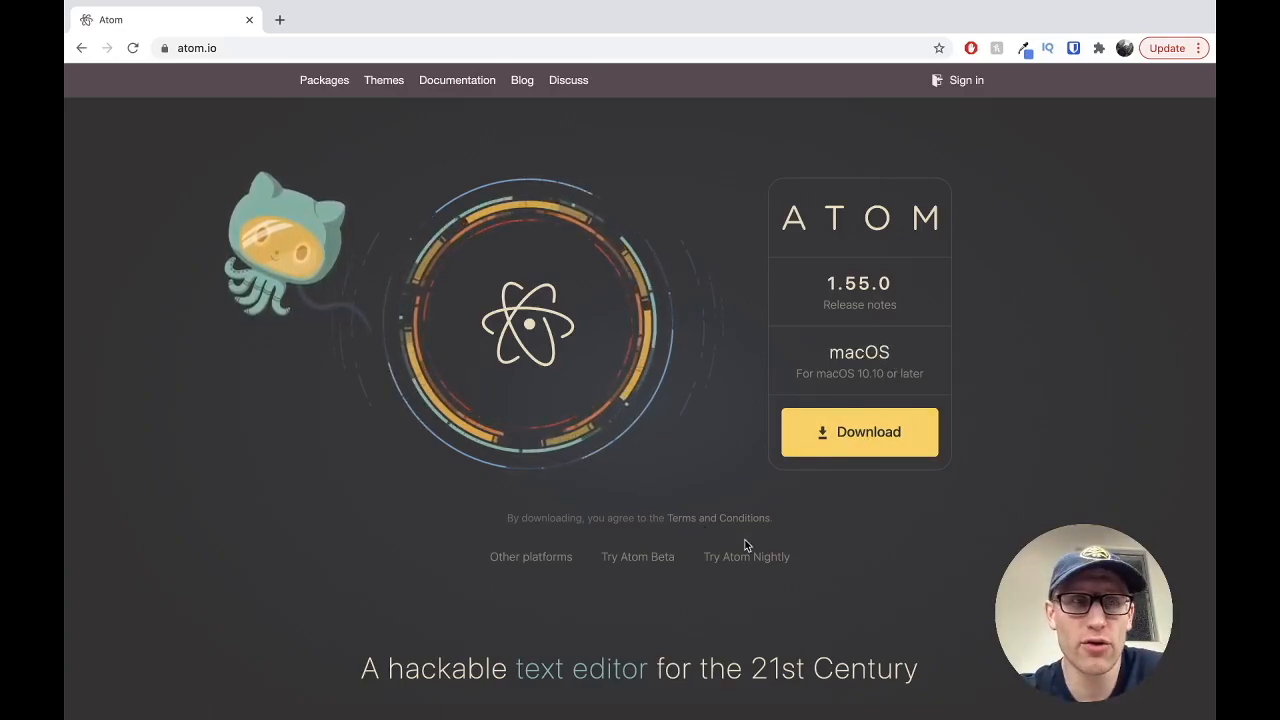
mouse_move(673, 477)
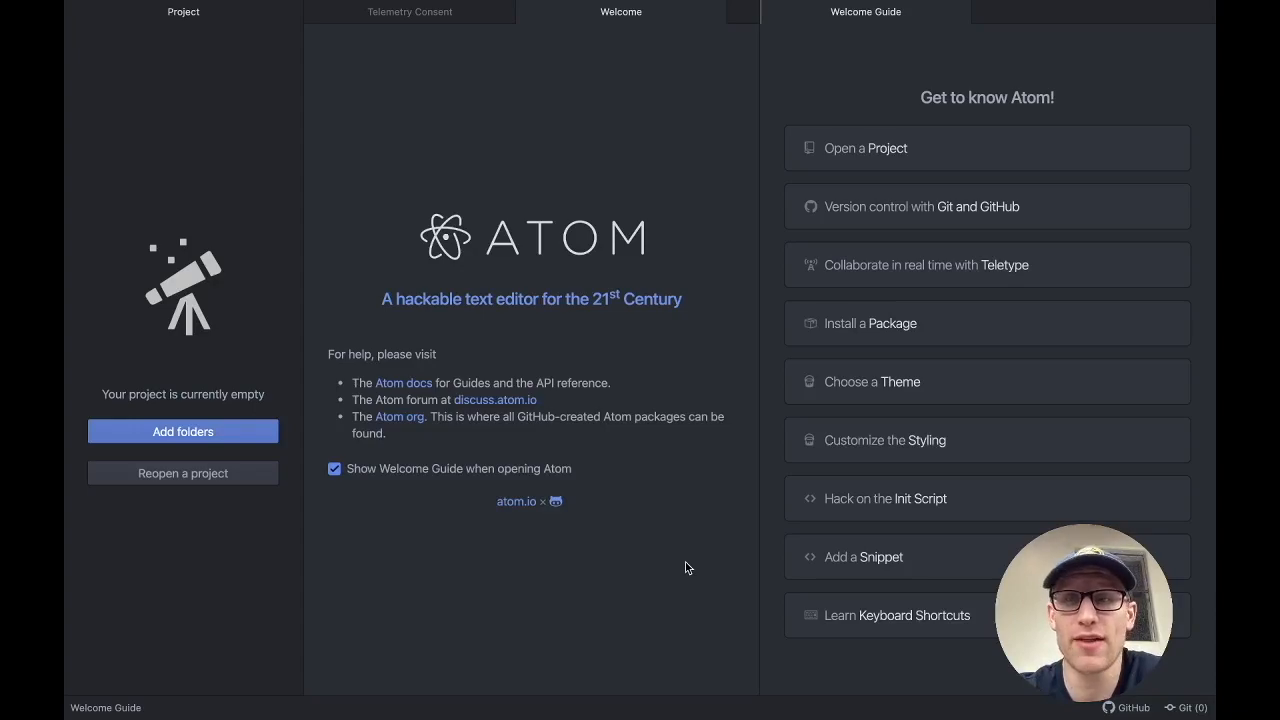
mouse_move(460, 305)
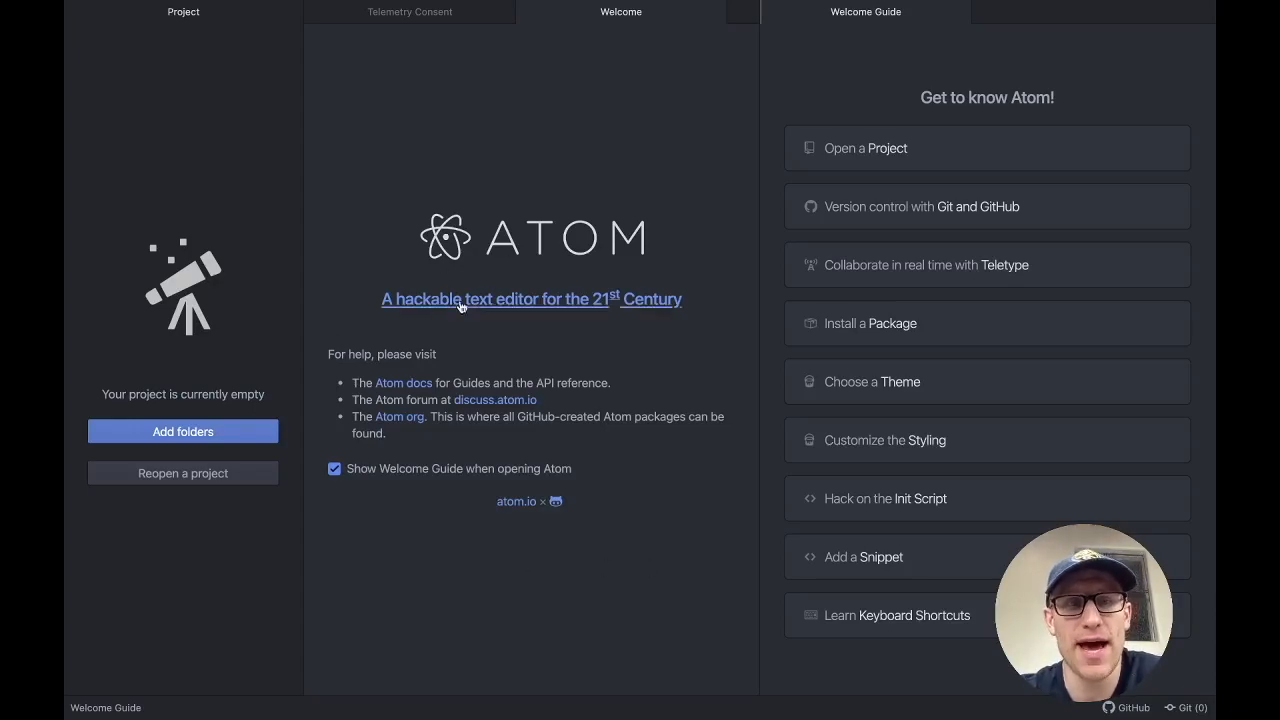
mouse_move(655, 300)
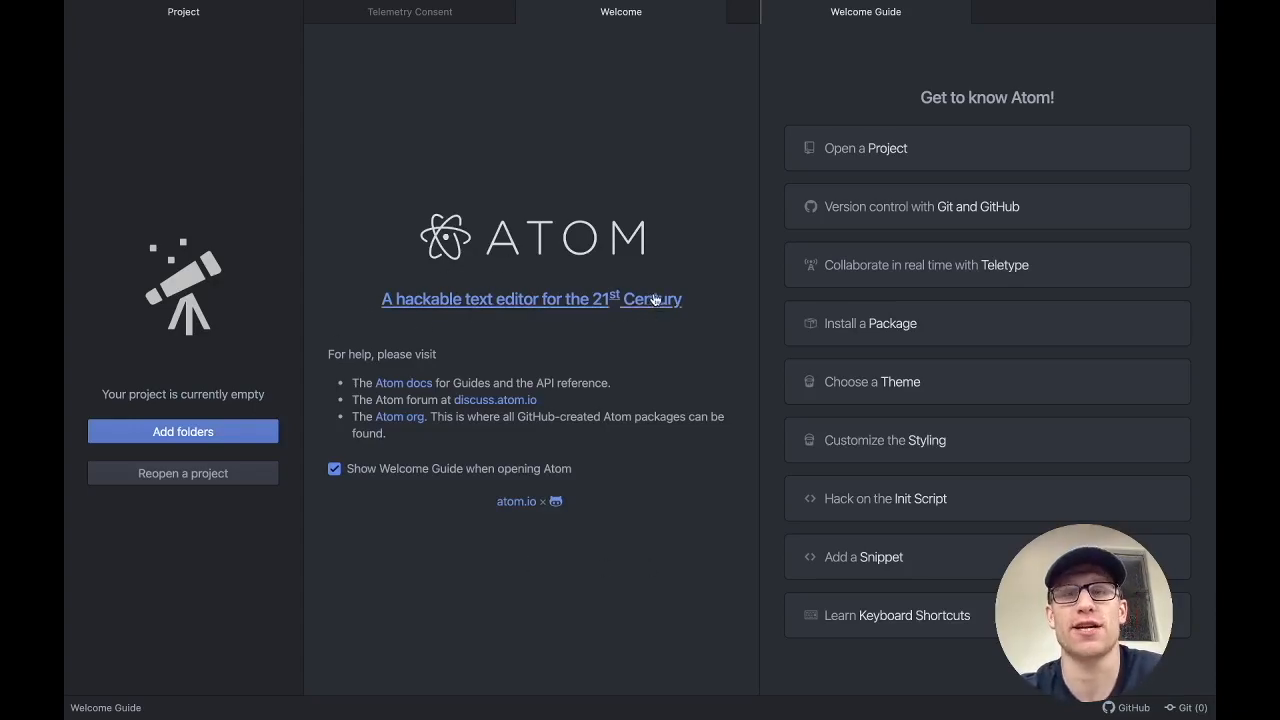
mouse_move(533, 336)
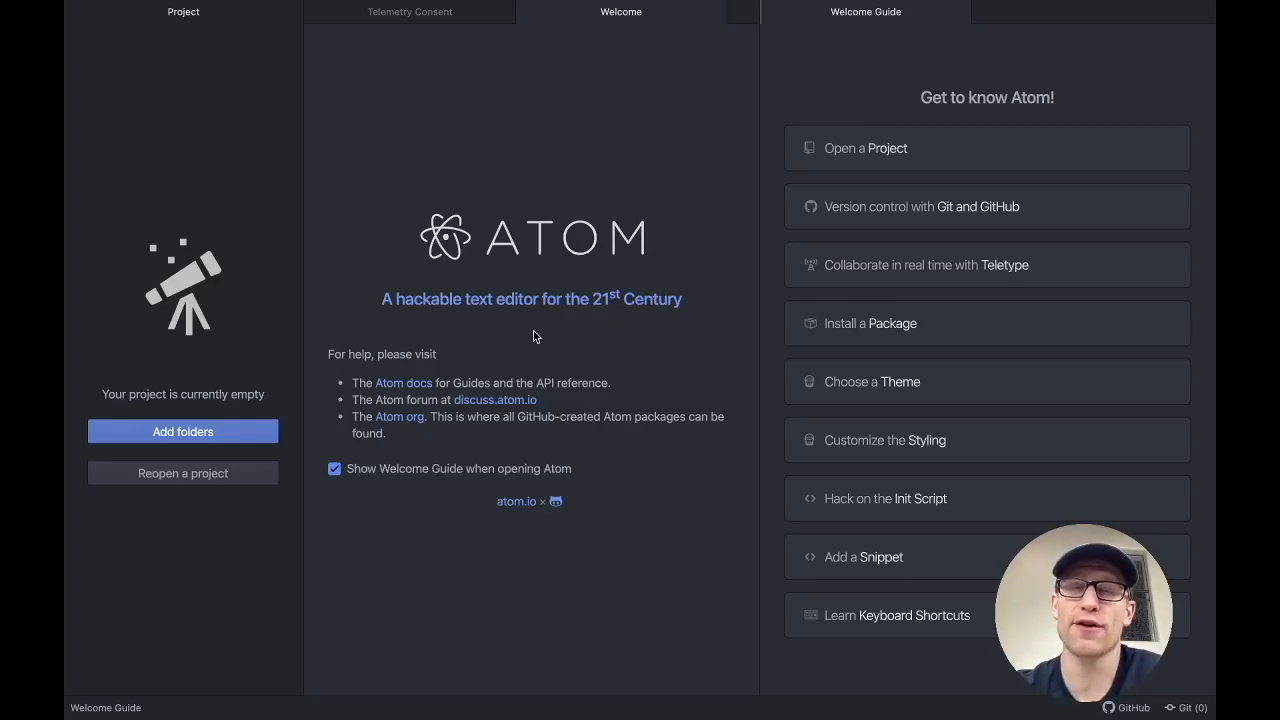
mouse_move(658, 210)
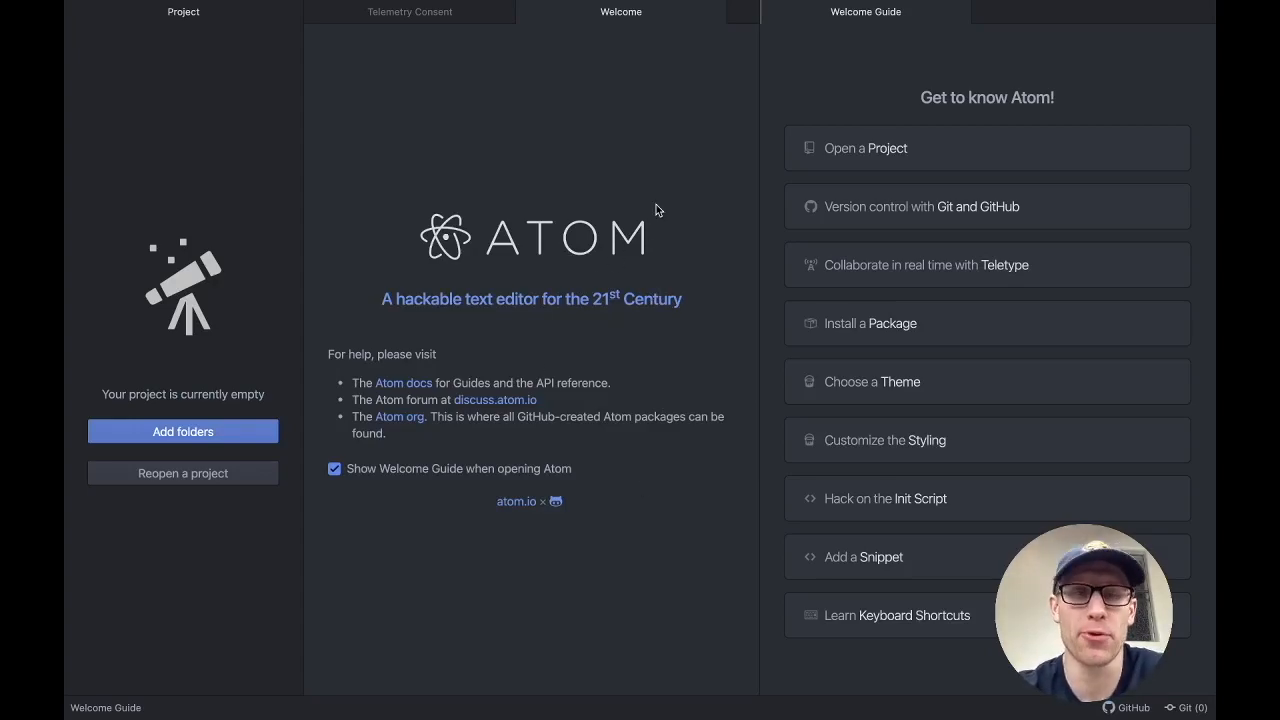
mouse_move(703, 190)
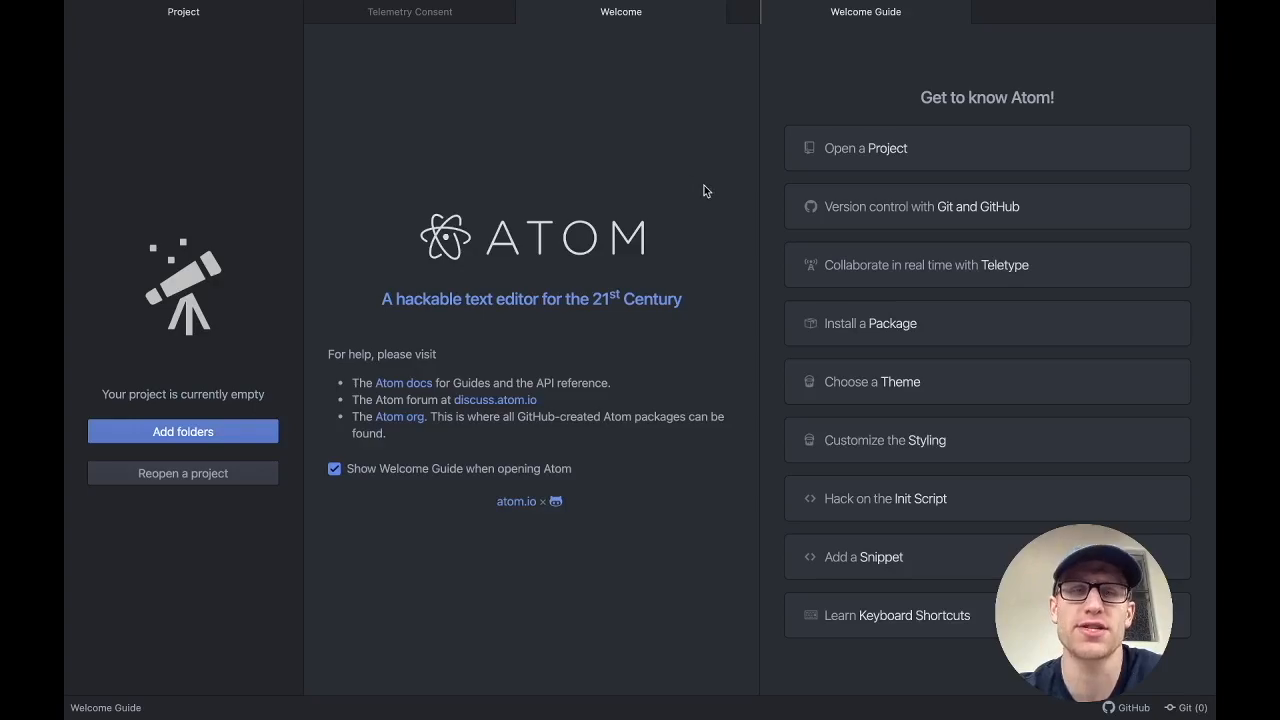
mouse_move(704, 129)
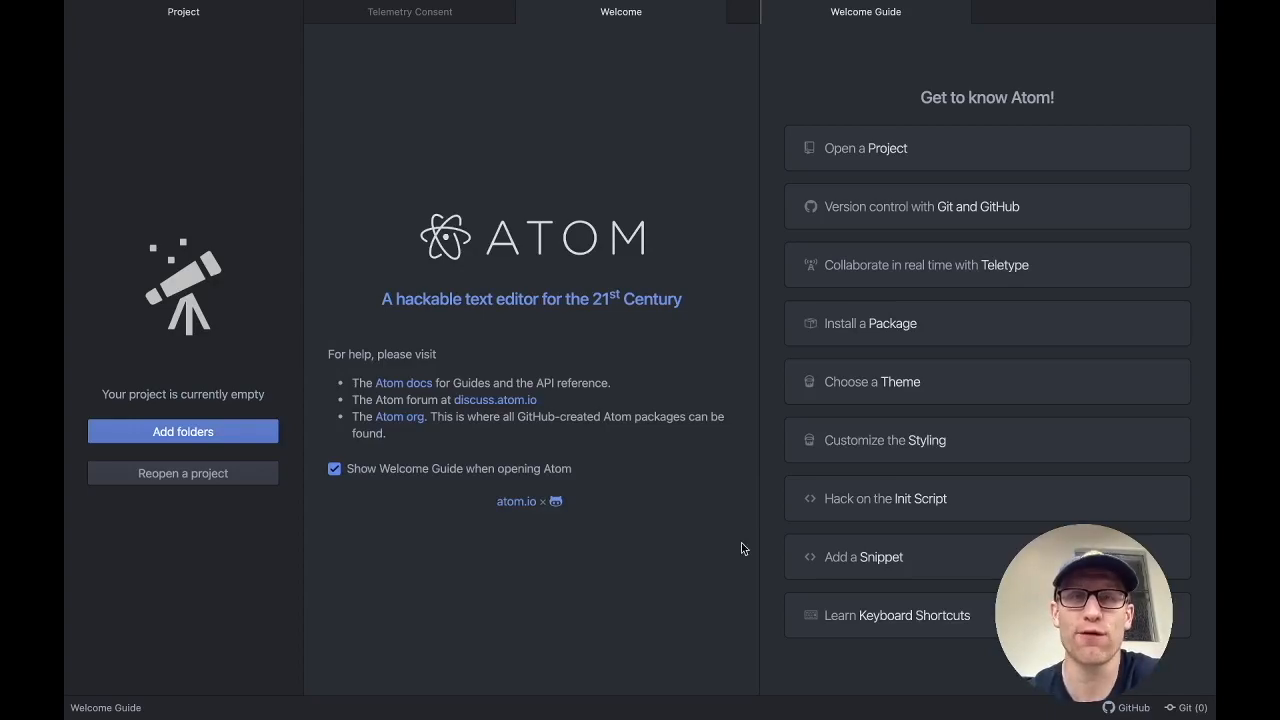
mouse_move(398, 322)
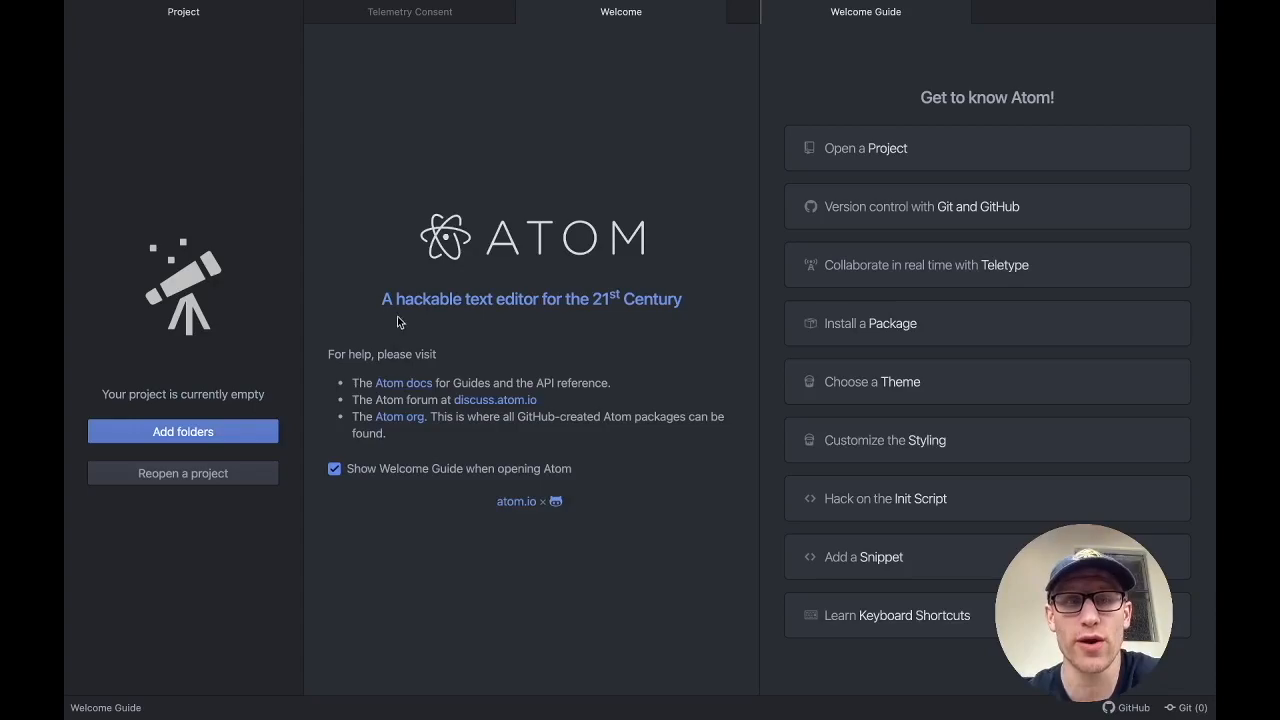
mouse_move(463, 323)
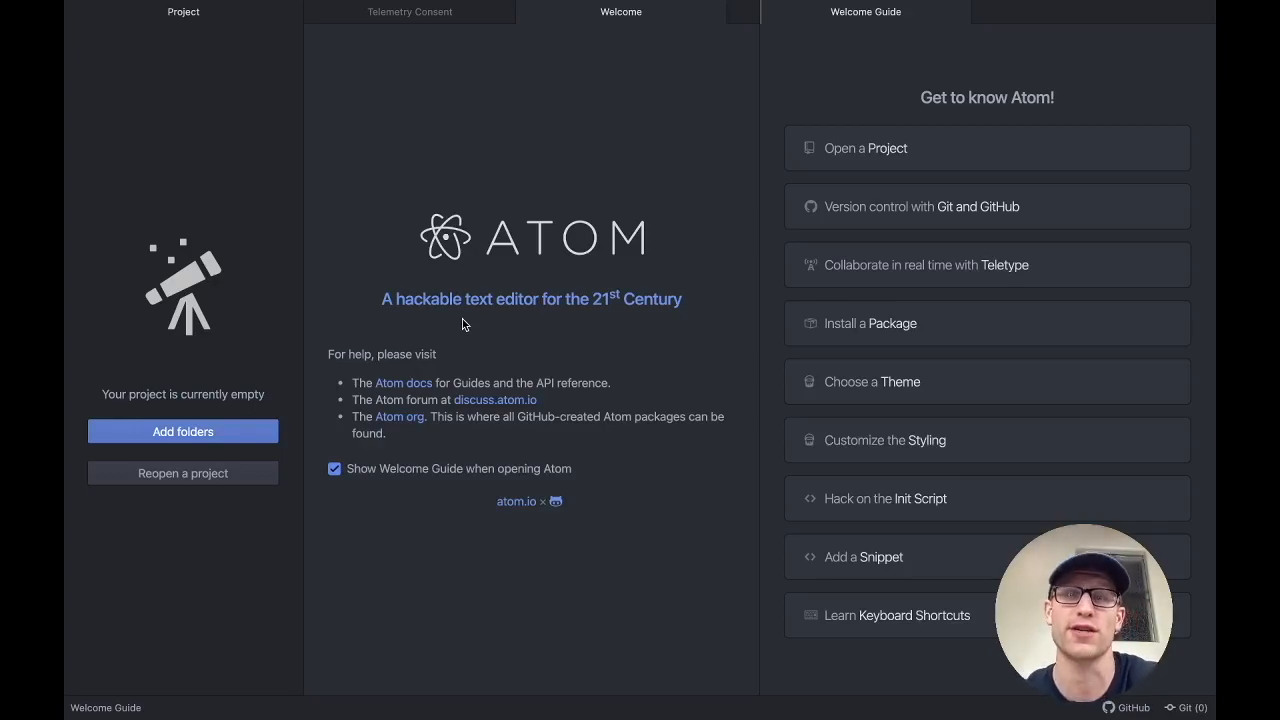
mouse_move(400, 293)
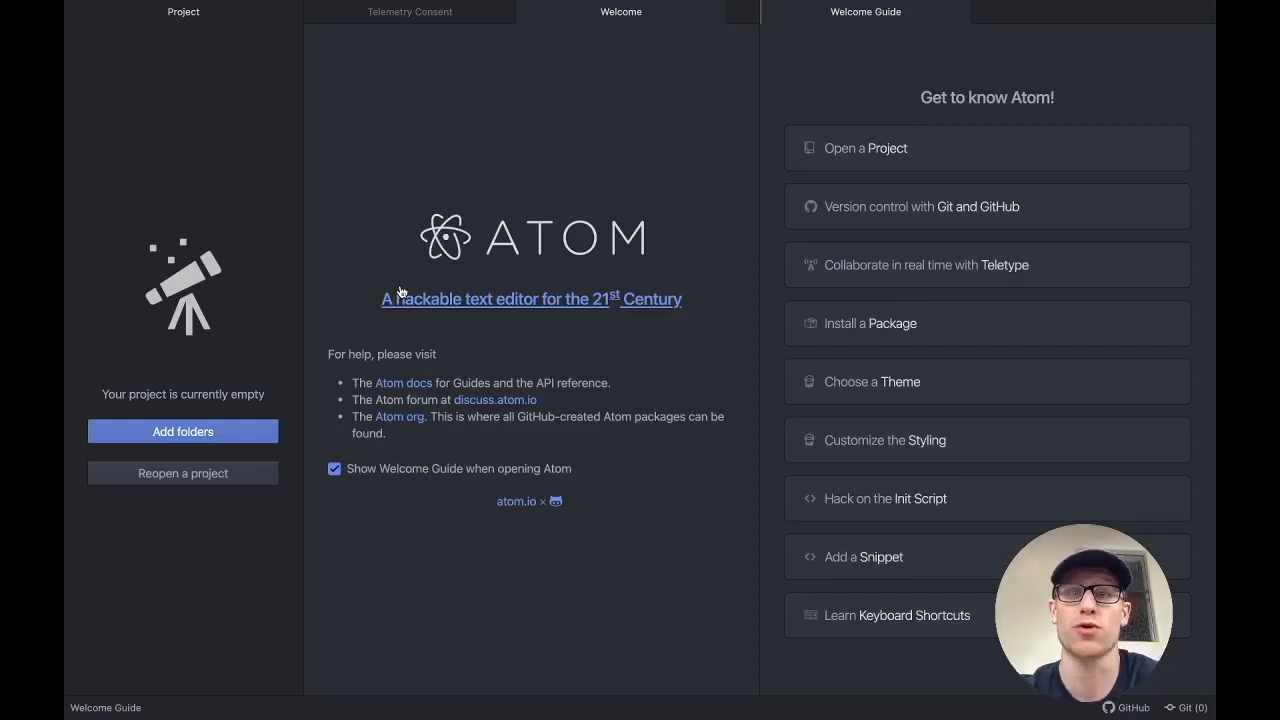
mouse_move(370, 234)
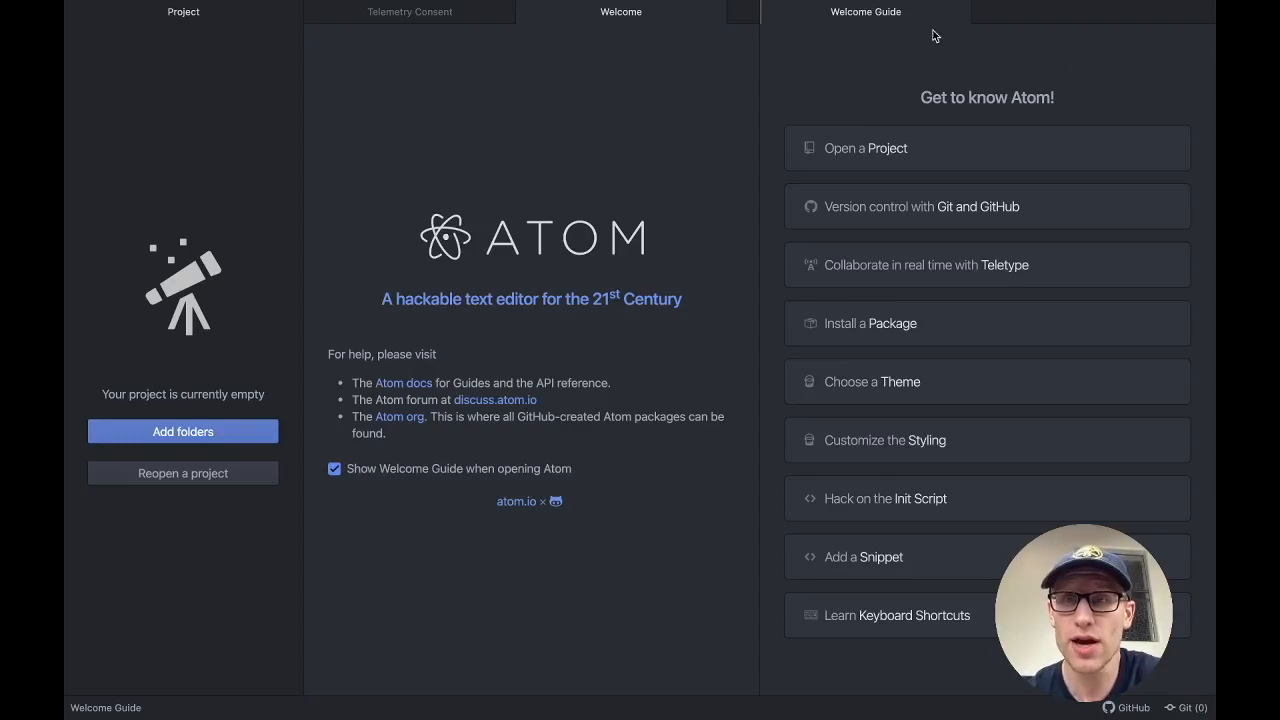
Step: Close the Welcome Guide, Welcome and Telemetry Consent tabs
click(965, 11)
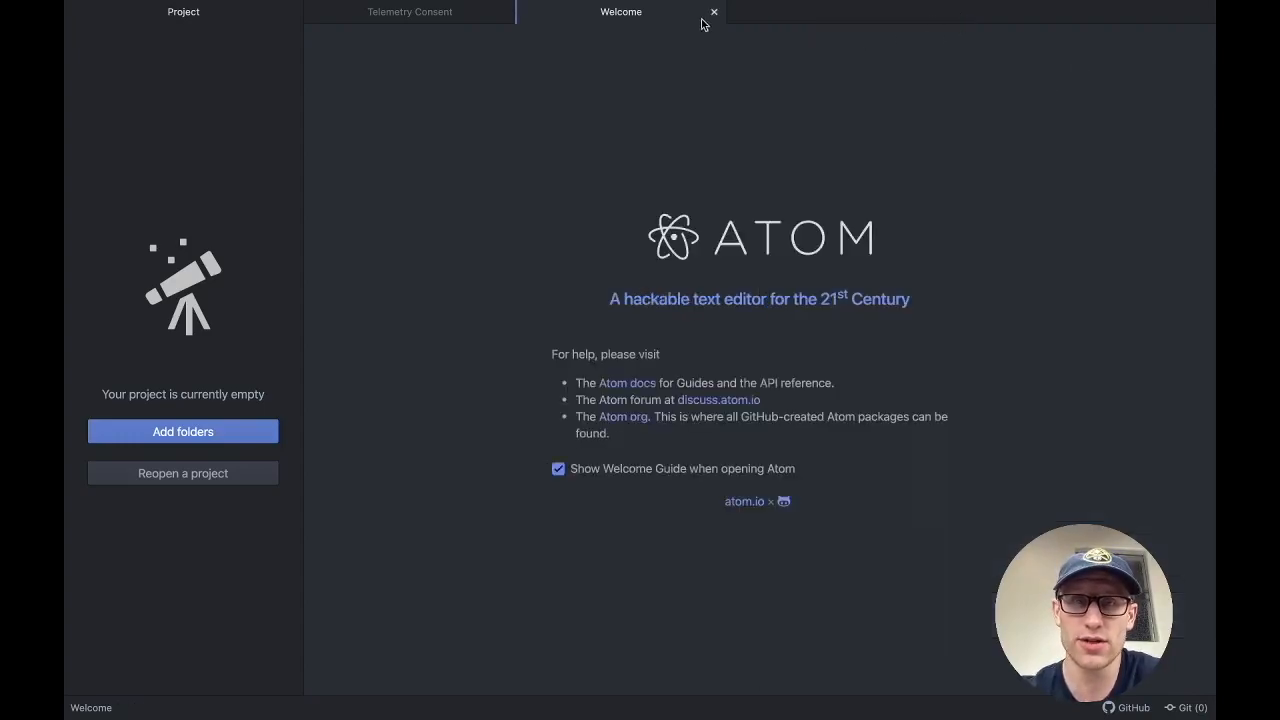
click(714, 11)
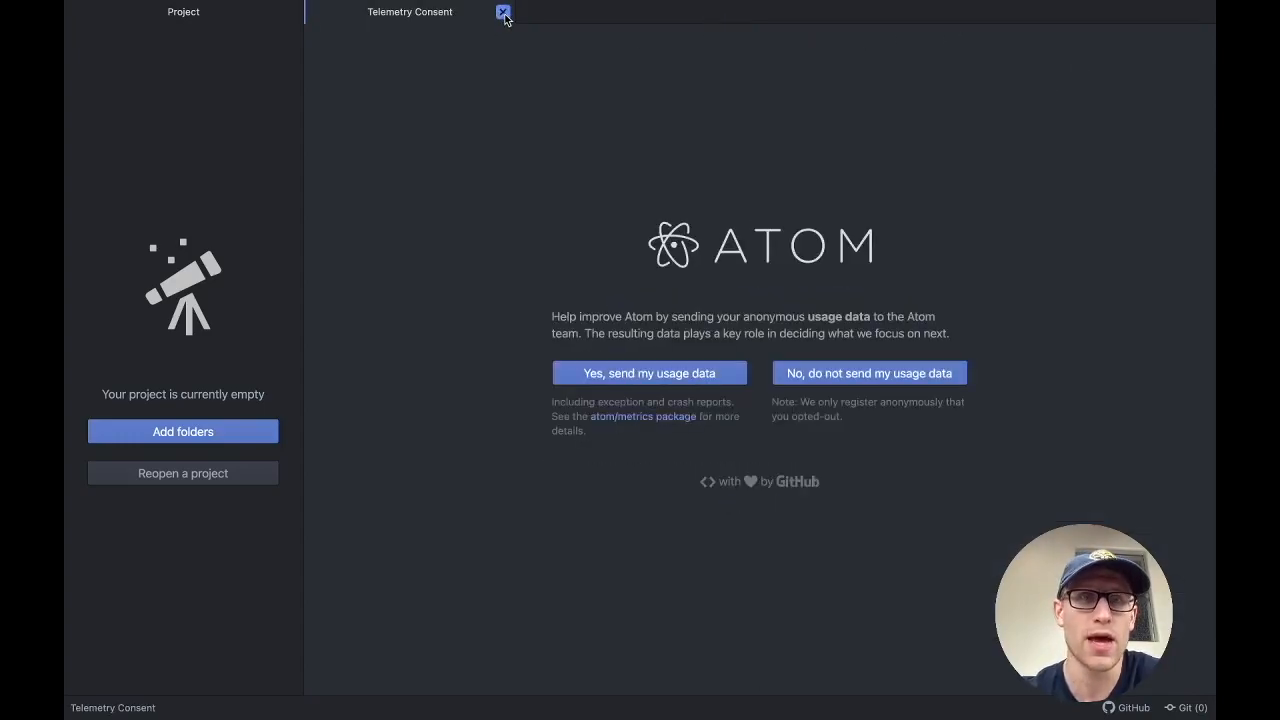
click(504, 12)
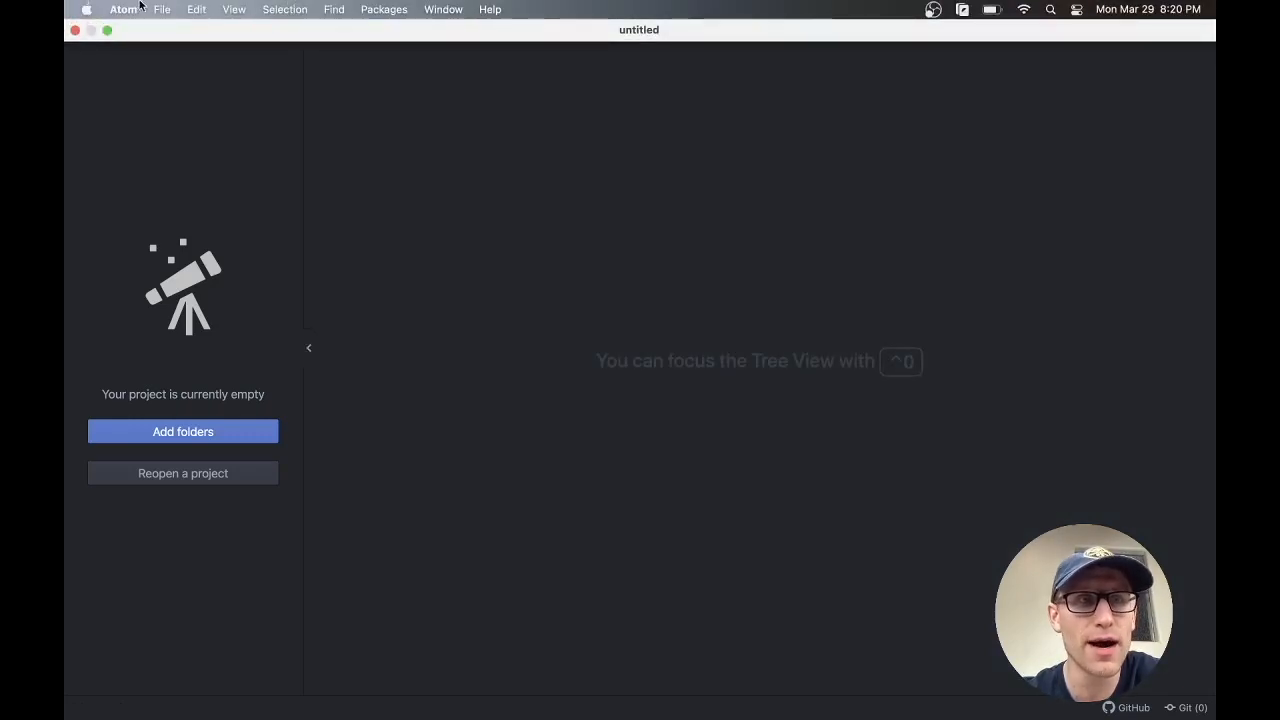
Step: Open Atom's Settings on the Install Packages section
click(123, 9)
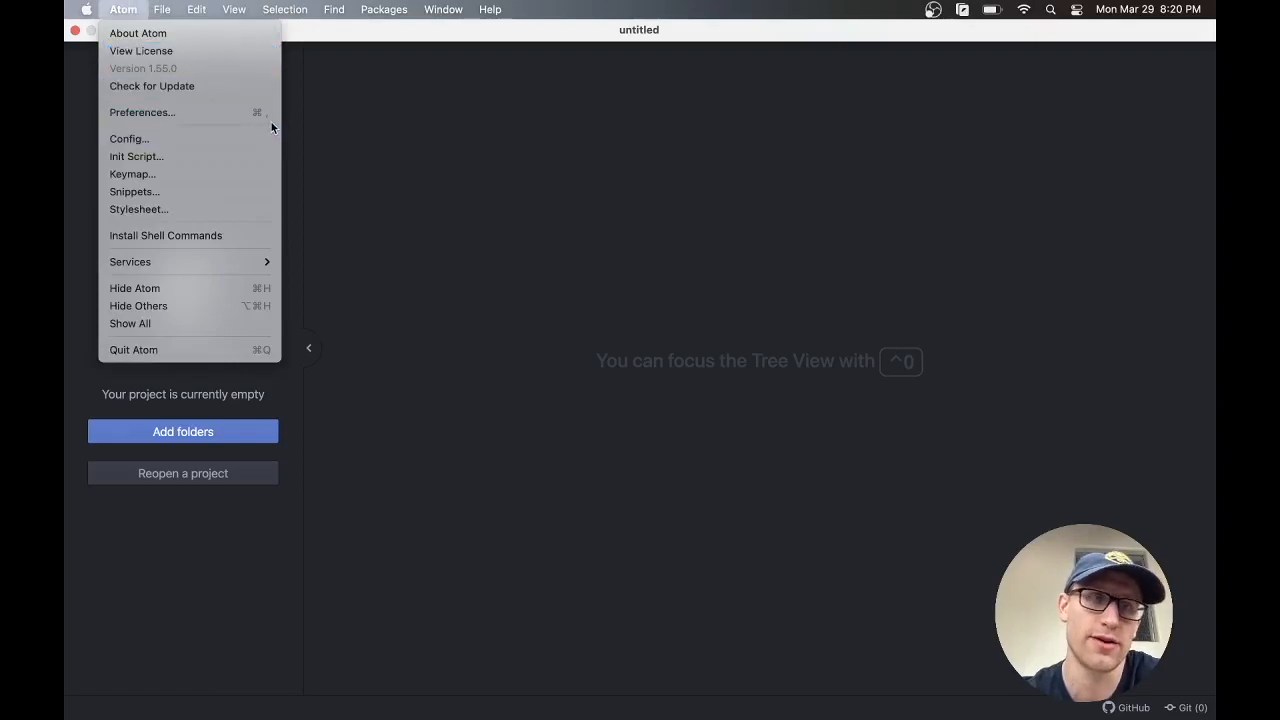
click(240, 119)
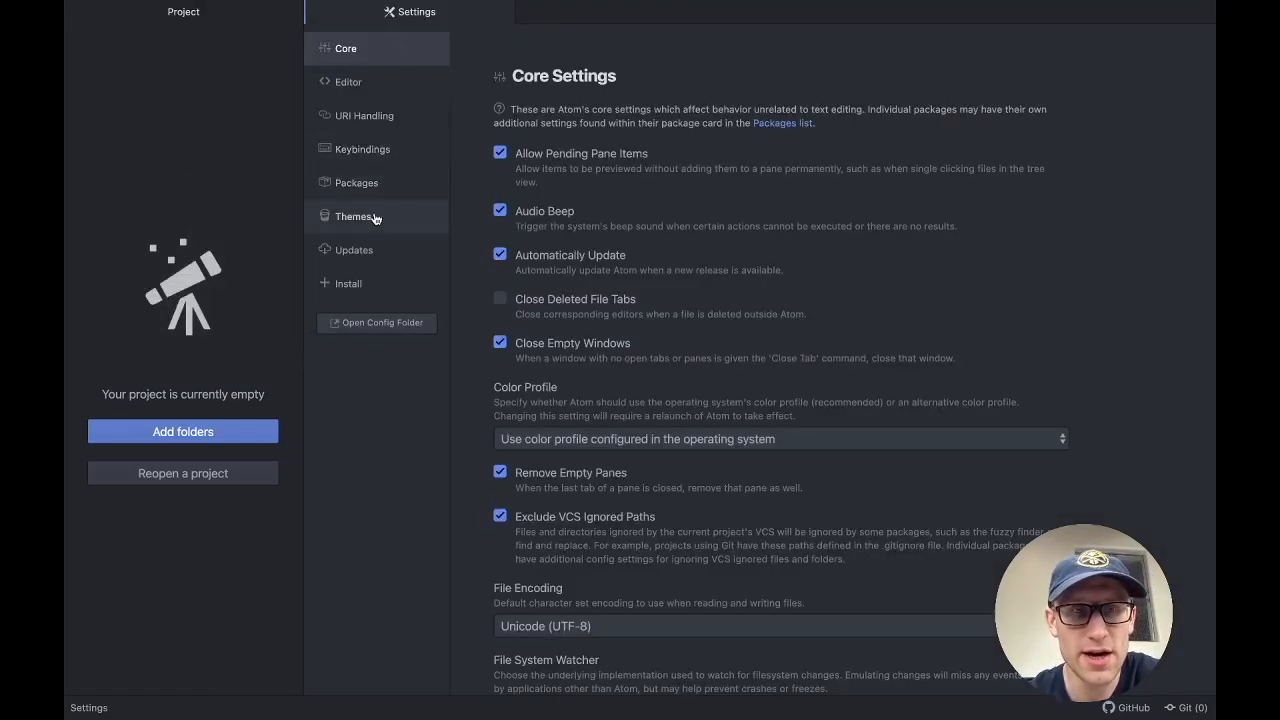
mouse_move(348, 283)
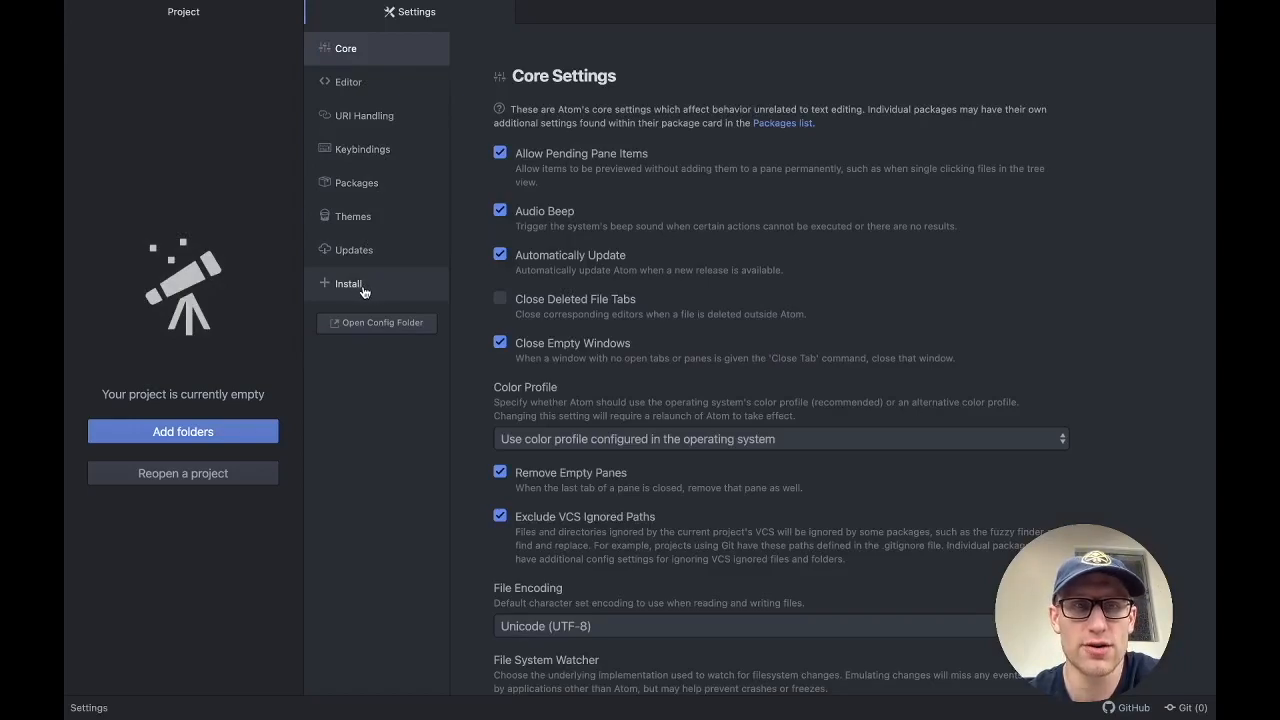
click(348, 283)
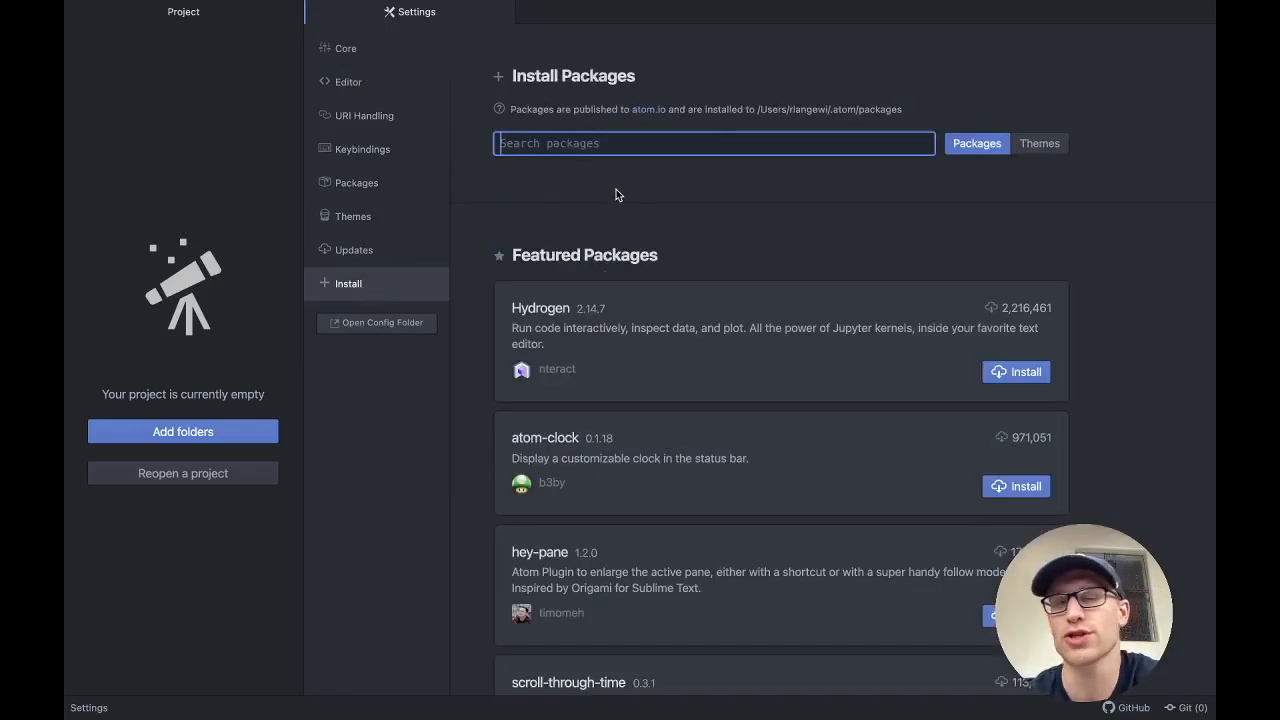
mouse_move(705, 183)
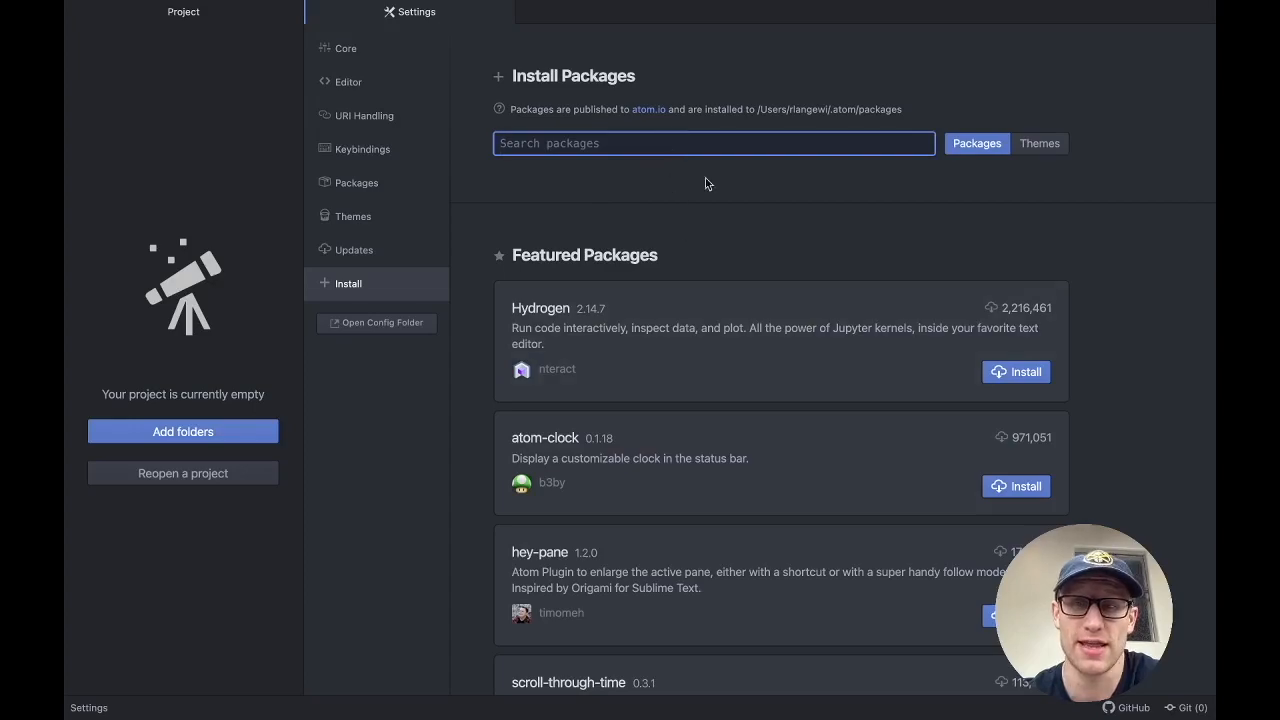
scroll(down, 3)
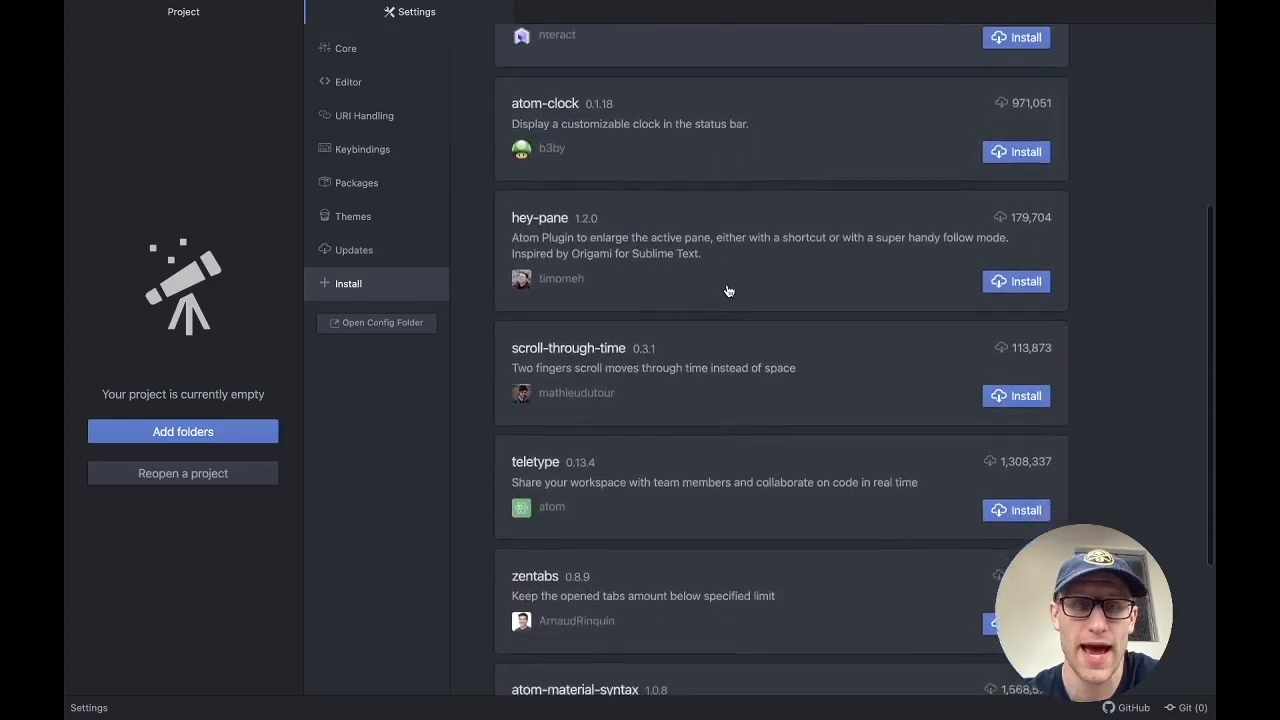
scroll(down, 3)
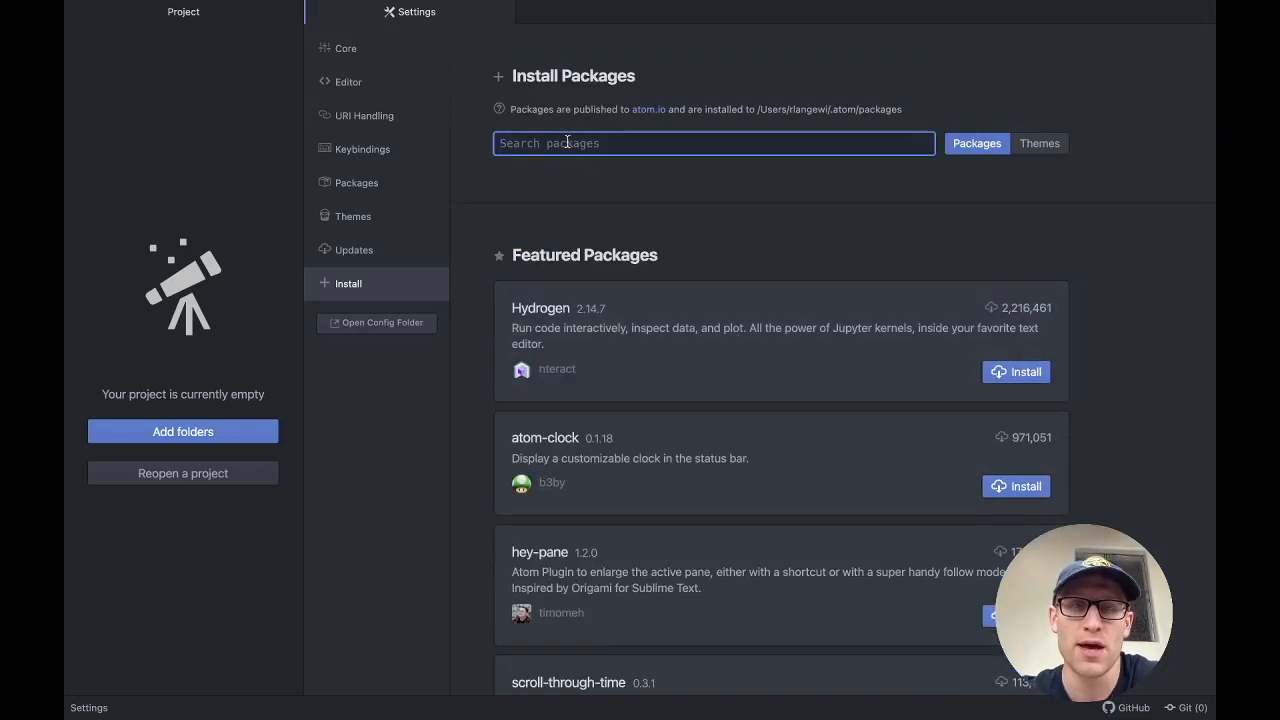
Step: Search packages for 'tabletop' and install tabletopsimulator-lua
text(tabletopsim)
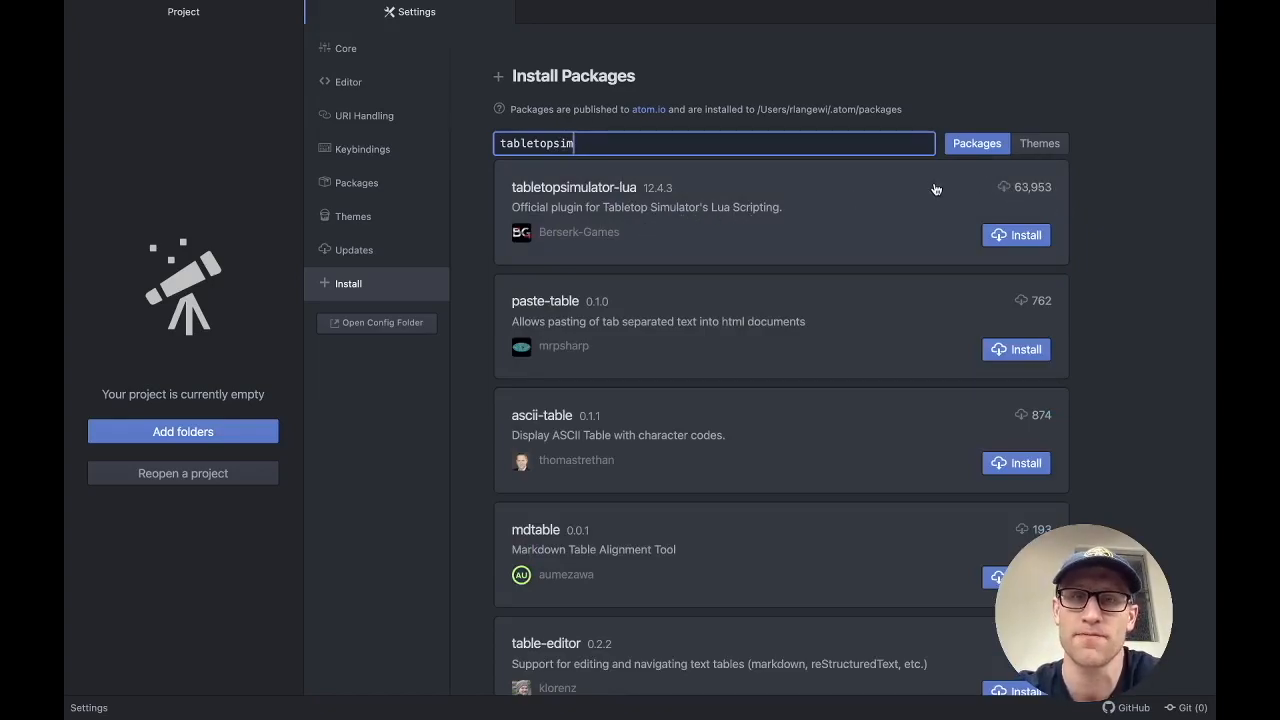
click(1016, 234)
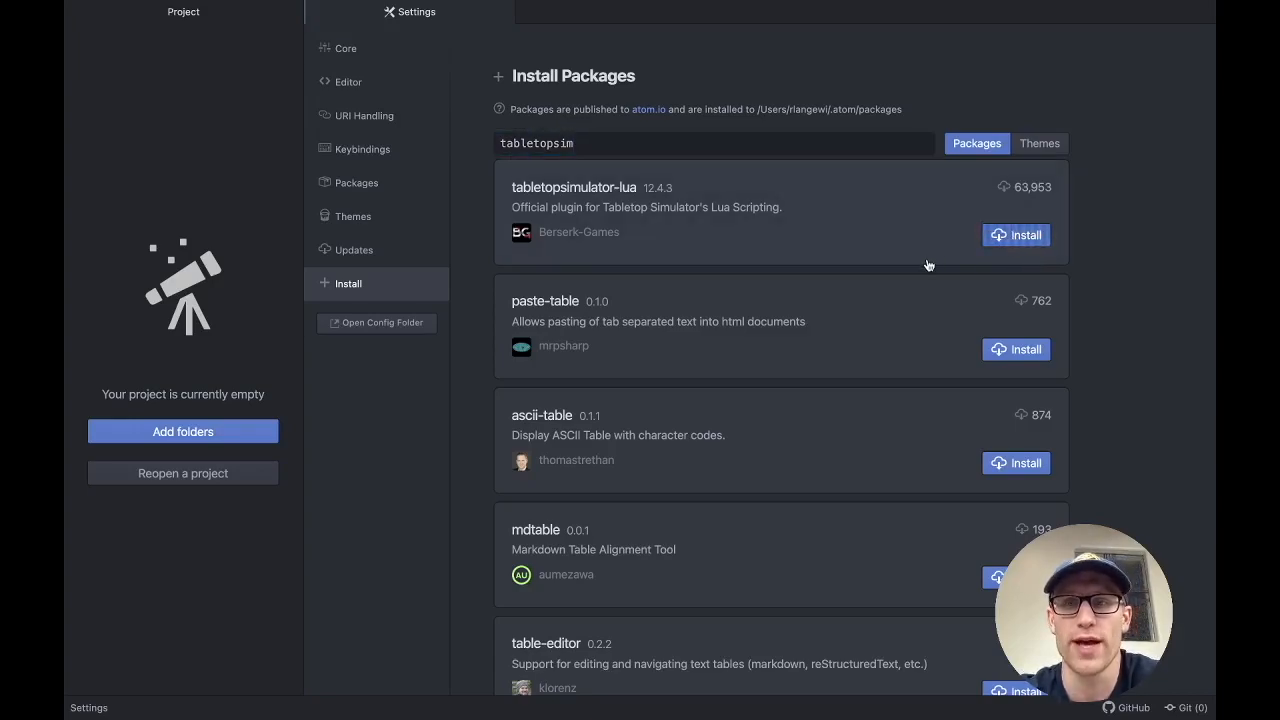
click(1016, 234)
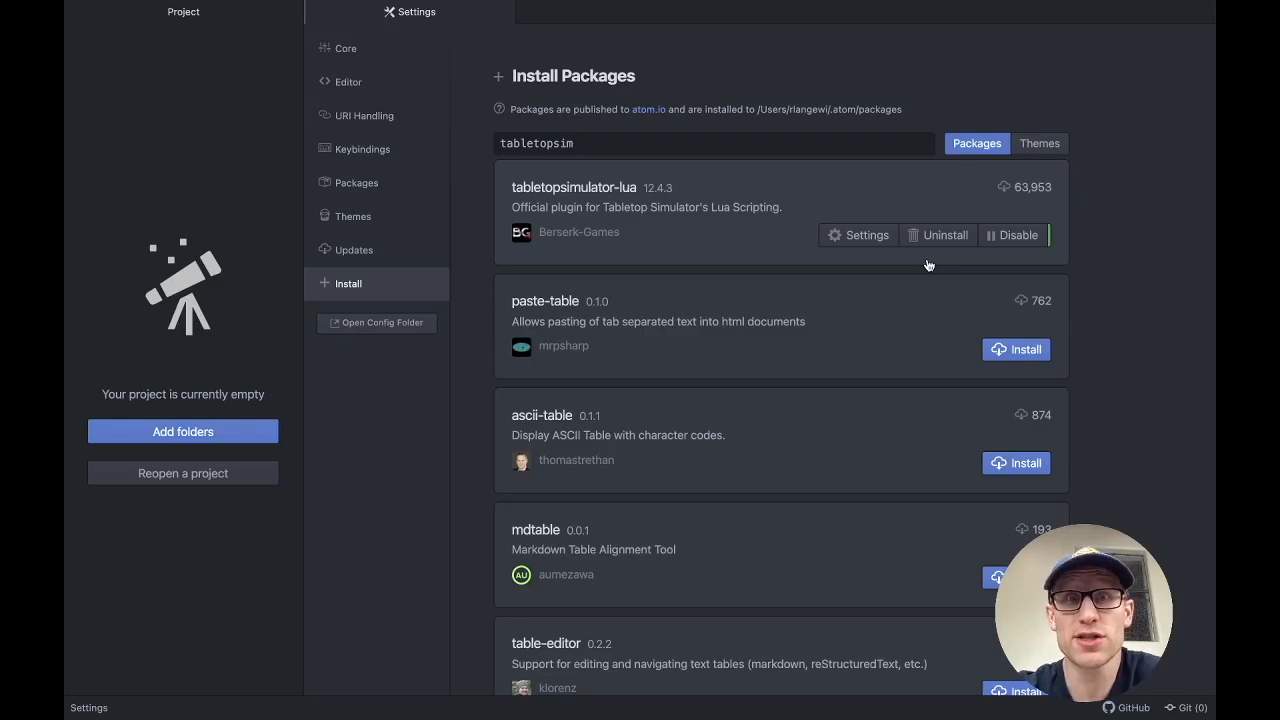
mouse_move(945, 248)
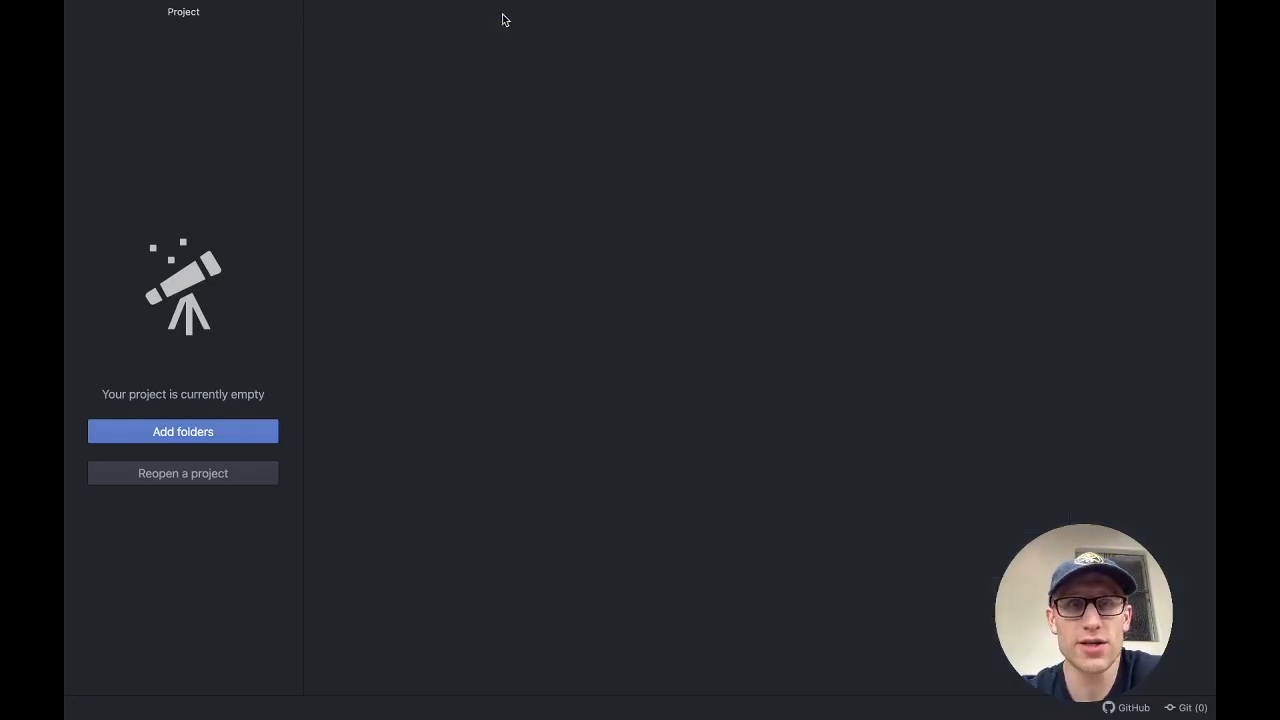
Step: Focus the editor window to reach the Packages > Tabletop Simulator submenu
click(384, 9)
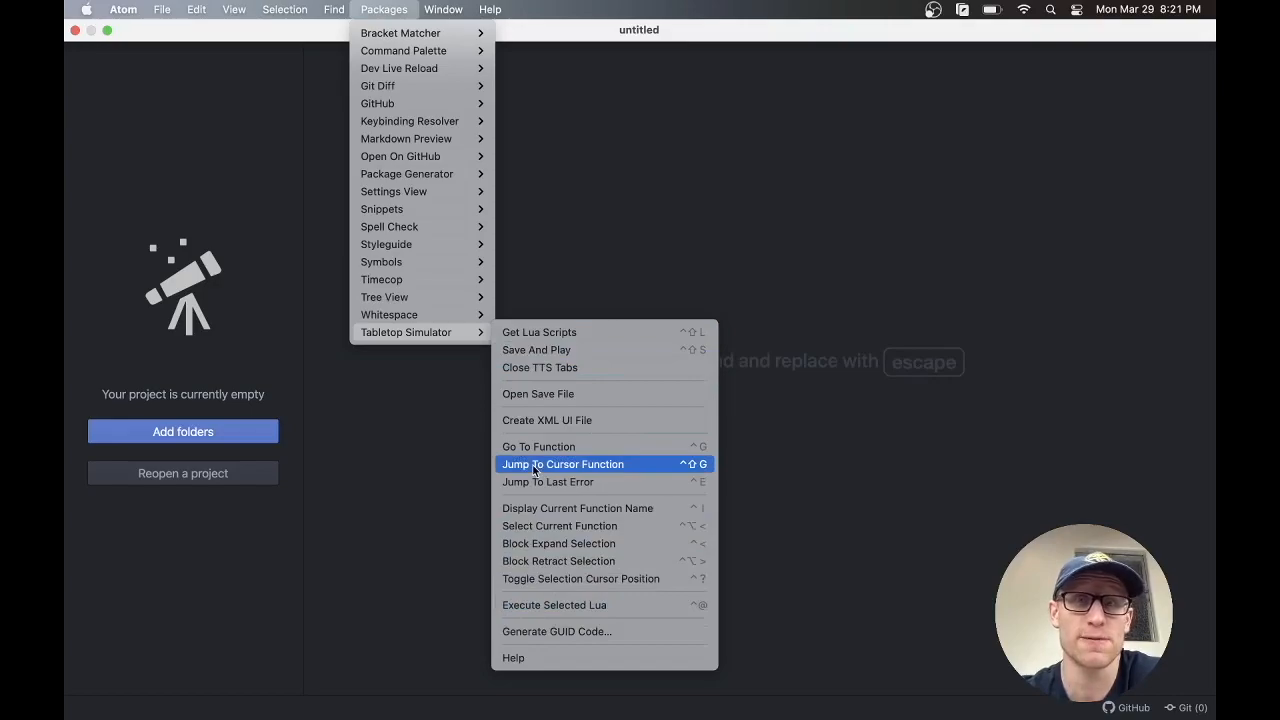
mouse_move(576, 604)
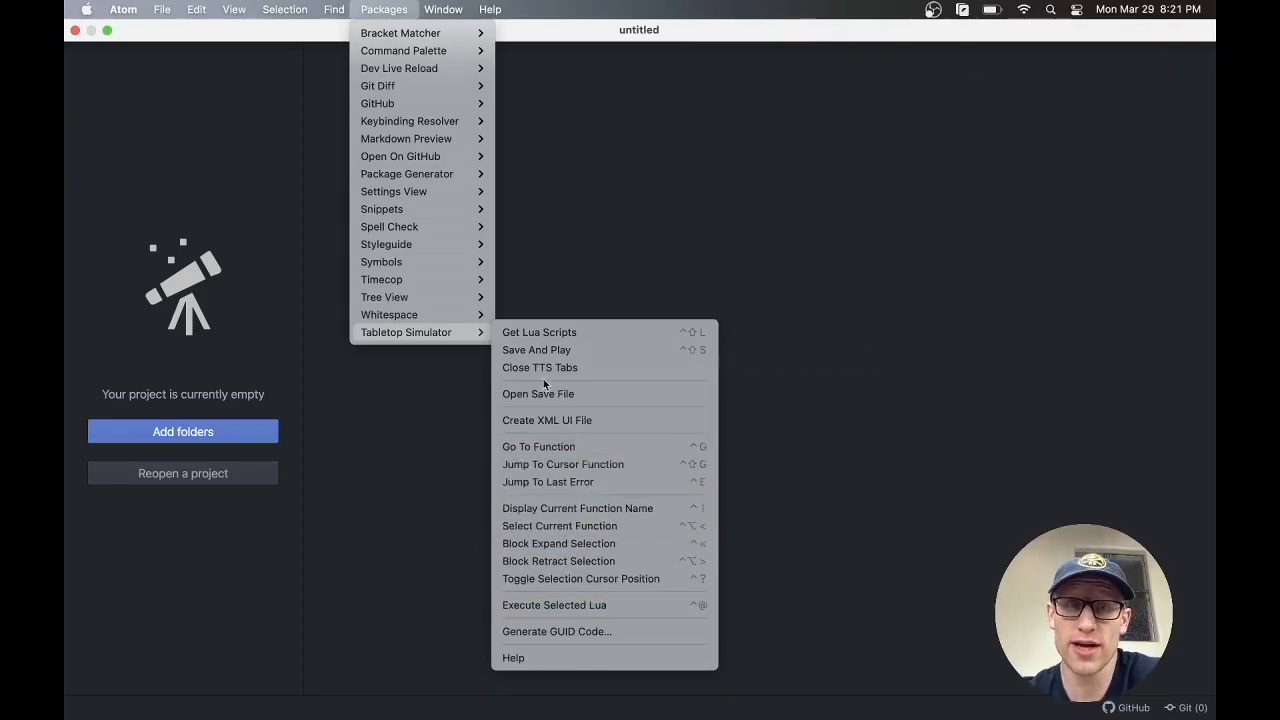
mouse_move(536, 349)
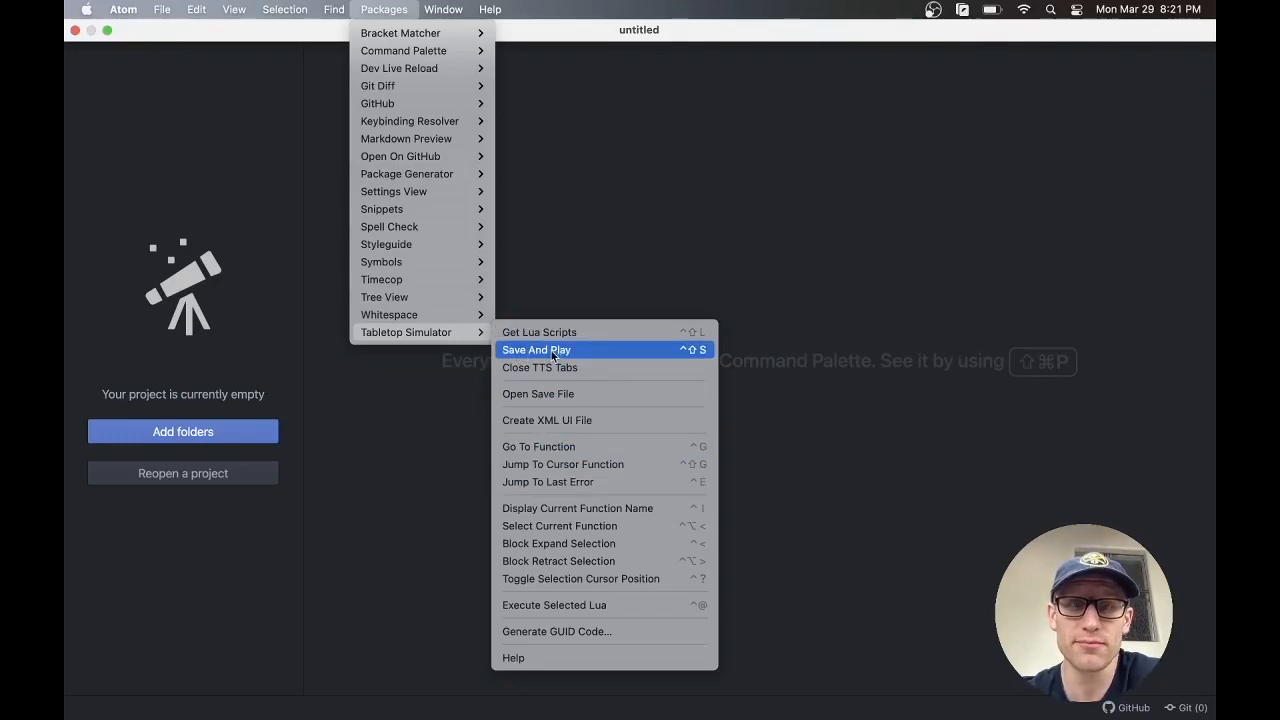
mouse_move(555, 179)
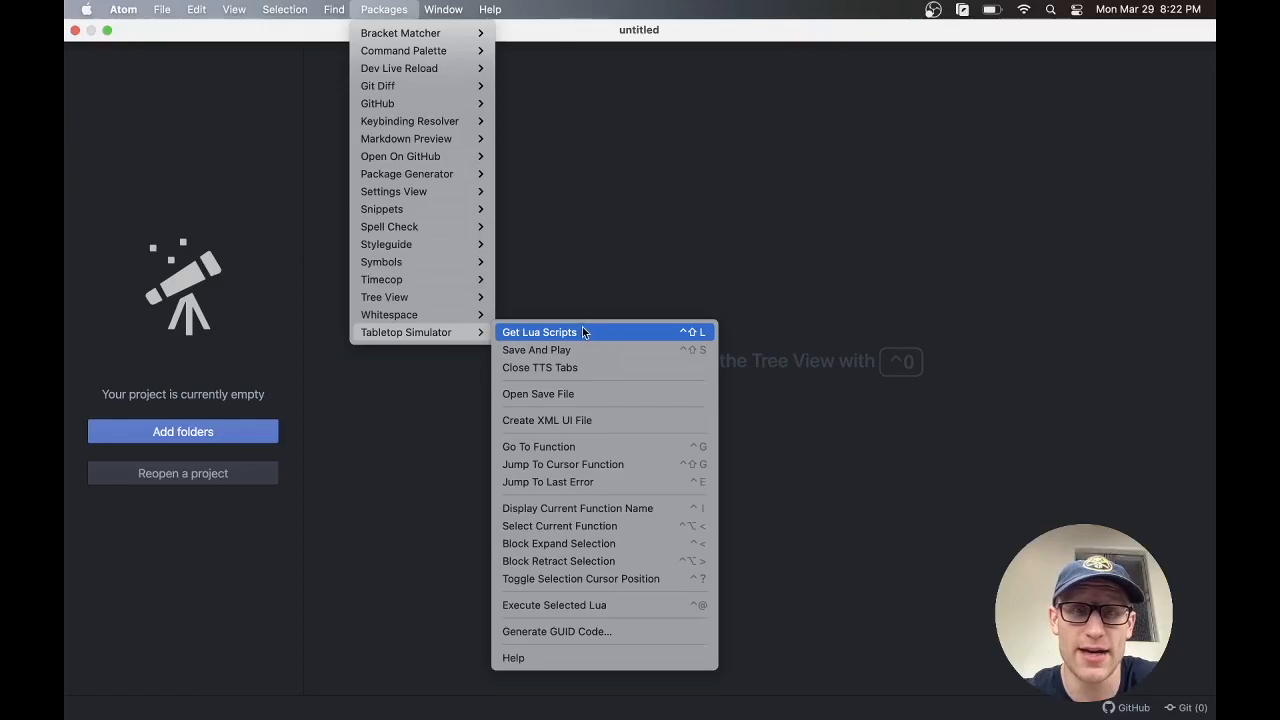
Step: Run Get Lua Scripts and confirm with Get Scripts to pull the game's scripts
click(539, 331)
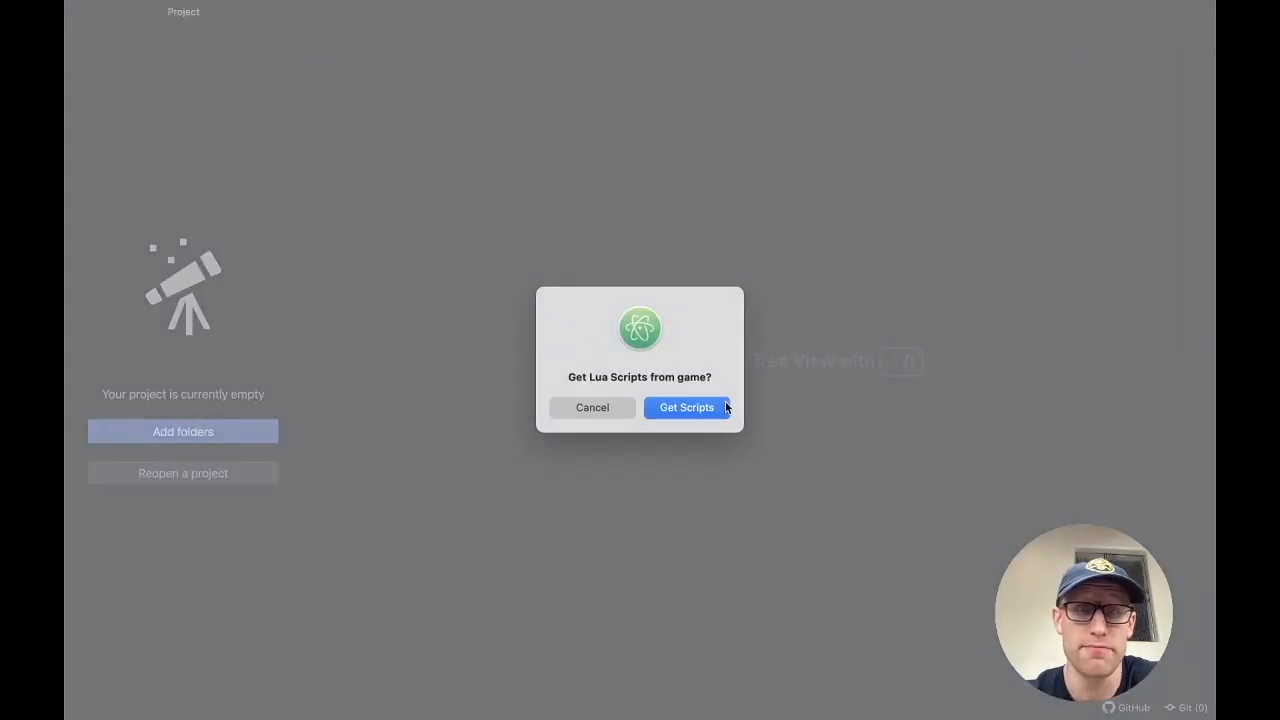
click(686, 407)
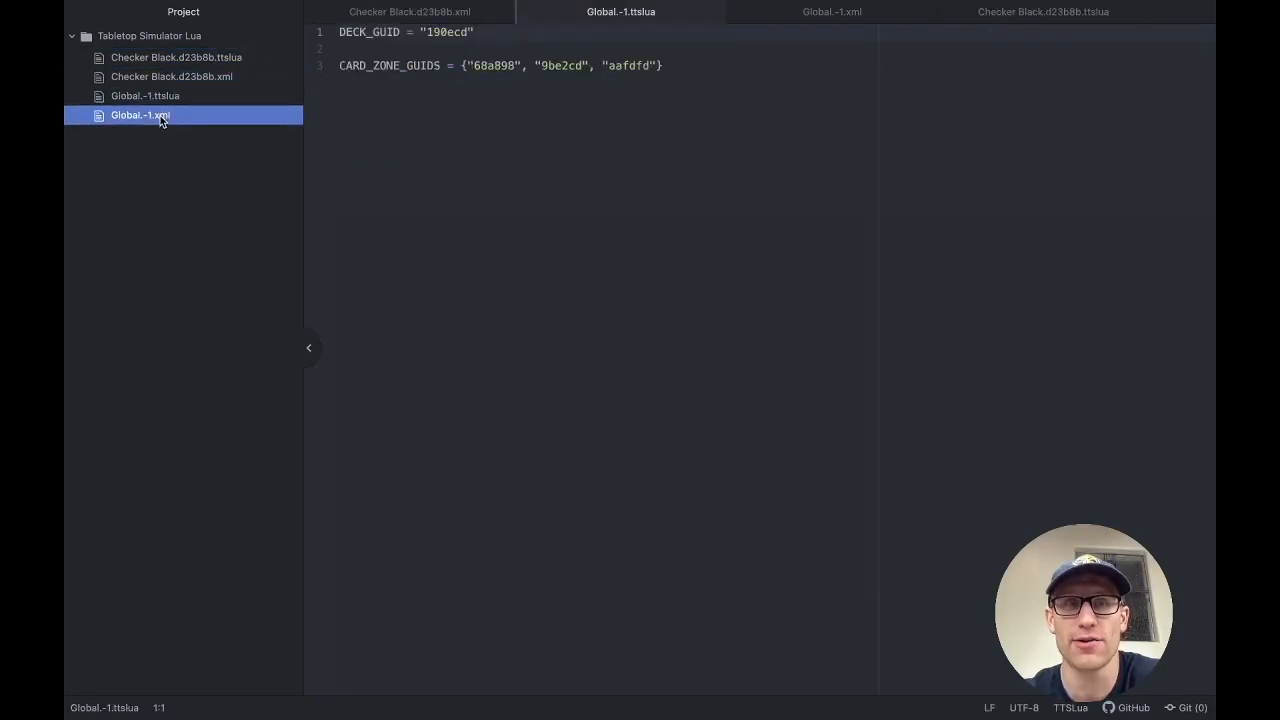
Step: Open Checker Black.d23b8b.xml, then Checker Black.d23b8b.ttslua
click(171, 76)
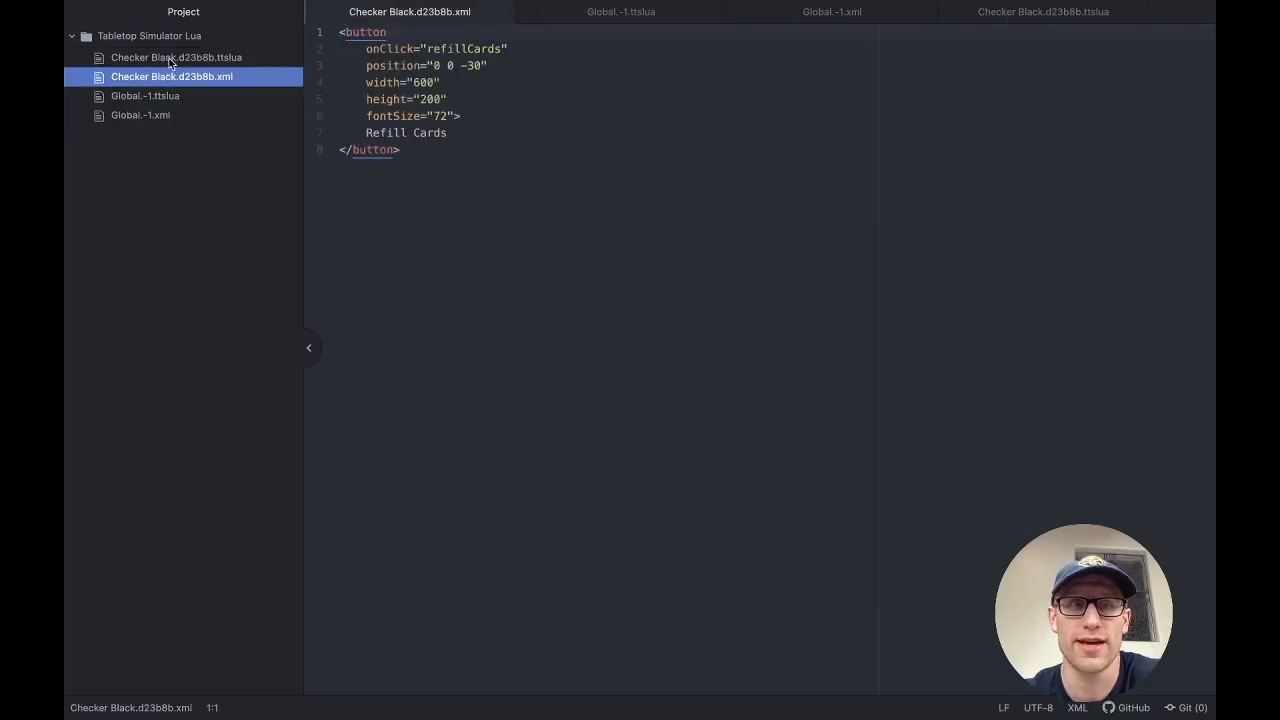
click(176, 57)
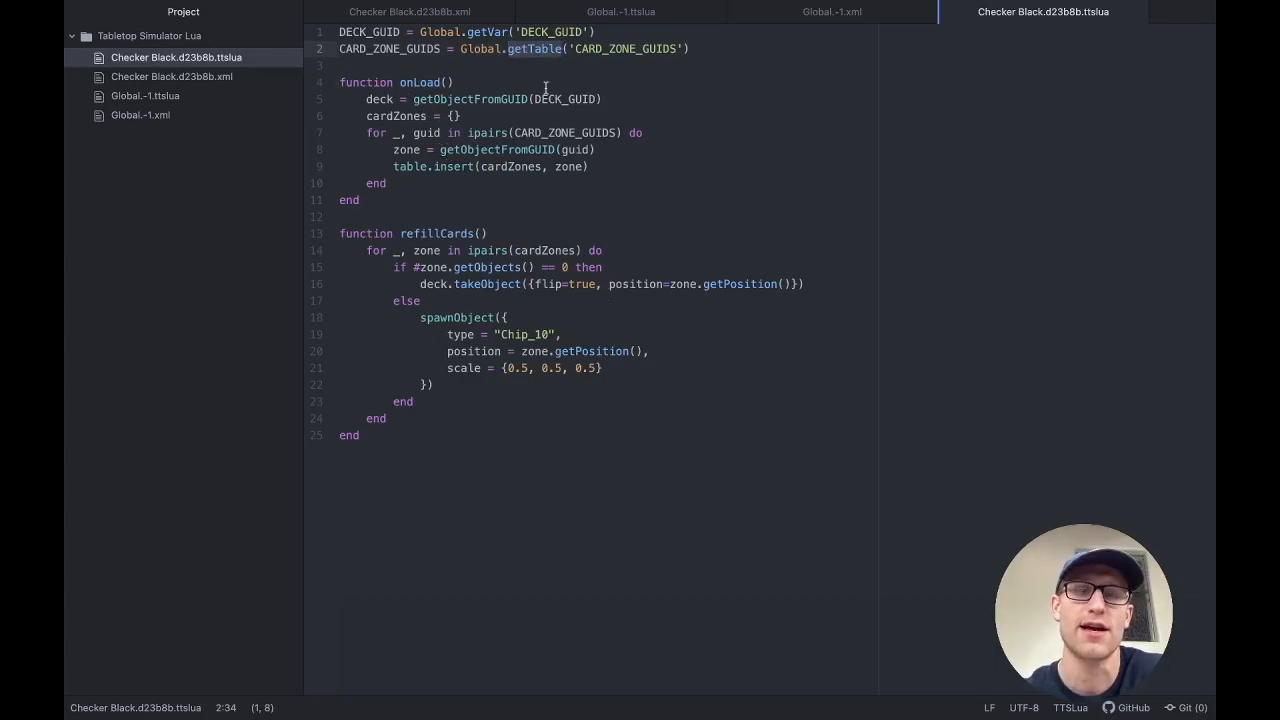
mouse_move(600, 233)
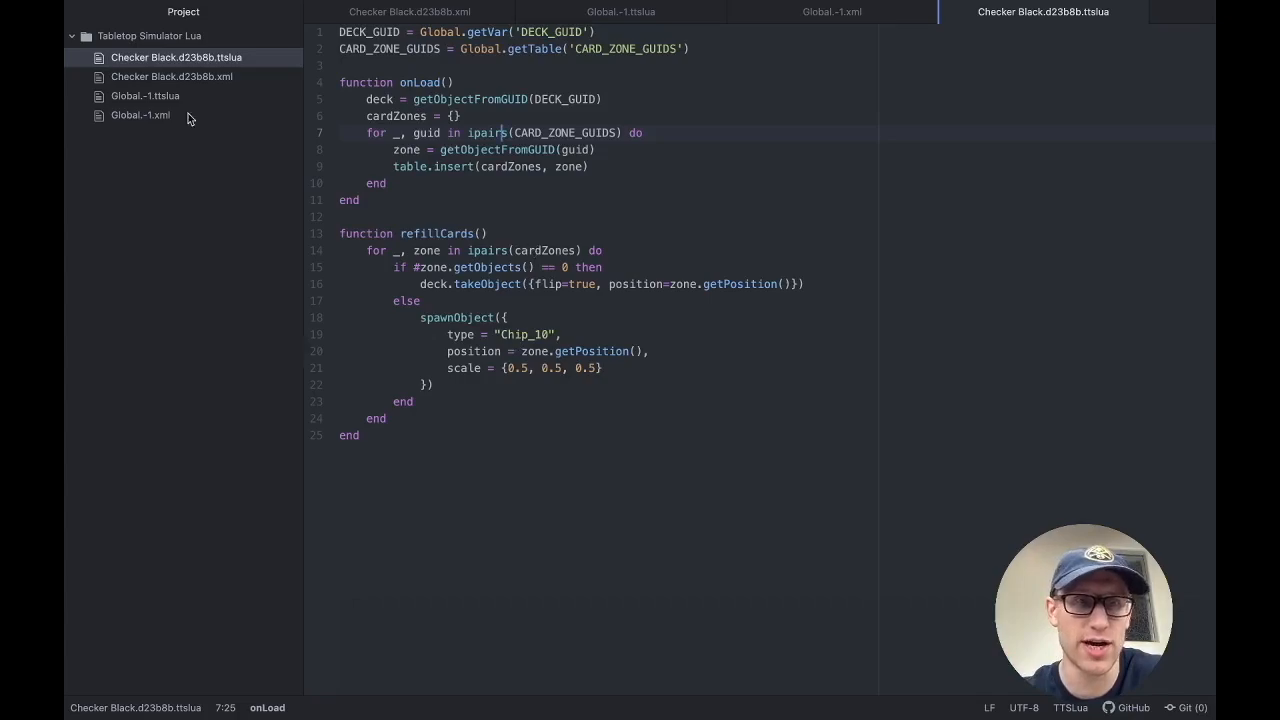
Step: Set the Refill Cards button width to 1600 in Checker Black.d23b8b.xml and Save And Play
click(171, 76)
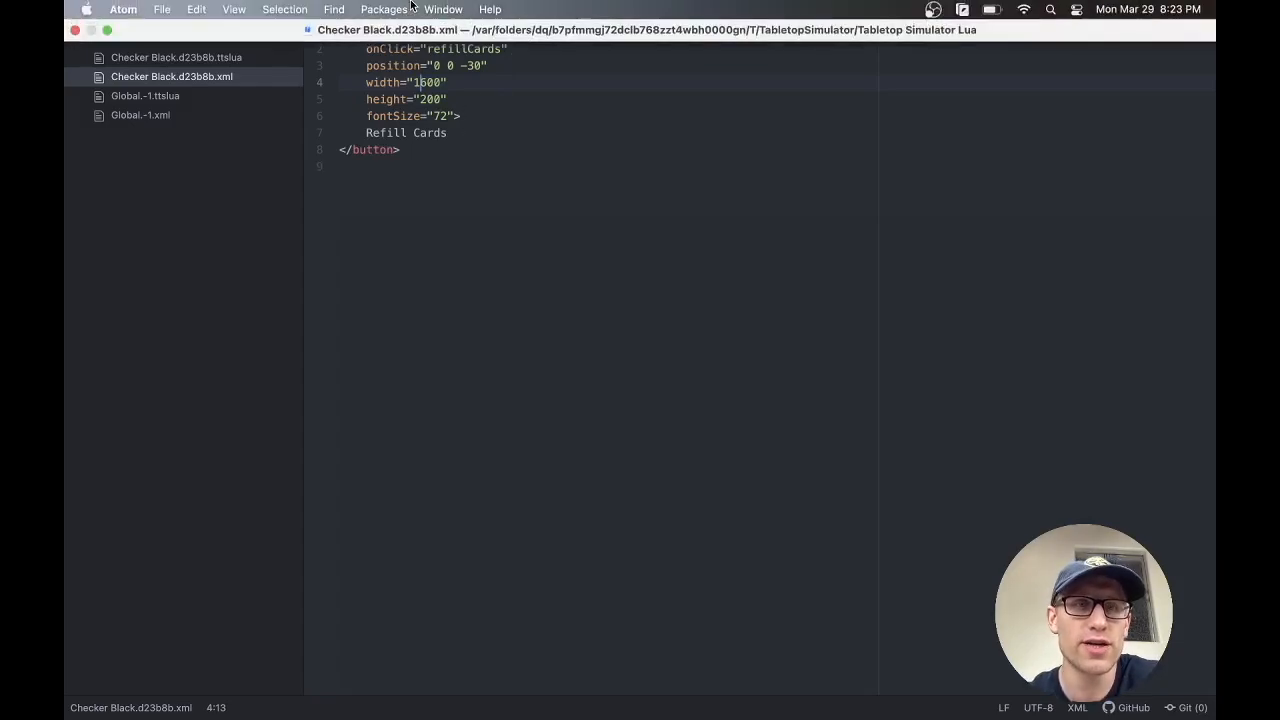
click(384, 9)
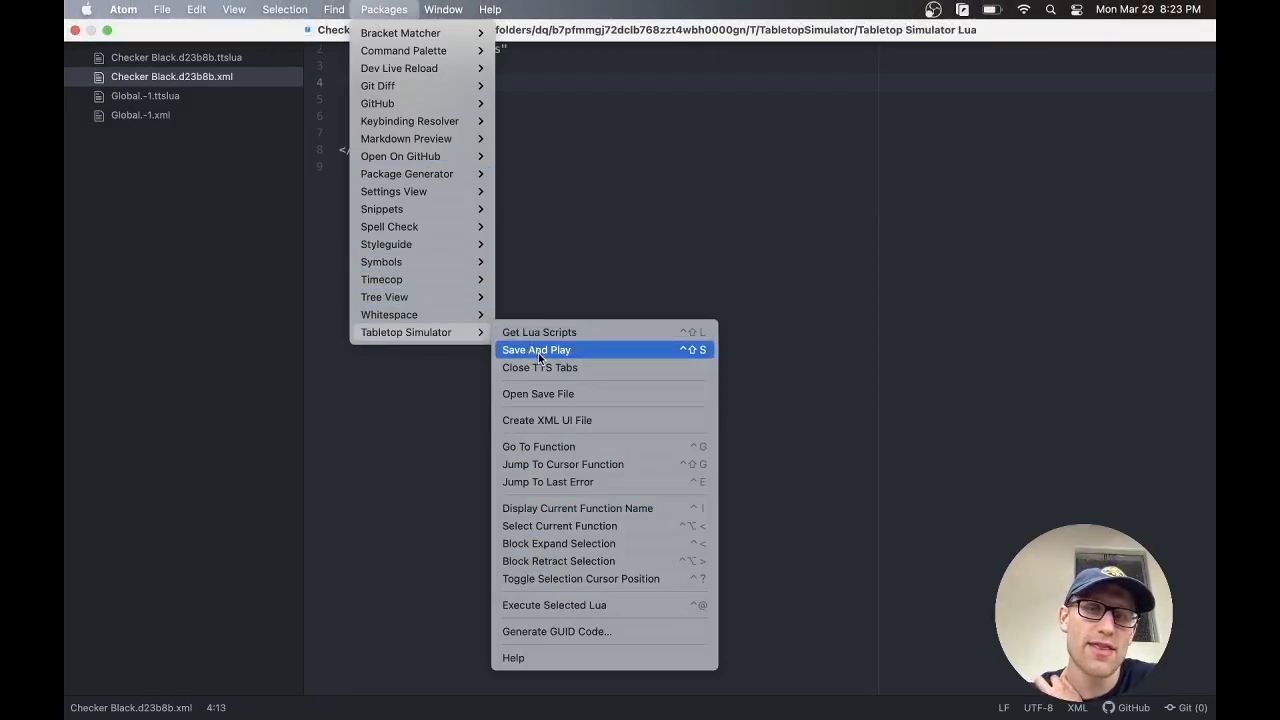
mouse_move(539, 331)
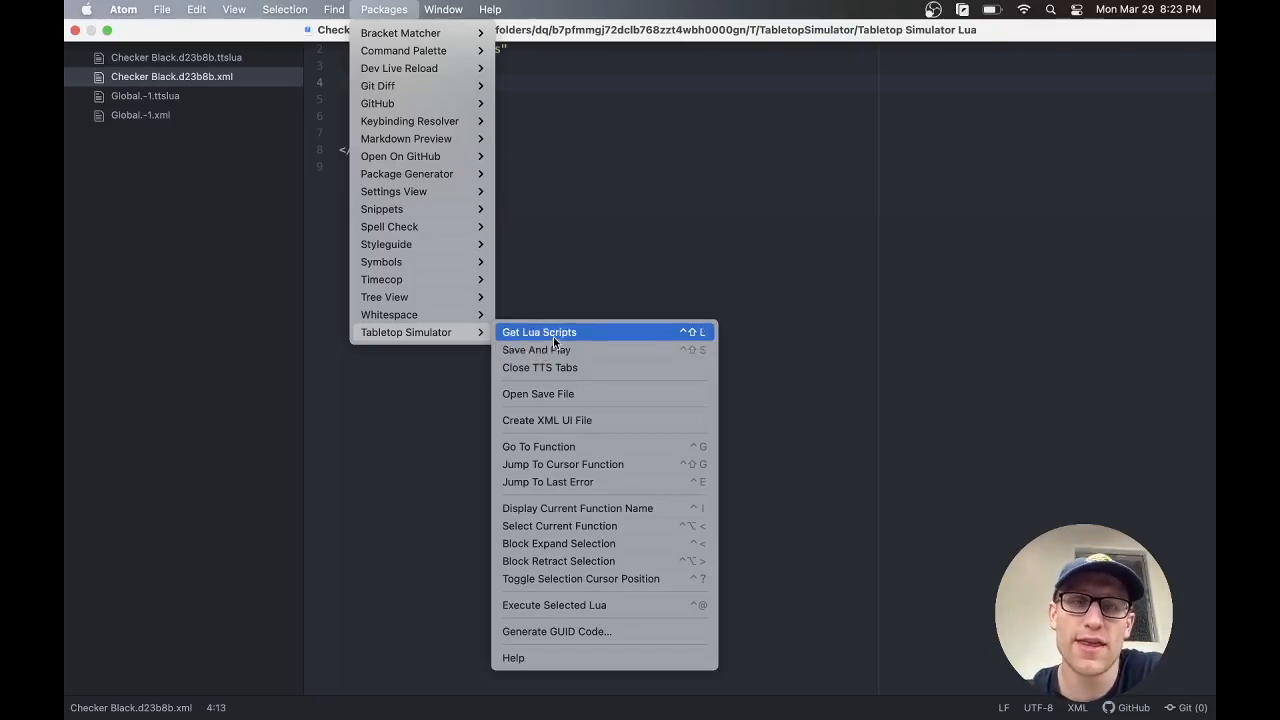
mouse_move(590, 350)
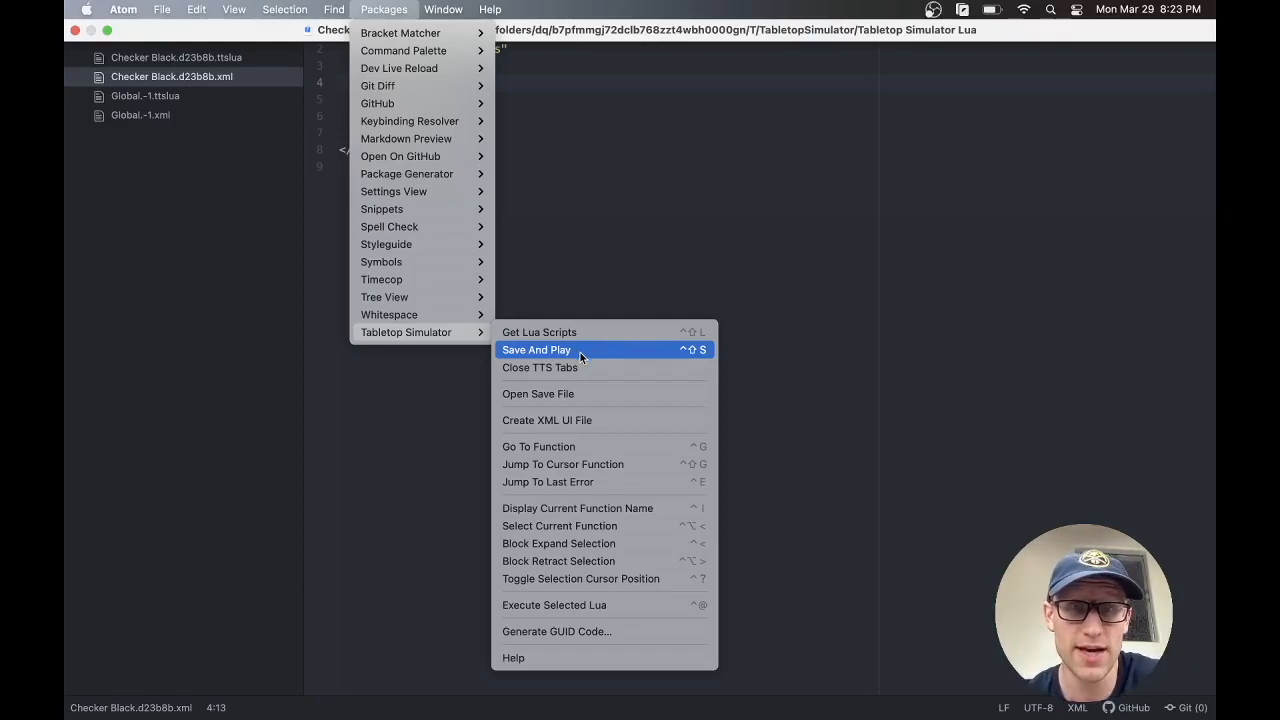
click(536, 349)
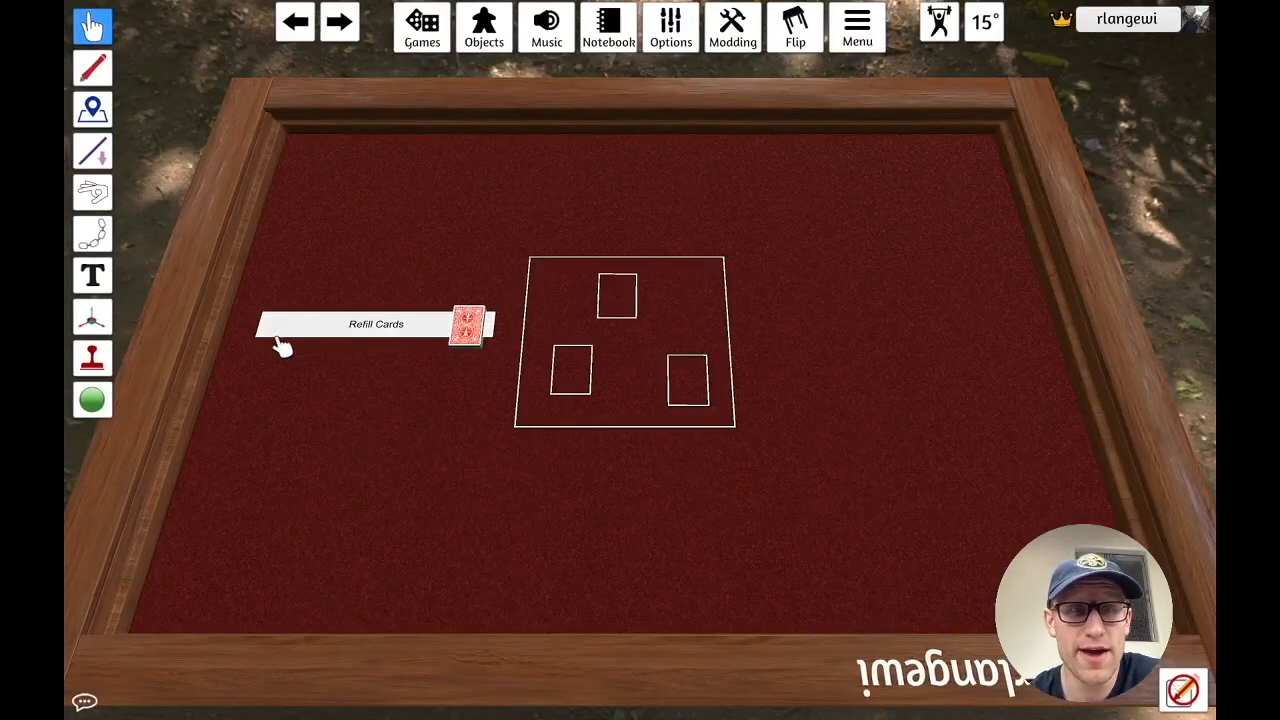
mouse_move(352, 313)
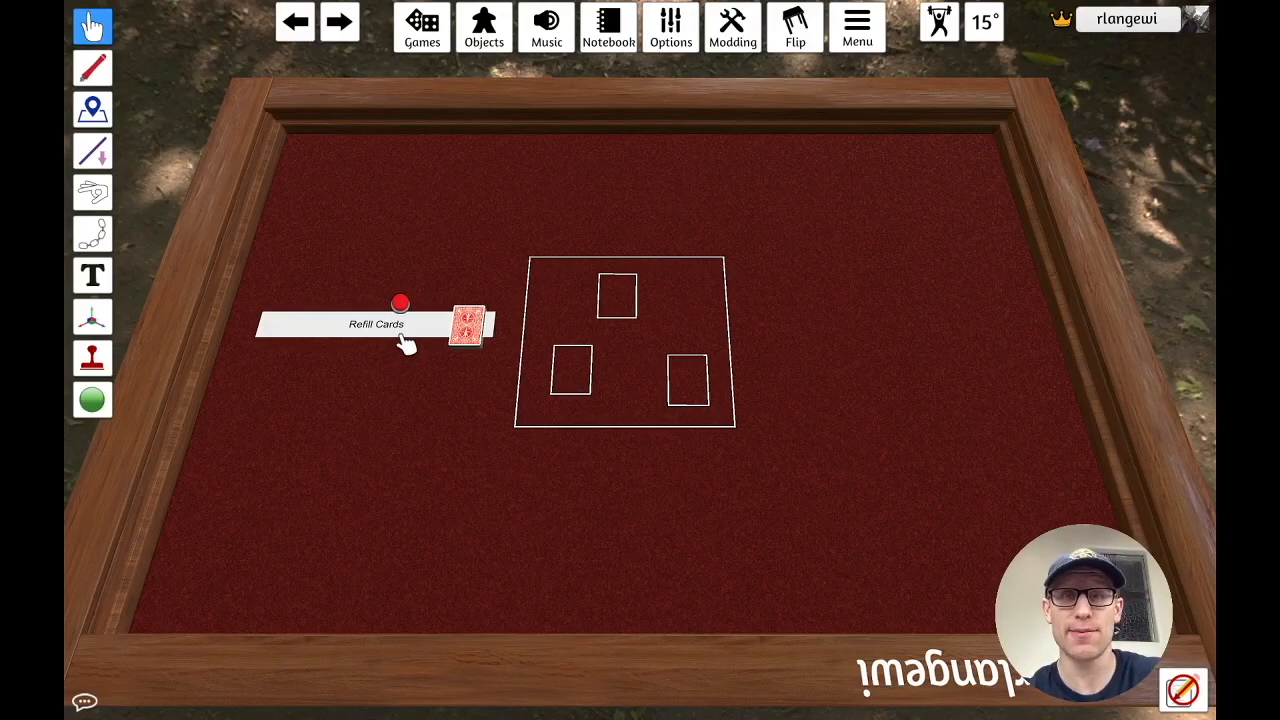
Step: Show Checker Black's UI XML with the 1600 button width in the in-game script editor
click(732, 27)
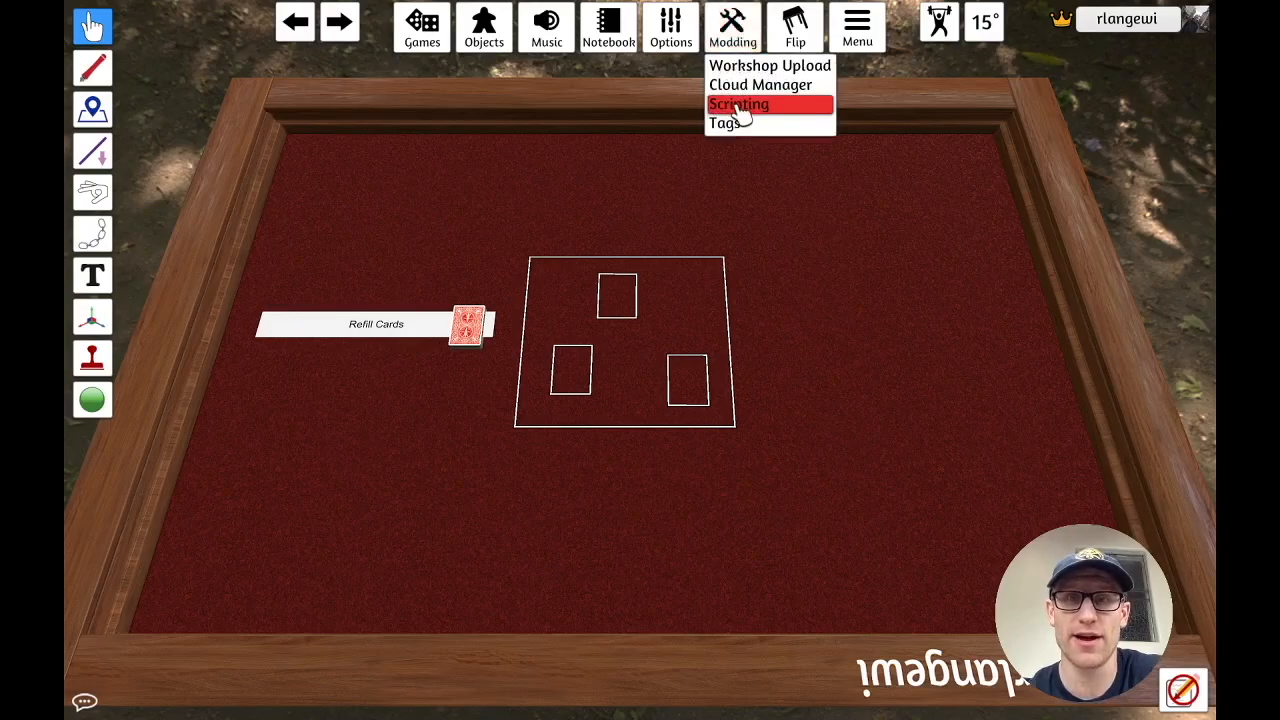
click(739, 104)
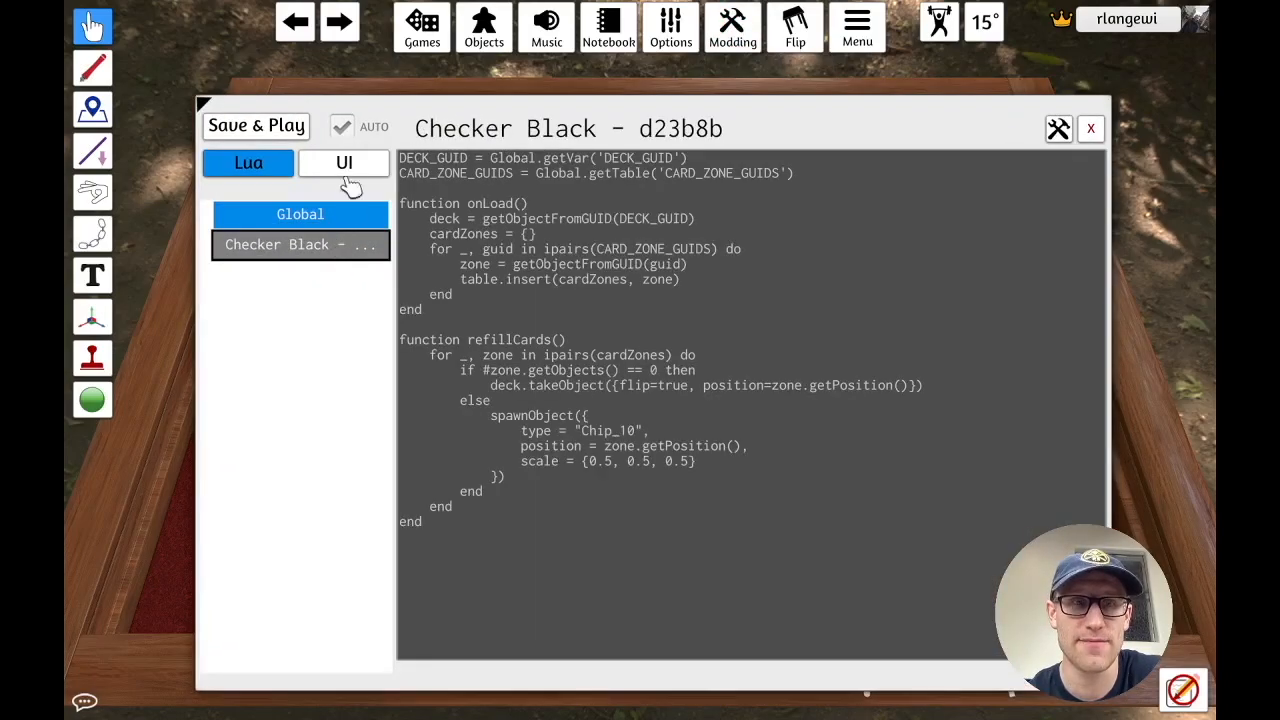
click(344, 162)
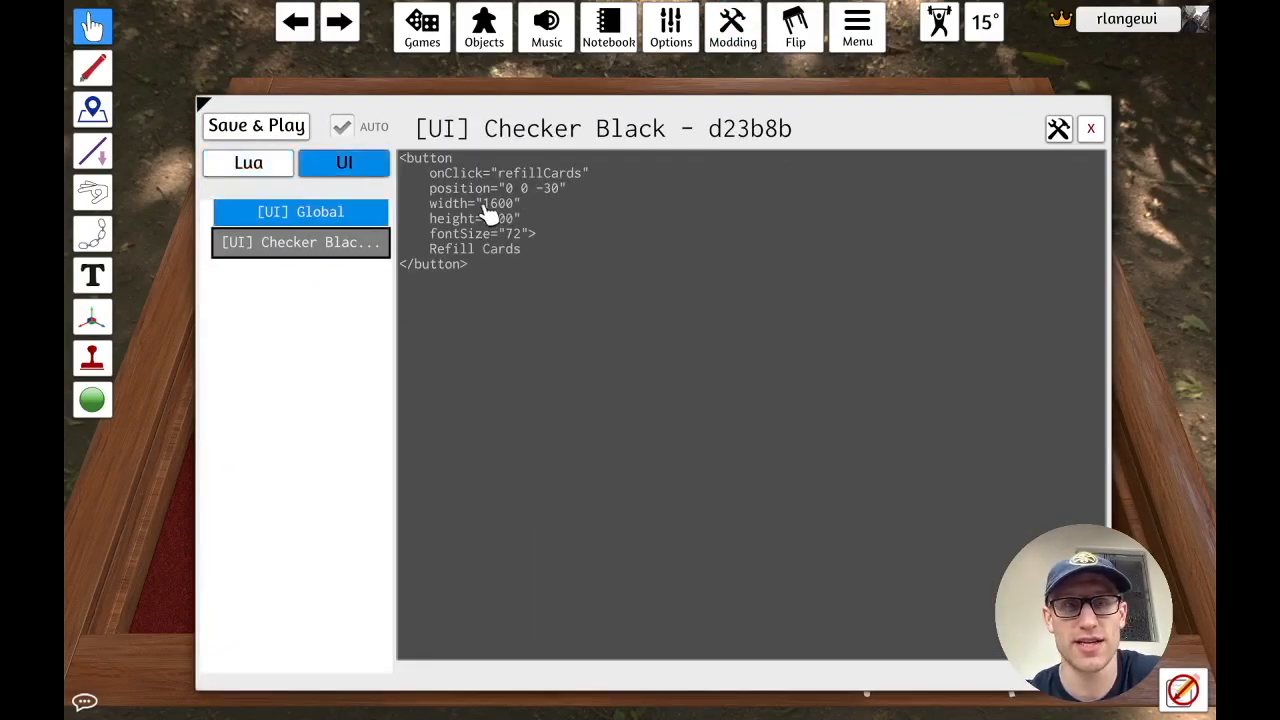
mouse_move(256, 125)
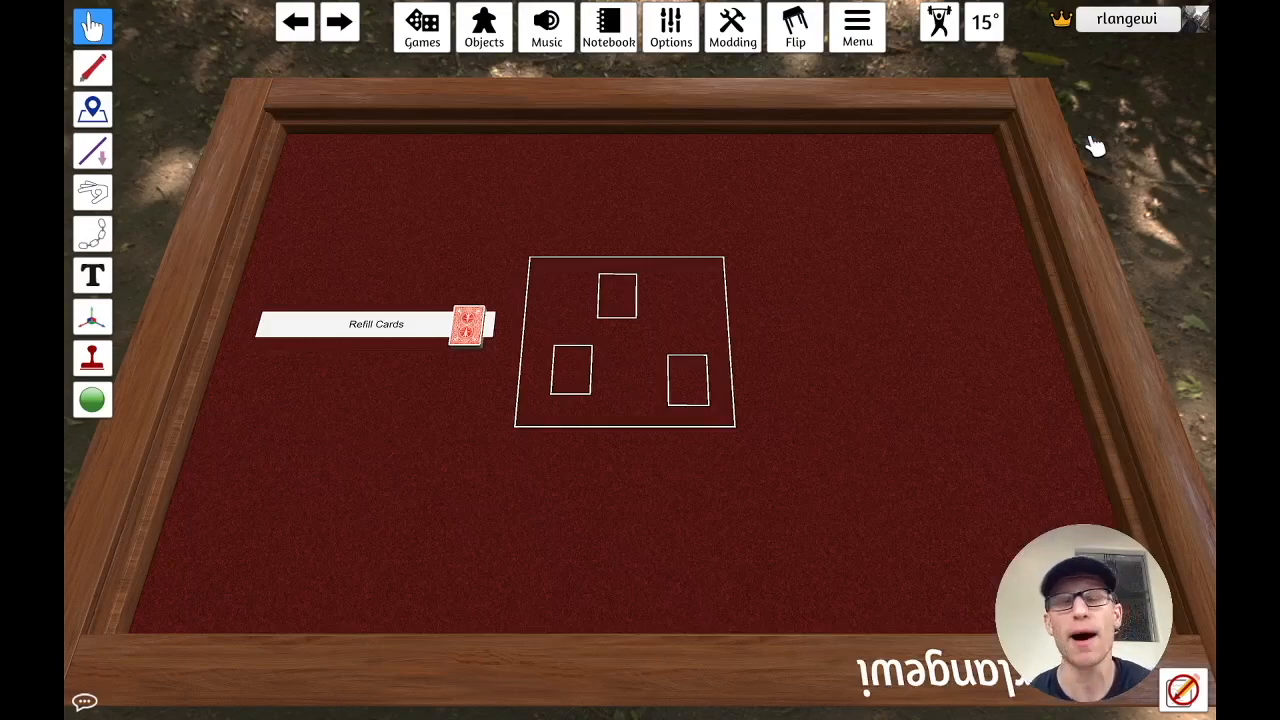
mouse_move(535, 335)
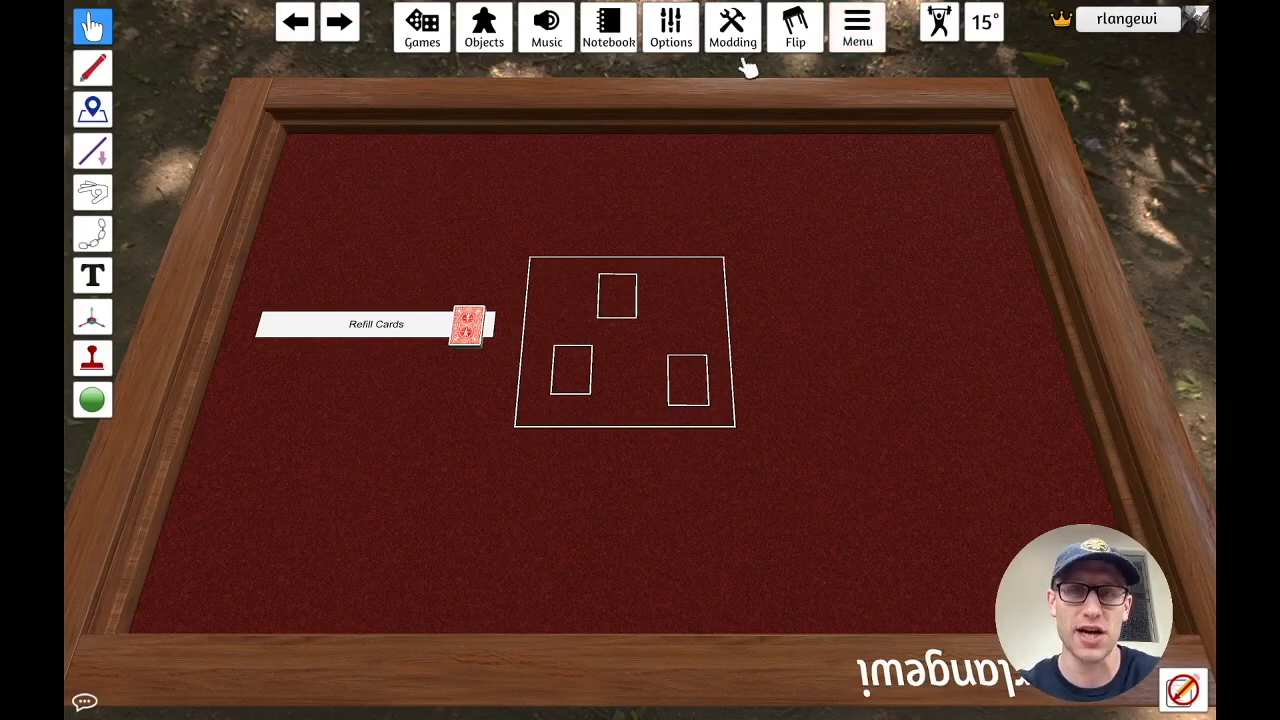
mouse_move(725, 270)
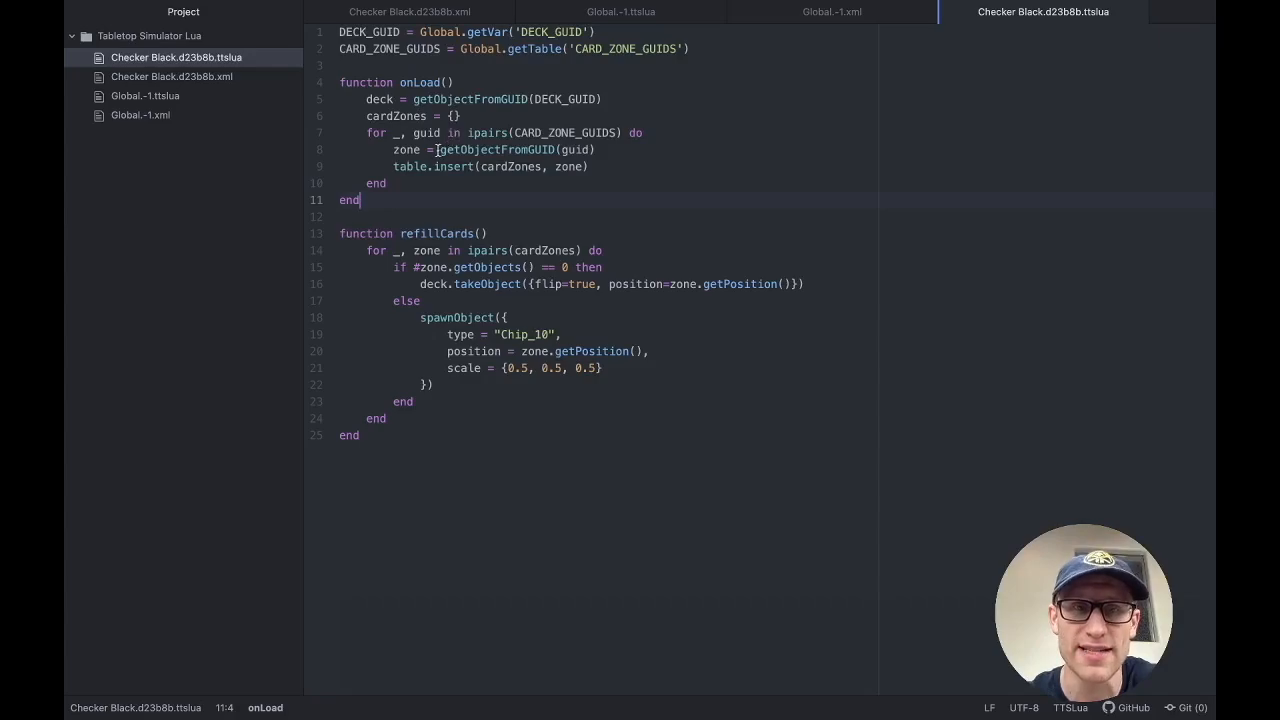
Step: Add a new line under the deck = getObjectFromGUID lookup reading 'deck.'
double_click(490, 149)
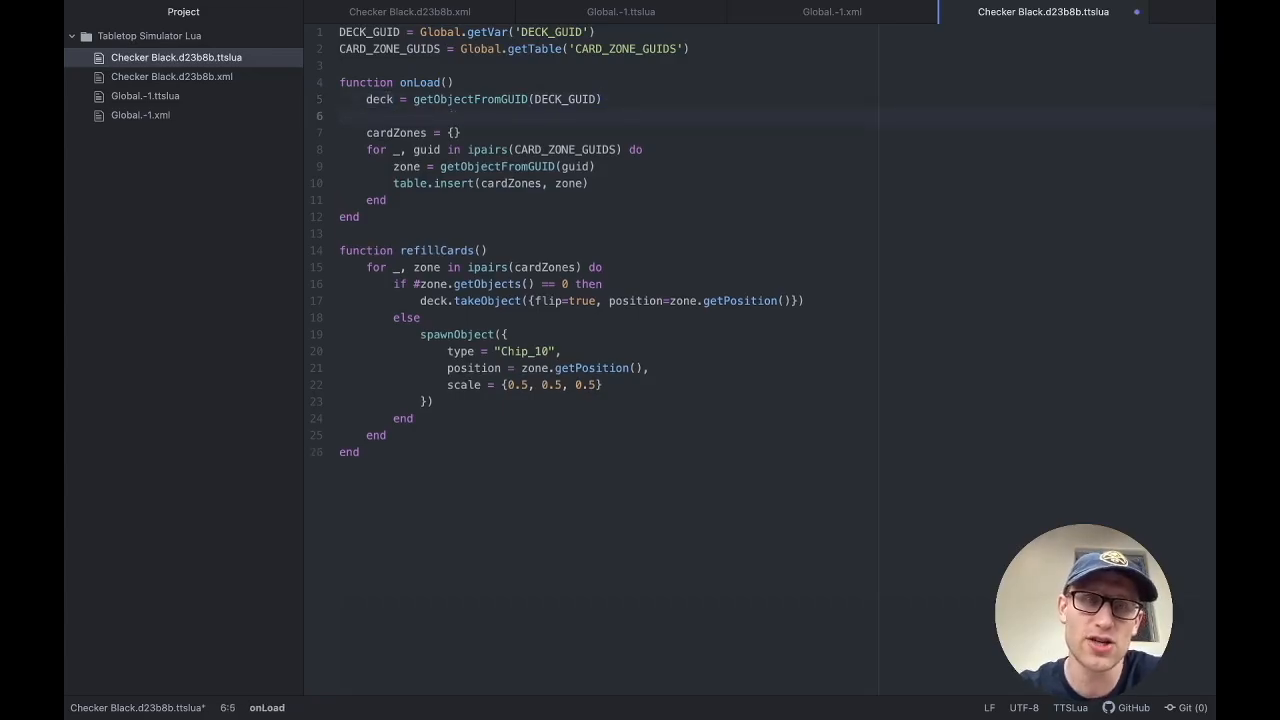
text(dec)
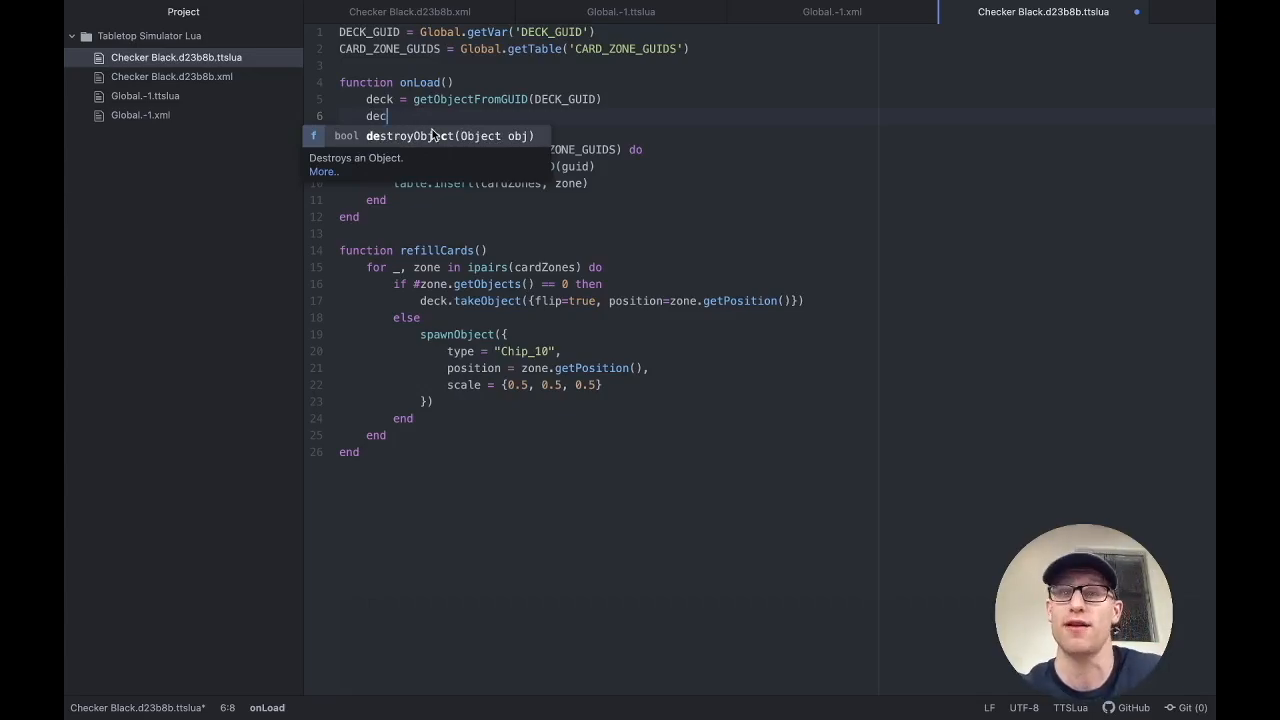
key(Backspace)
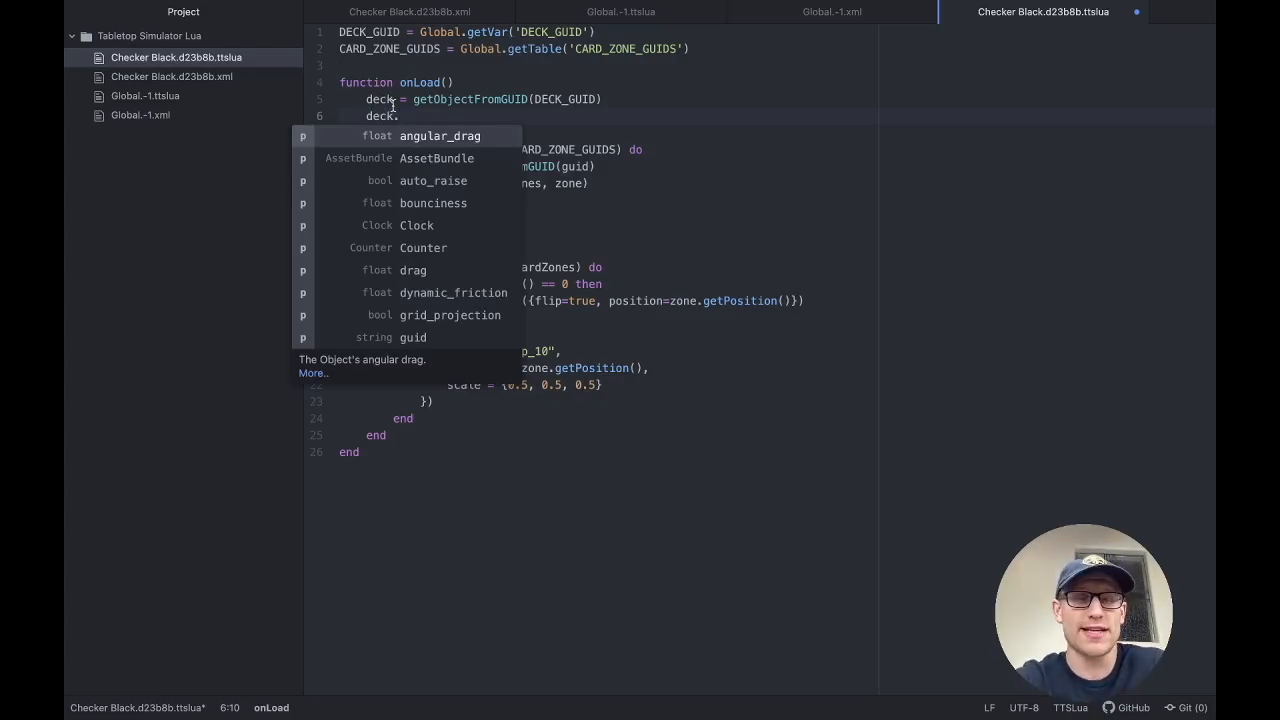
Step: Type 'deal' after deck. while reviewing the deal and dealToColorWithOffset suggestions
text(d)
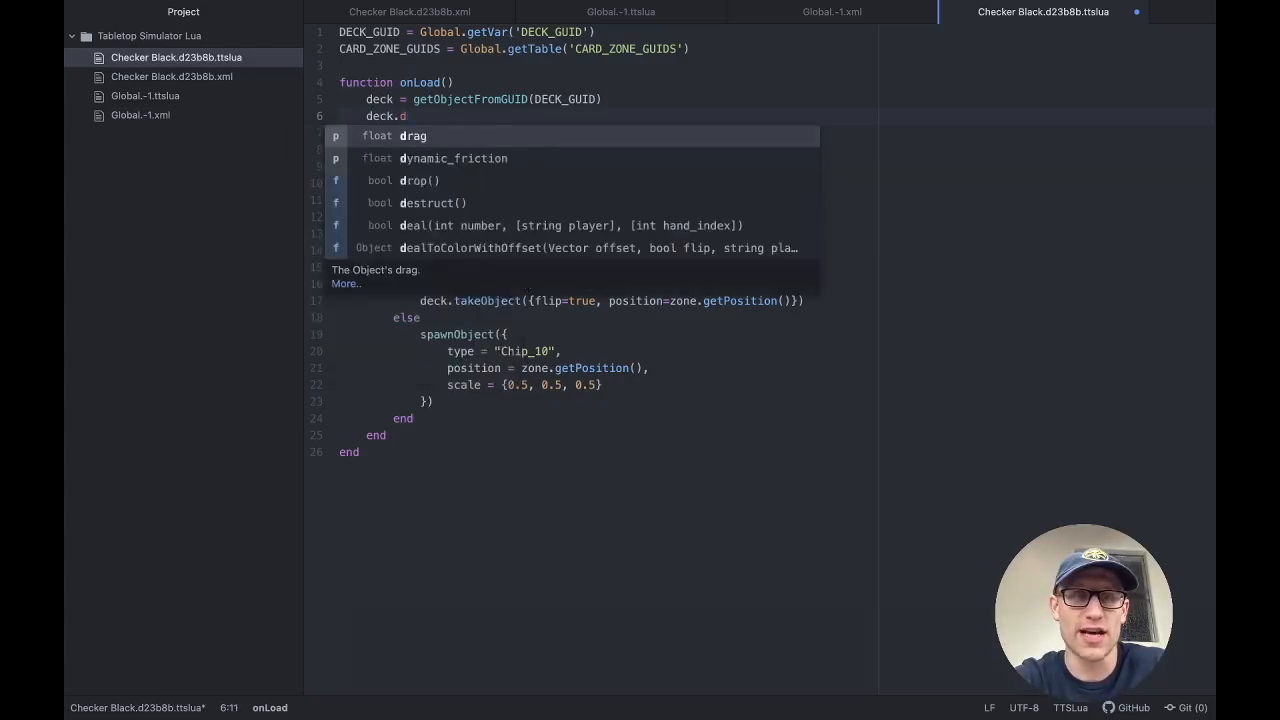
text(e)
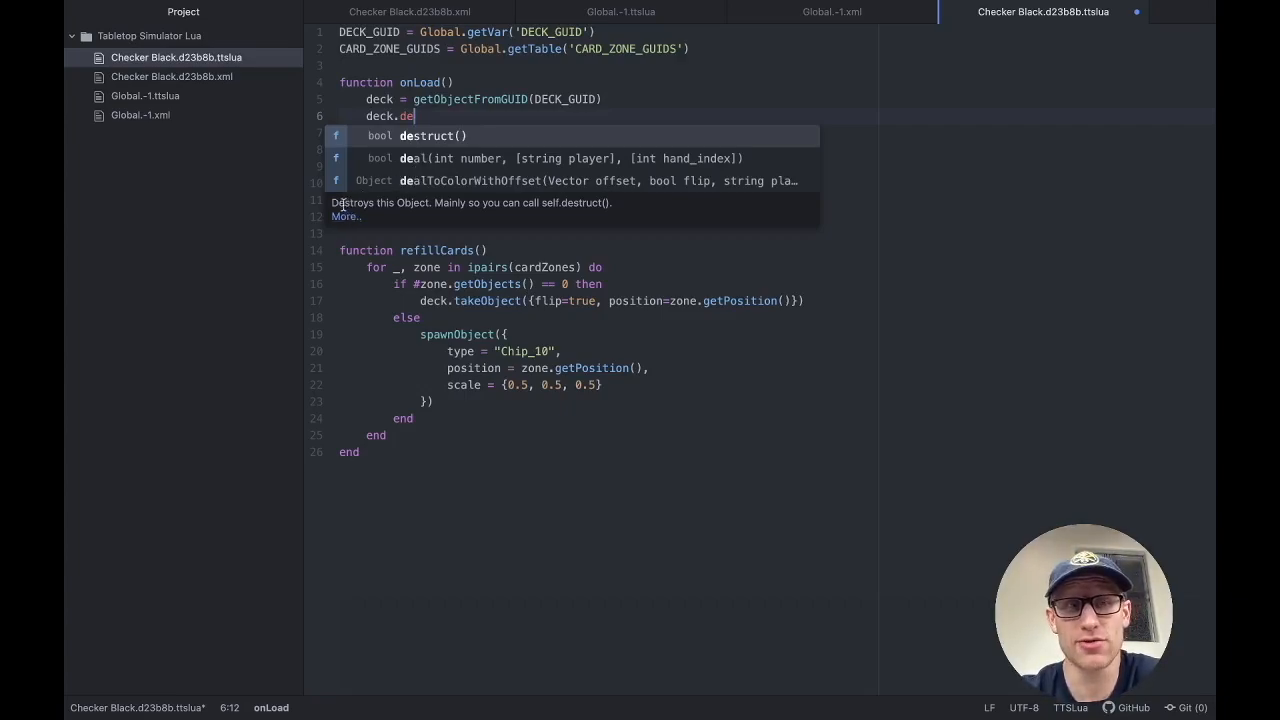
text(al)
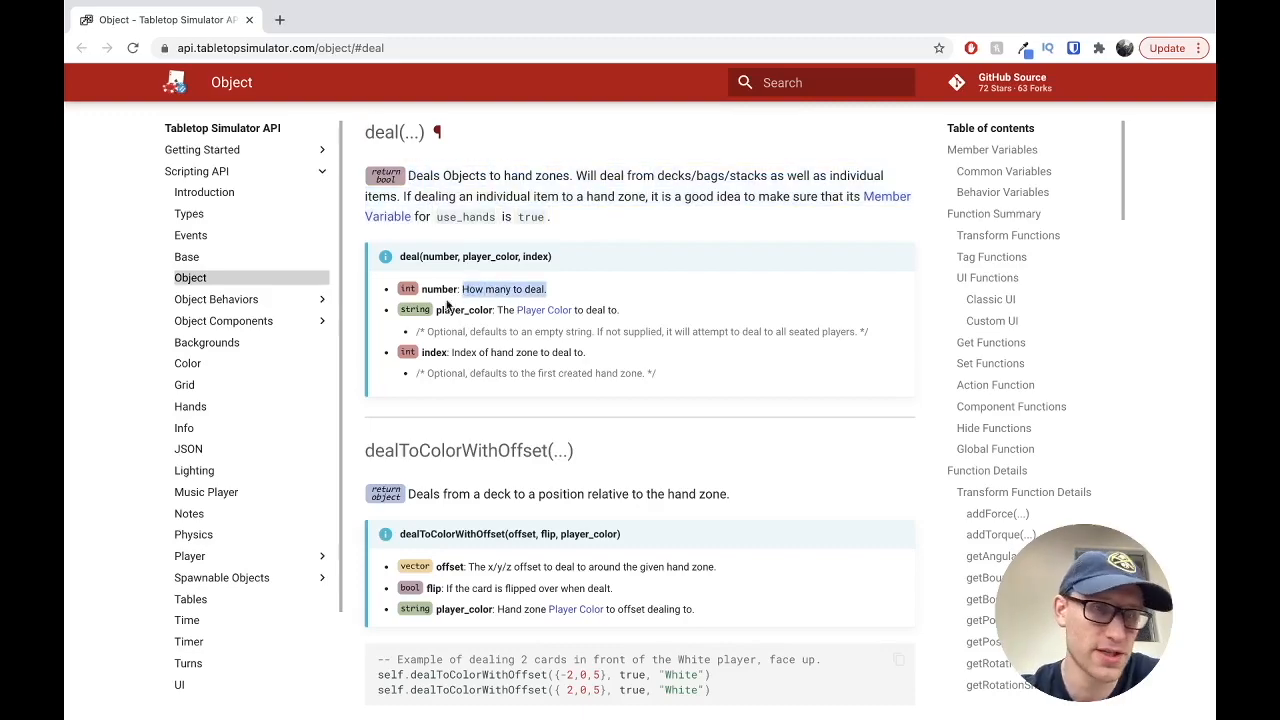
mouse_move(570, 323)
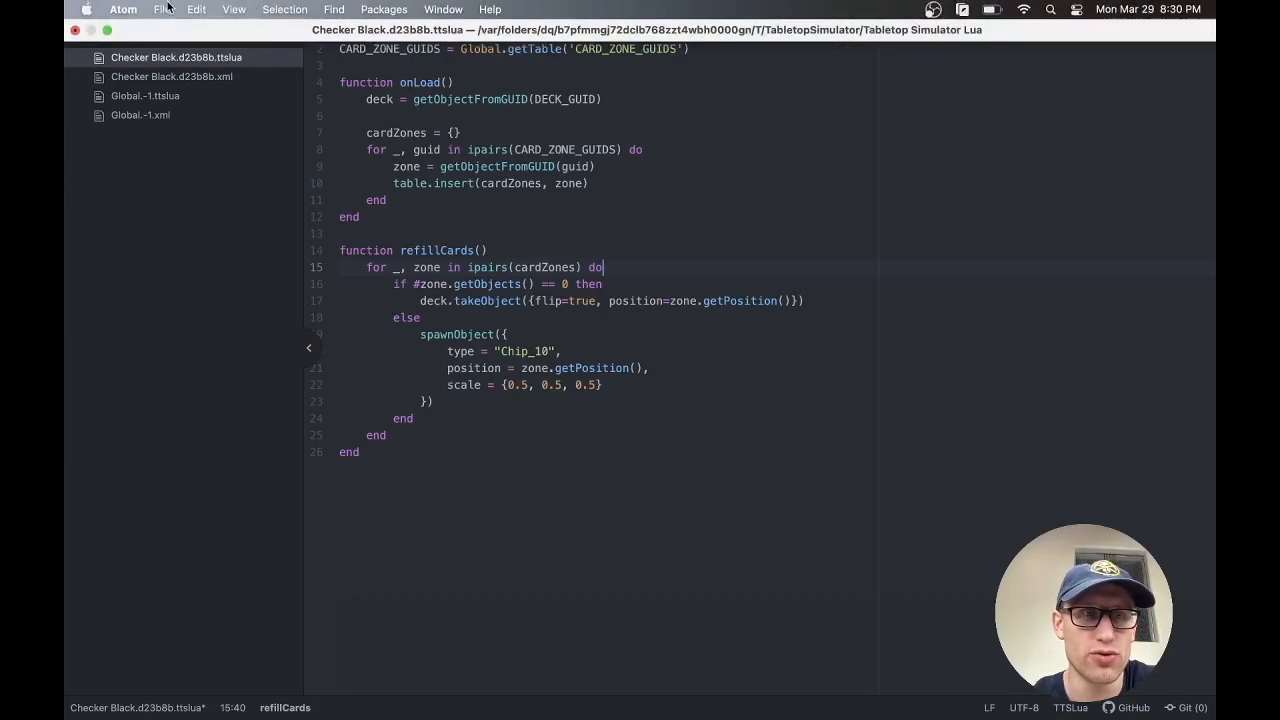
Step: Open Atom's developer tools console via View > Developer > Toggle Developer Tools
click(233, 9)
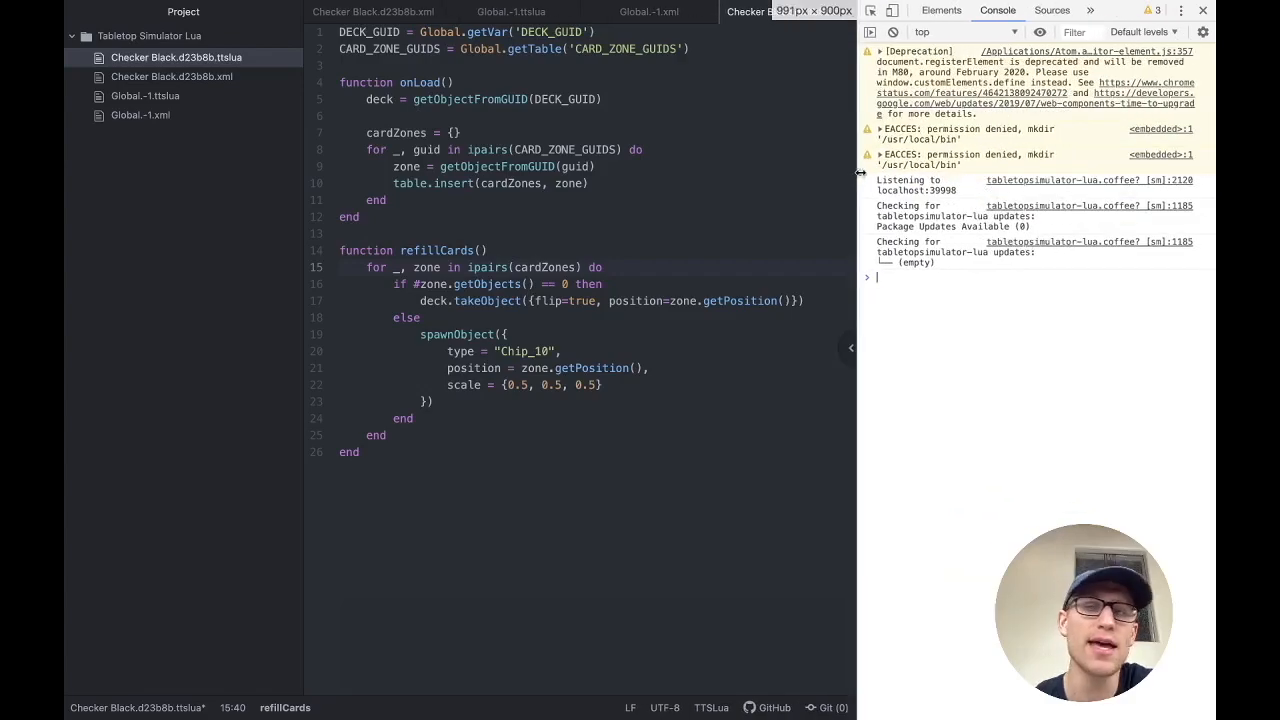
mouse_move(1005, 308)
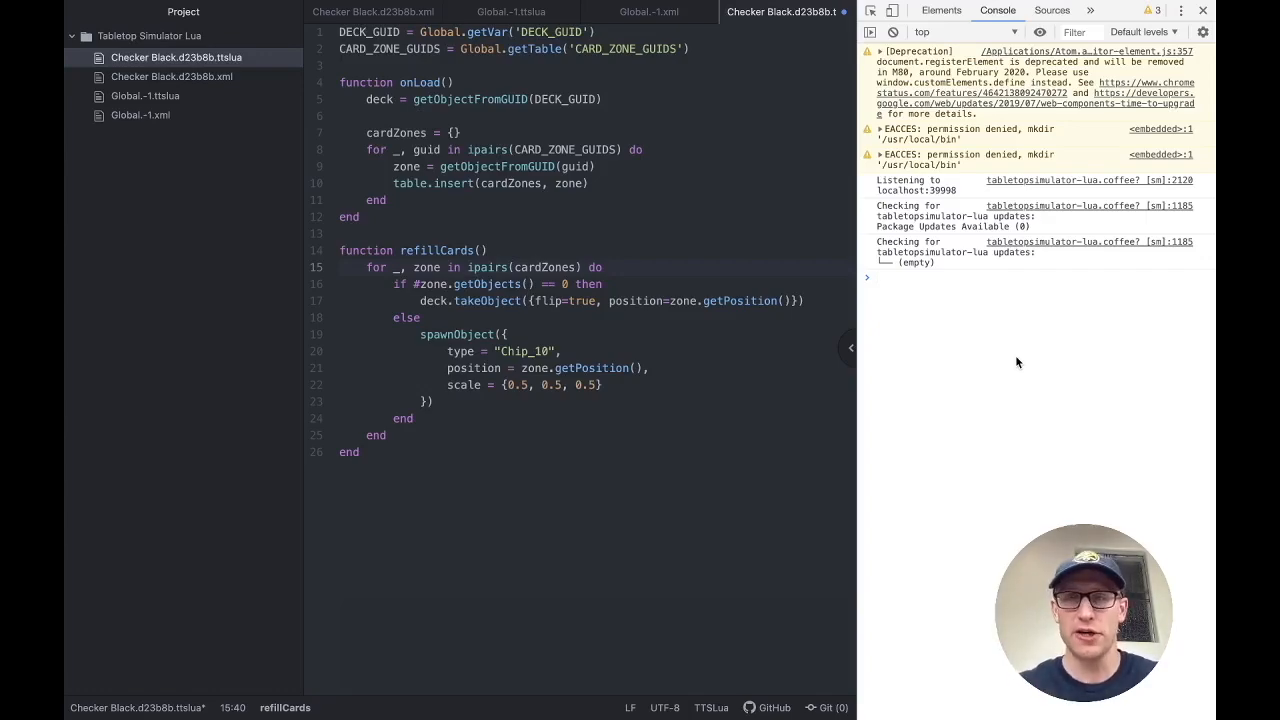
mouse_move(1155, 214)
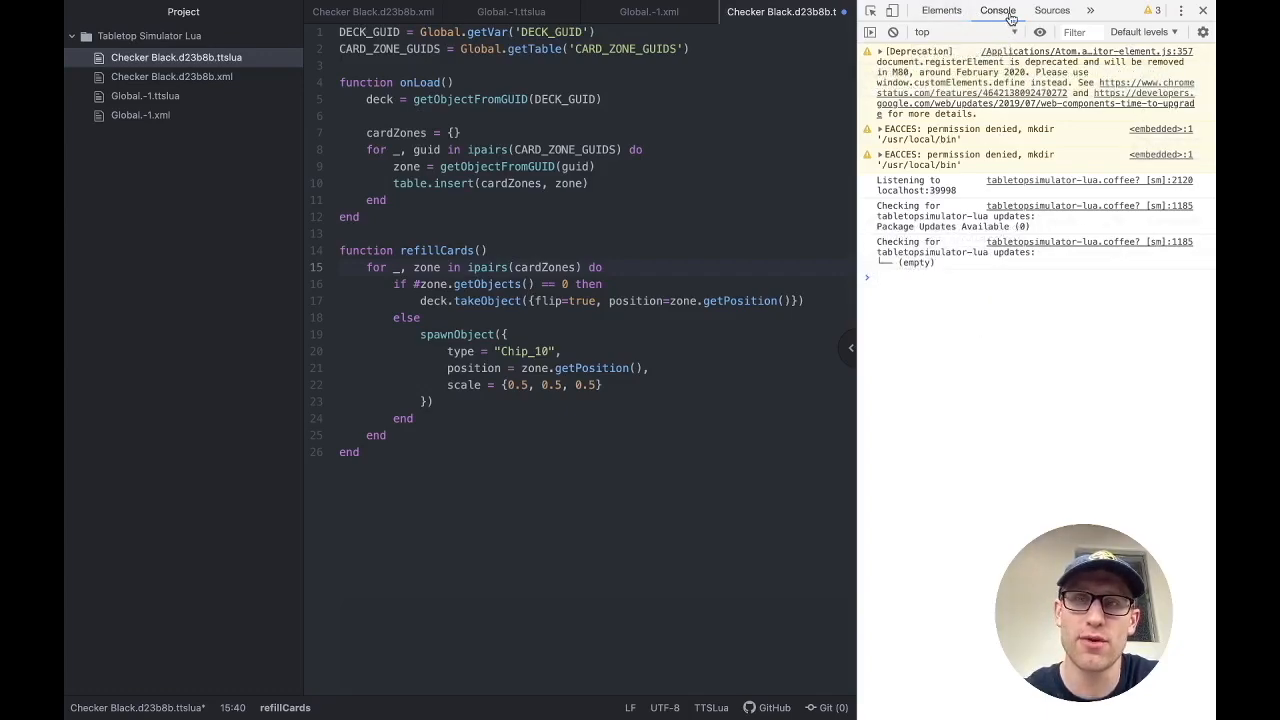
mouse_move(1015, 426)
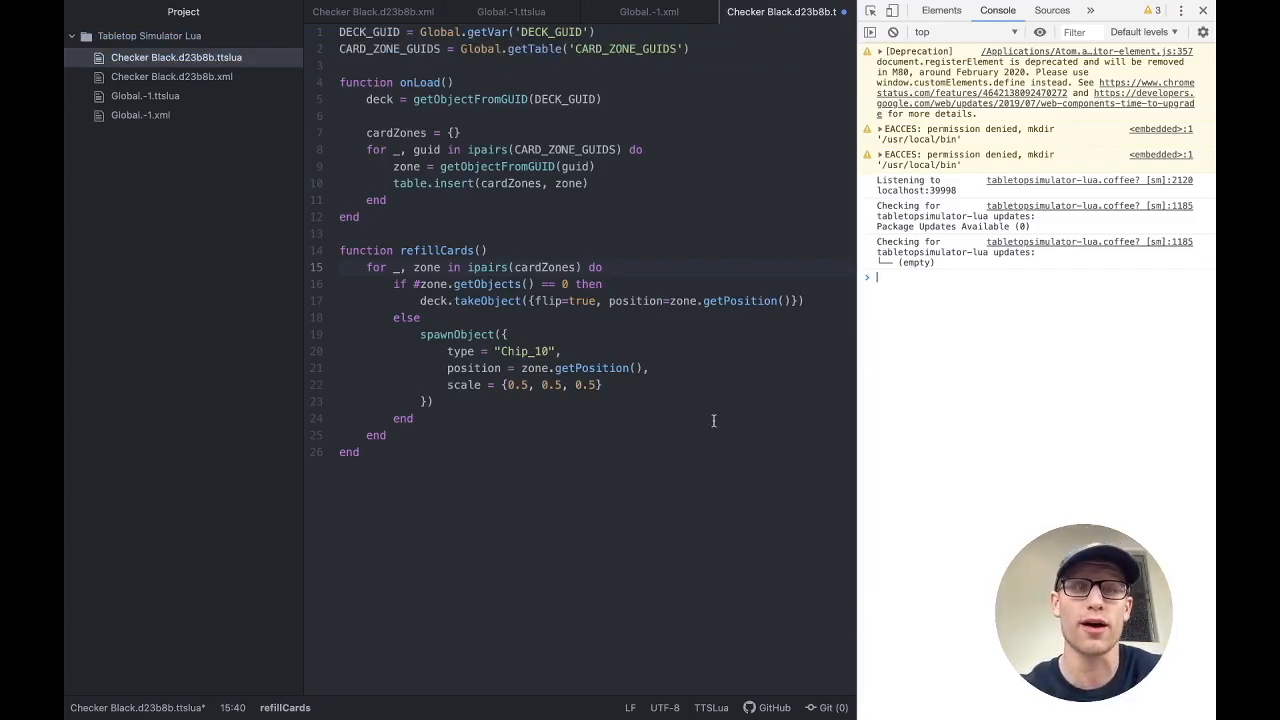
Step: Insert log("REFILL!!!") as the first line of refillCards and save
click(414, 250)
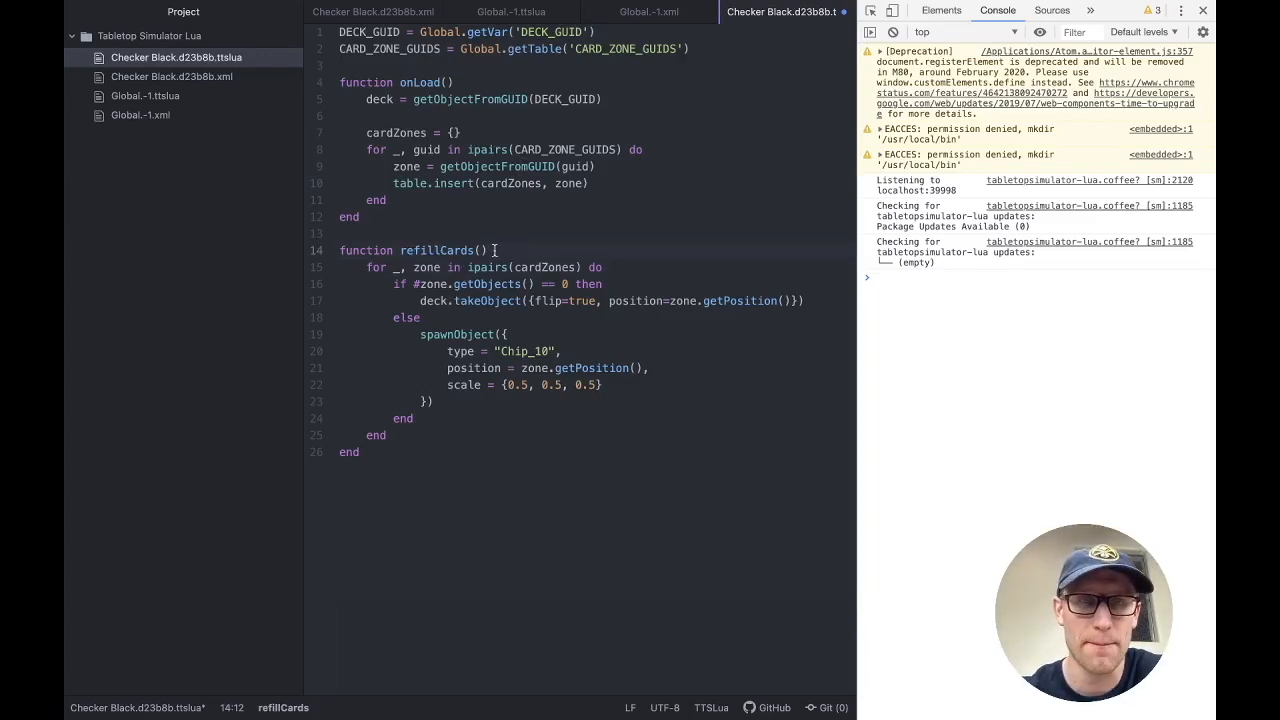
key(enter)
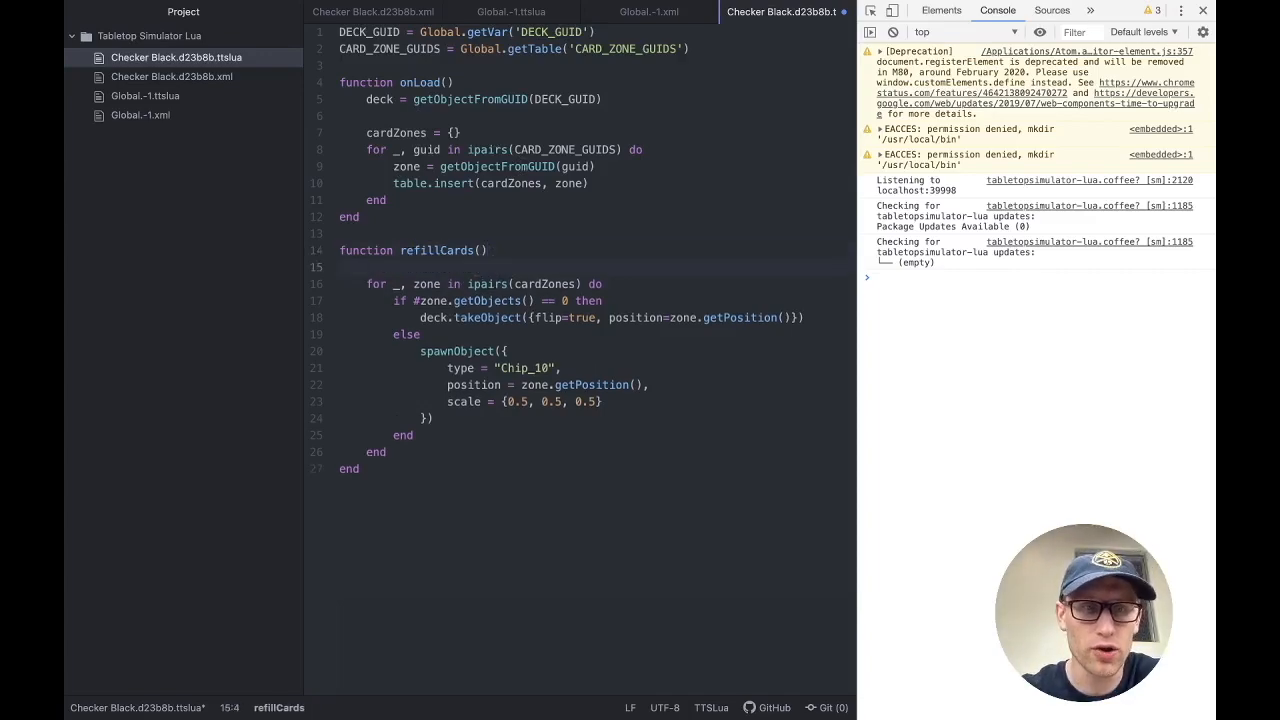
text(log)
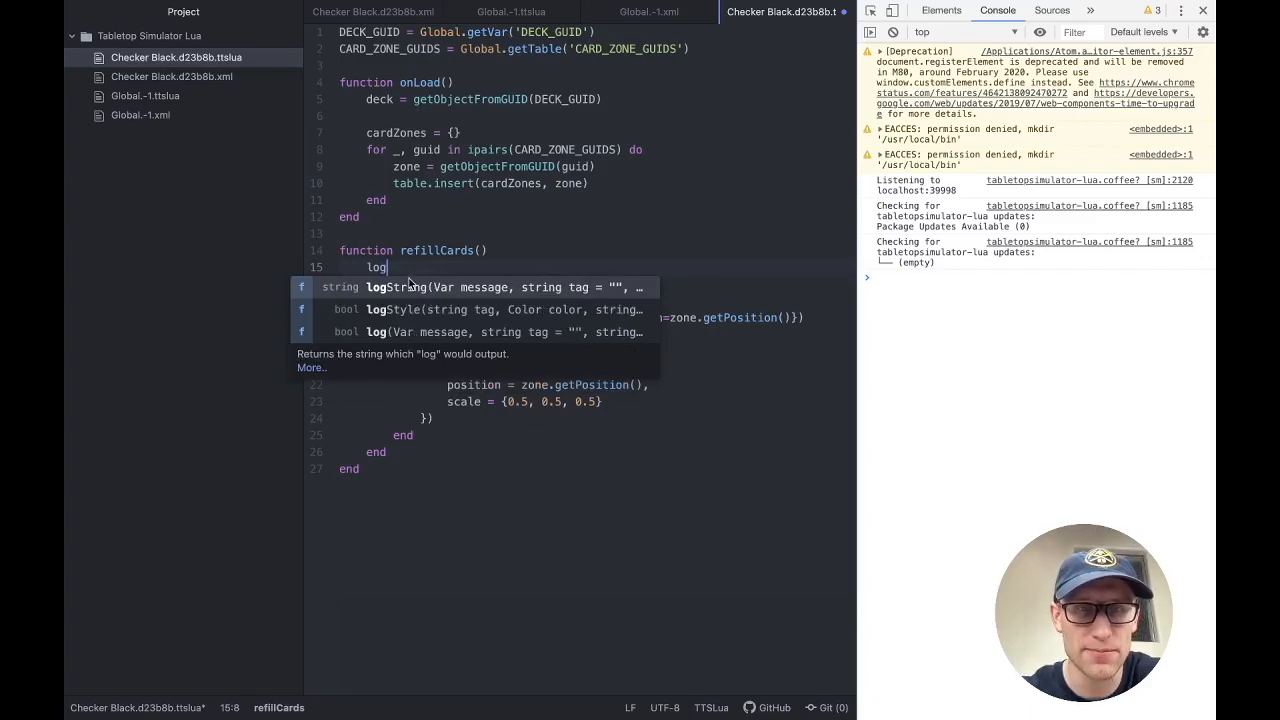
mouse_move(414, 338)
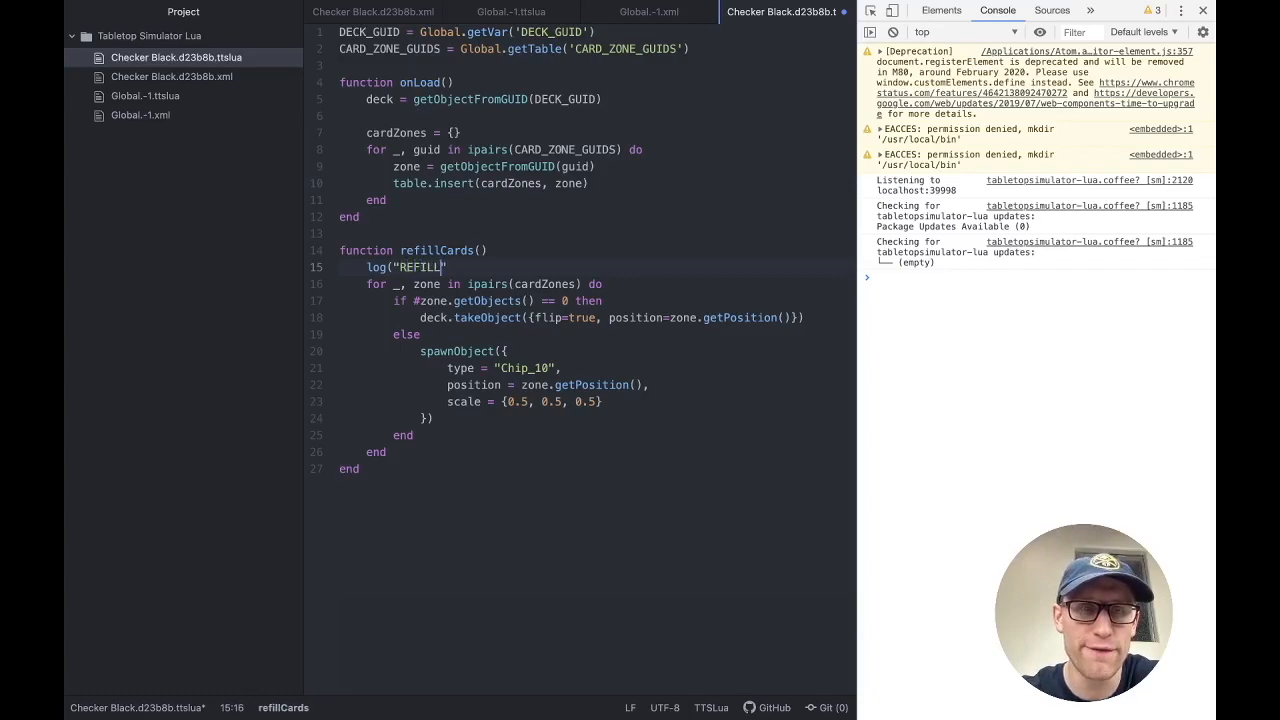
text(!!!"))
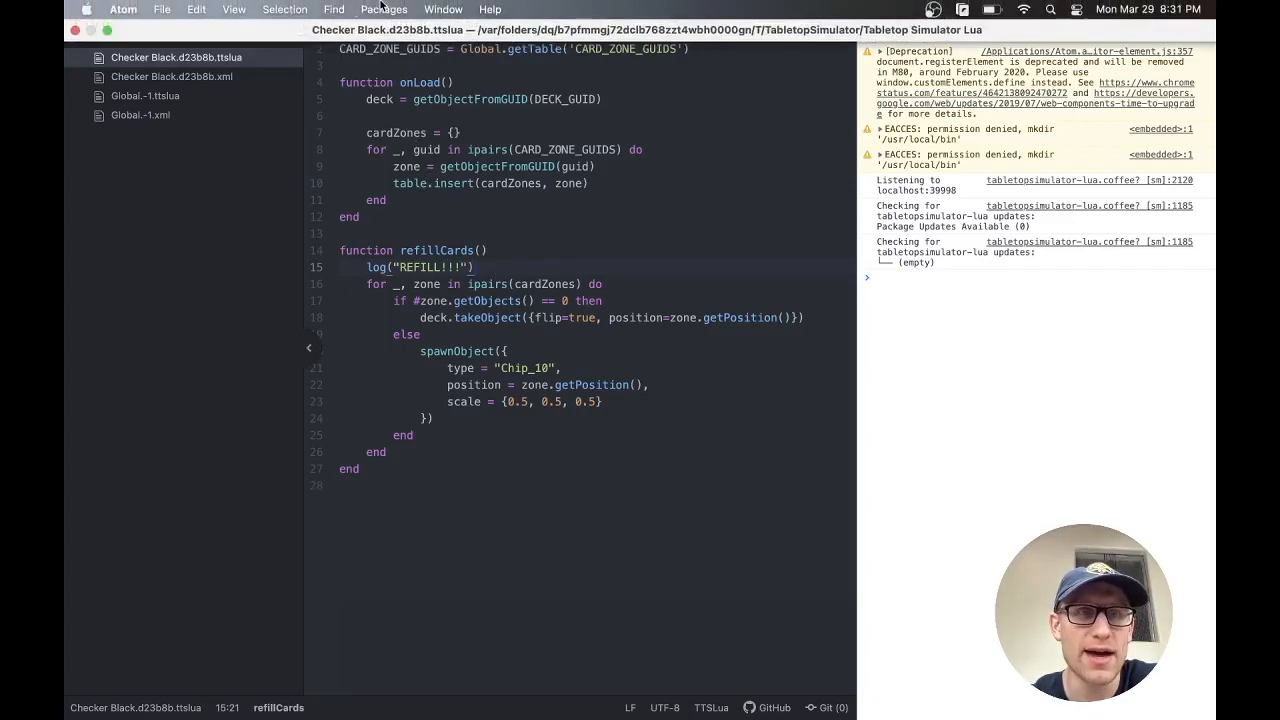
Step: Run Packages > Tabletop Simulator > Save And Play to reload the game
click(384, 9)
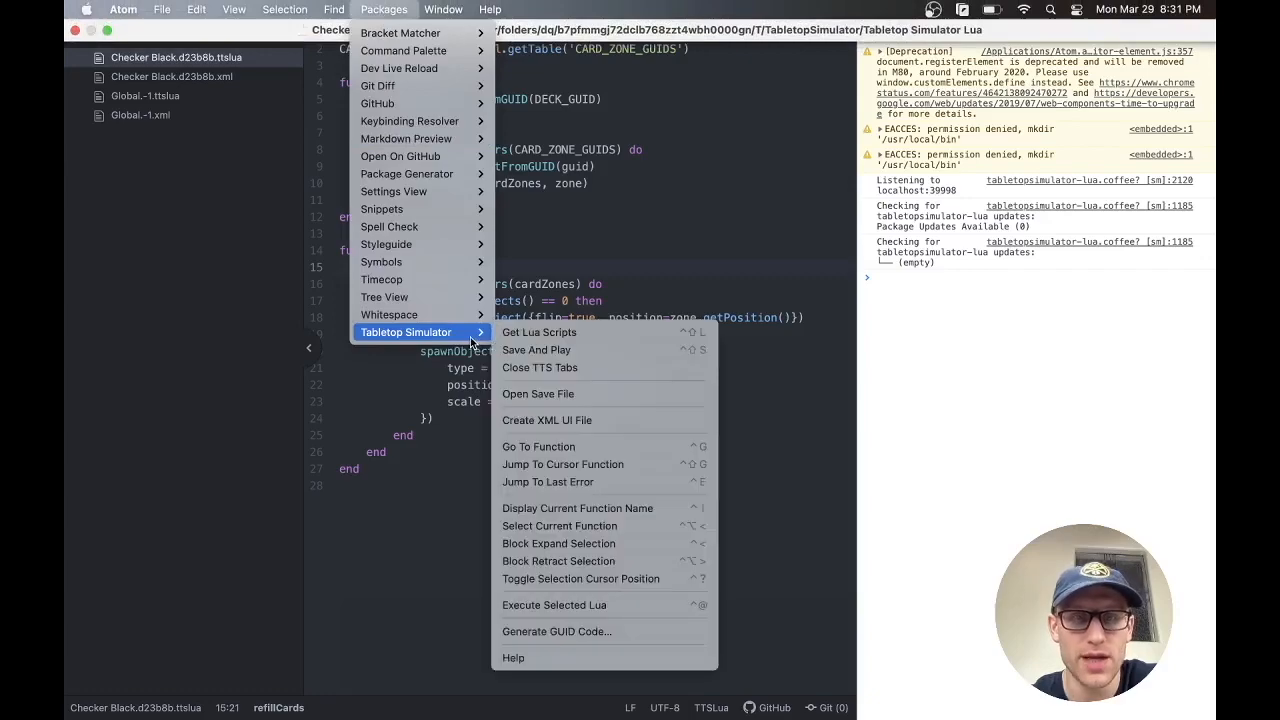
mouse_move(536, 350)
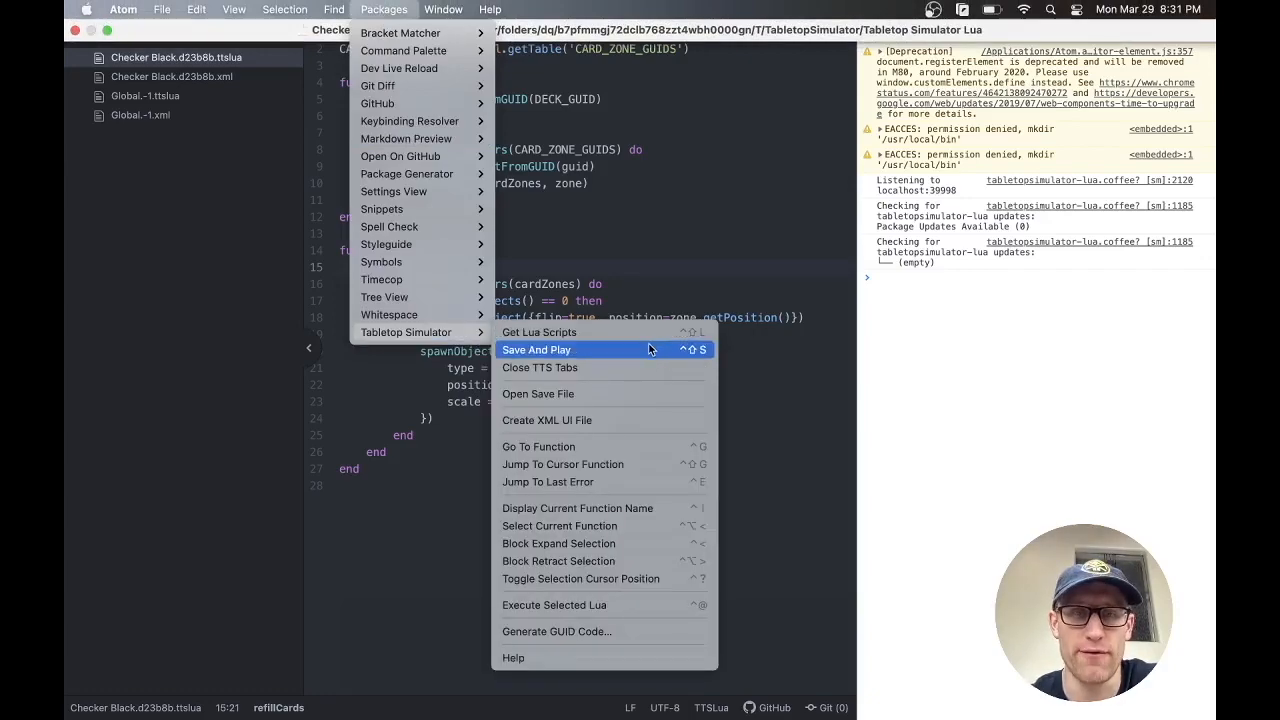
click(536, 349)
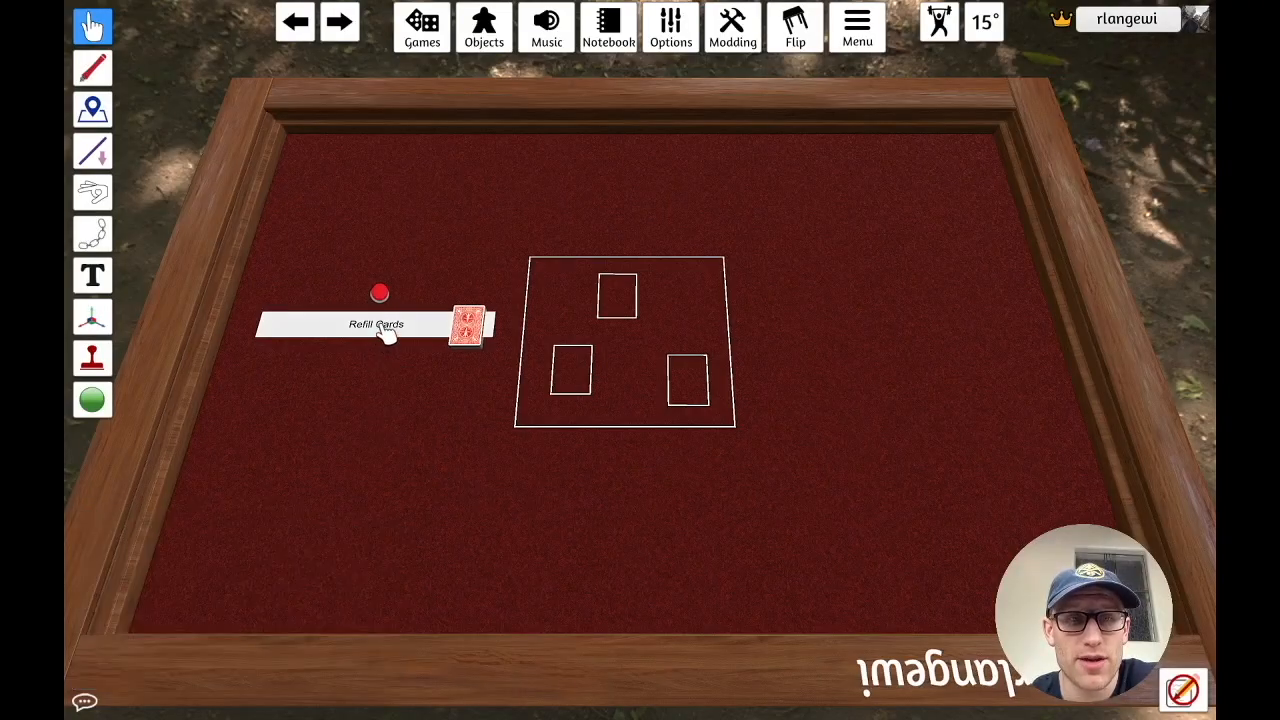
Step: Press the Refill Cards button on the table to run refillCards
click(376, 324)
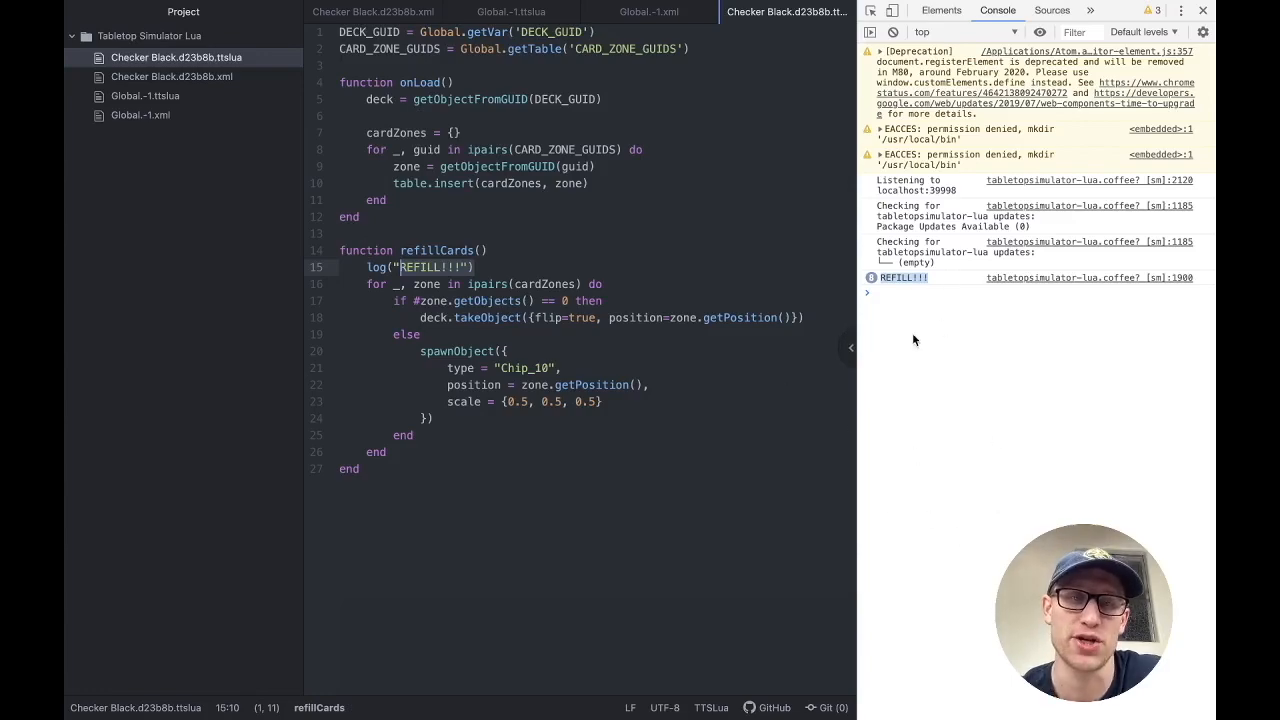
Step: Check the REFILL!!! entry in Atom's developer console
click(478, 267)
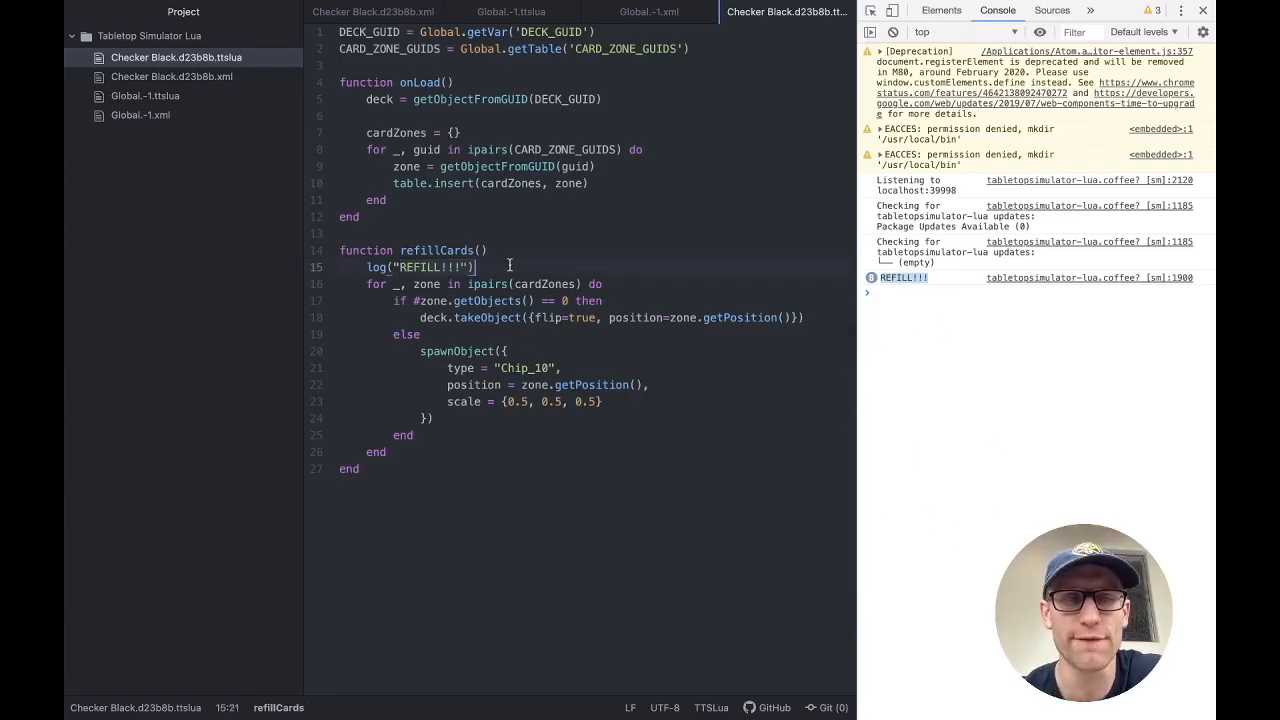